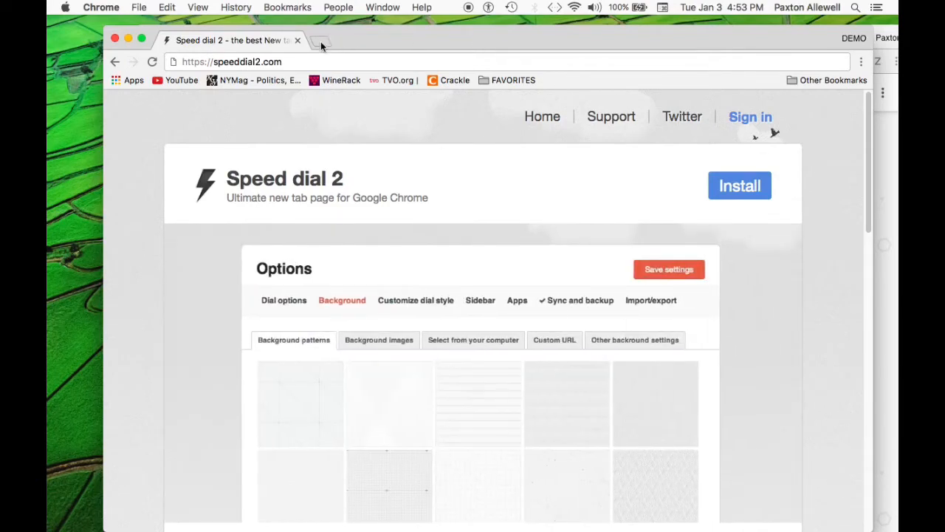
Open a blank new tab beside Speed Dial 2 and view the FAVORITES bookmarks folder
{"action": "left_click", "coordinate": [319, 40]}
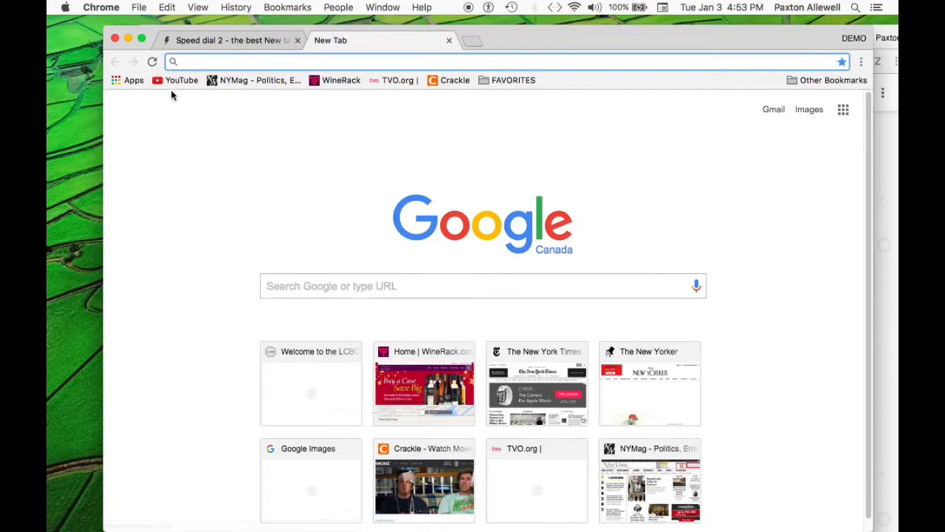
{"action": "mouse_move", "coordinate": [246, 84]}
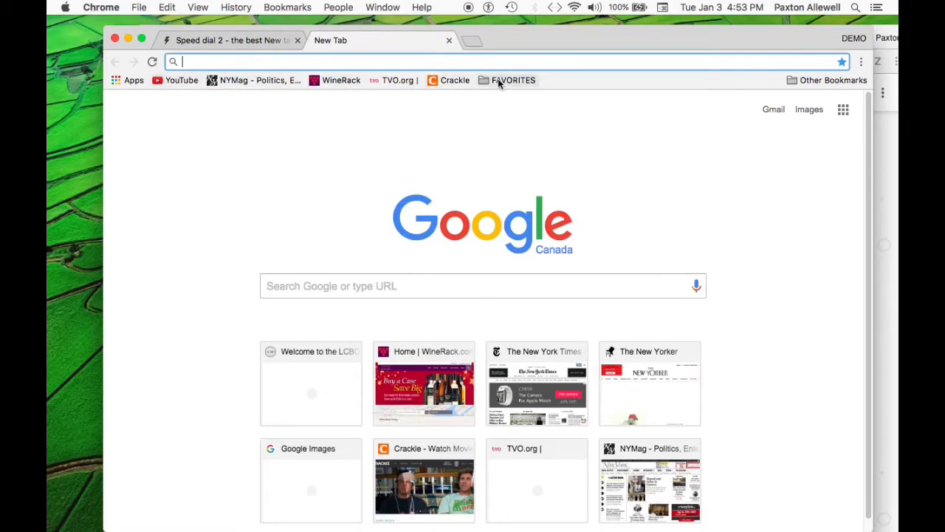
{"action": "left_click", "coordinate": [513, 79]}
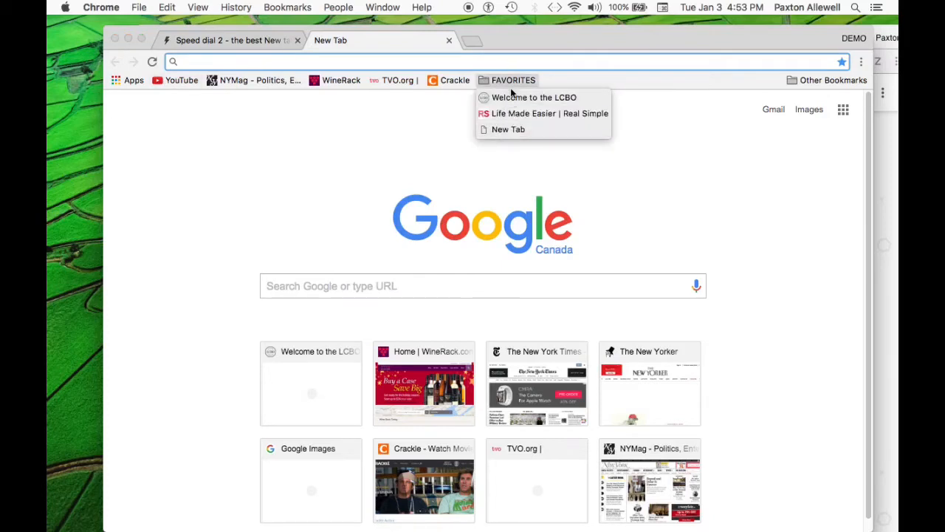
{"action": "mouse_move", "coordinate": [508, 56]}
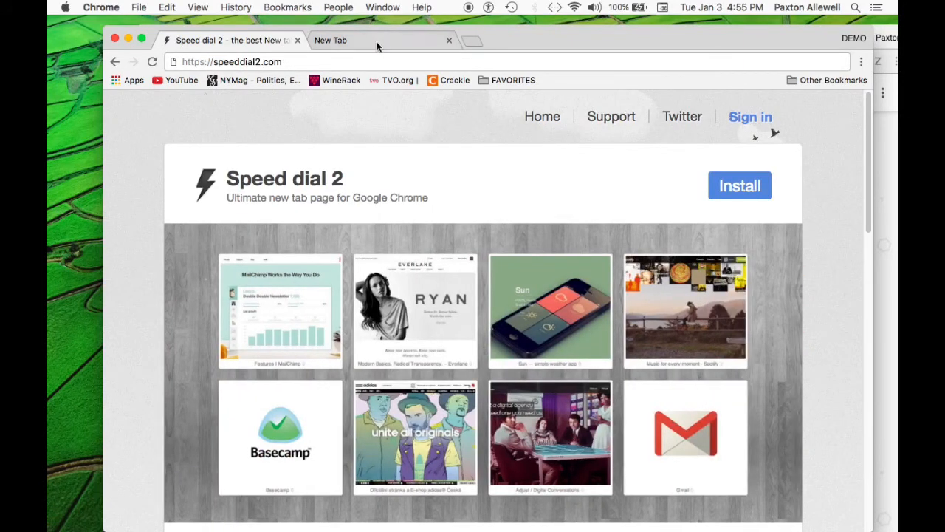
In the new tab, search Google for 'google chrome web store' and open its Apps result
{"action": "left_click", "coordinate": [330, 40]}
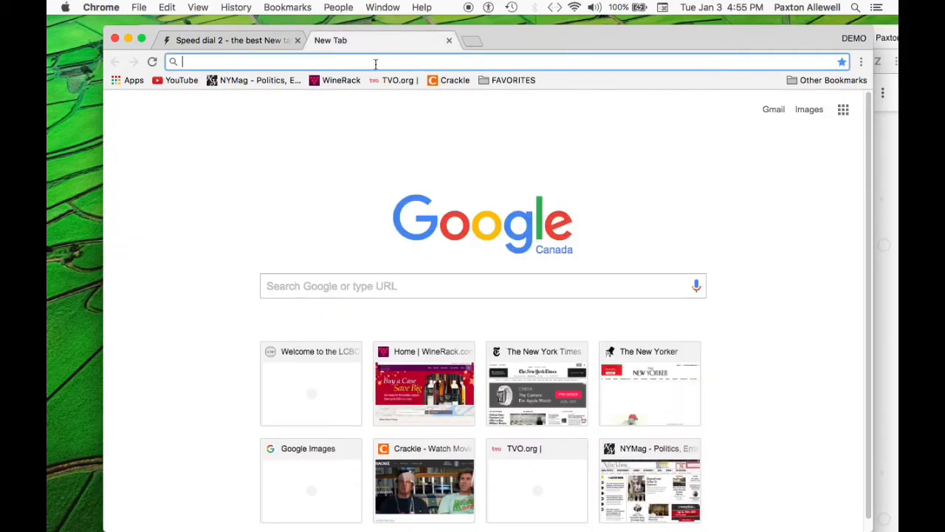
{"action": "type", "text": "go"}
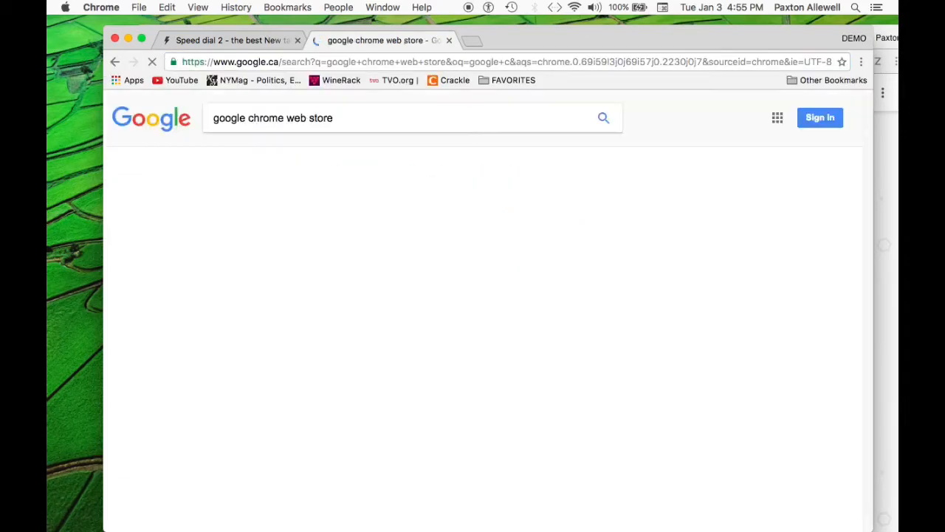
{"action": "left_click", "coordinate": [603, 118]}
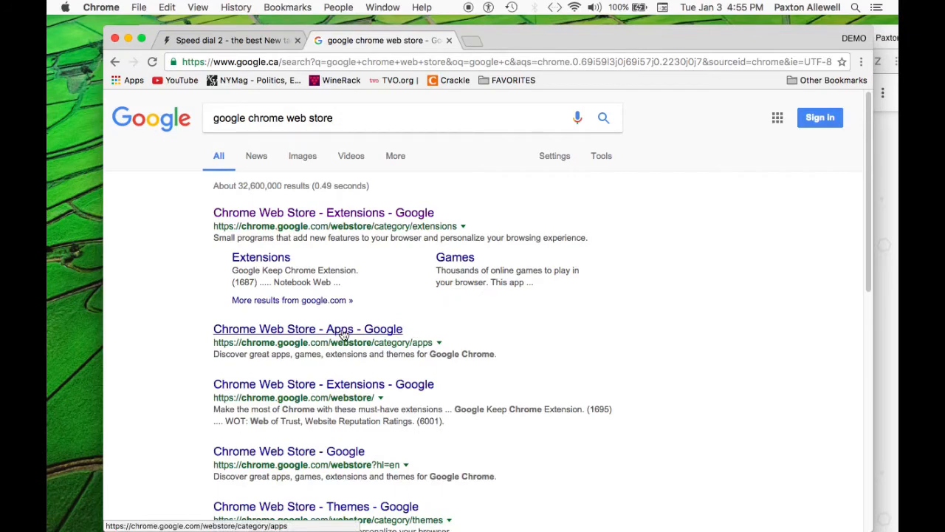
{"action": "left_click", "coordinate": [308, 328]}
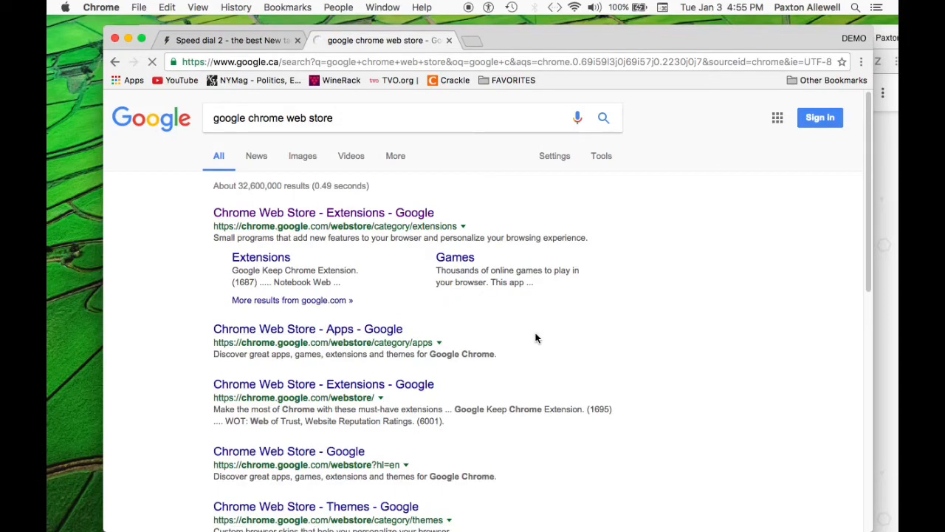
{"action": "left_click", "coordinate": [307, 329]}
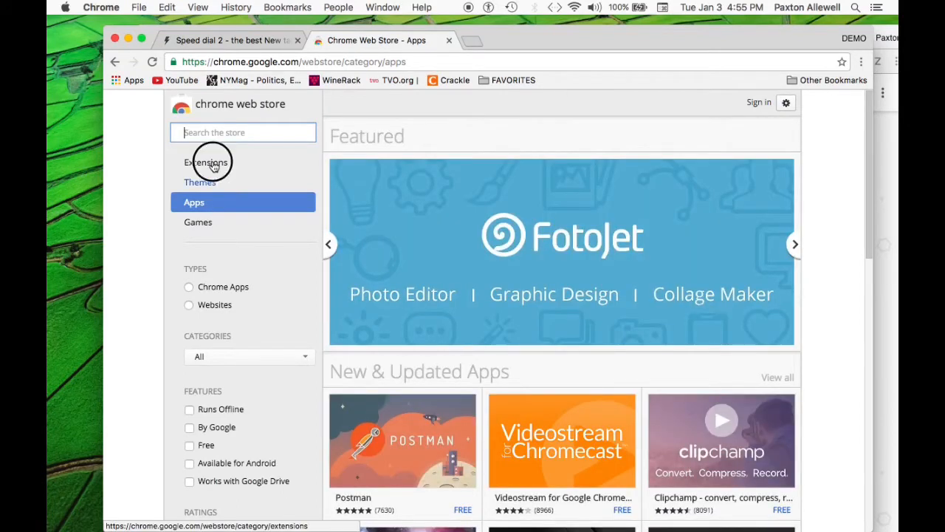
Search the store's Extensions category for 'speed dial 2'
{"action": "left_click", "coordinate": [205, 162]}
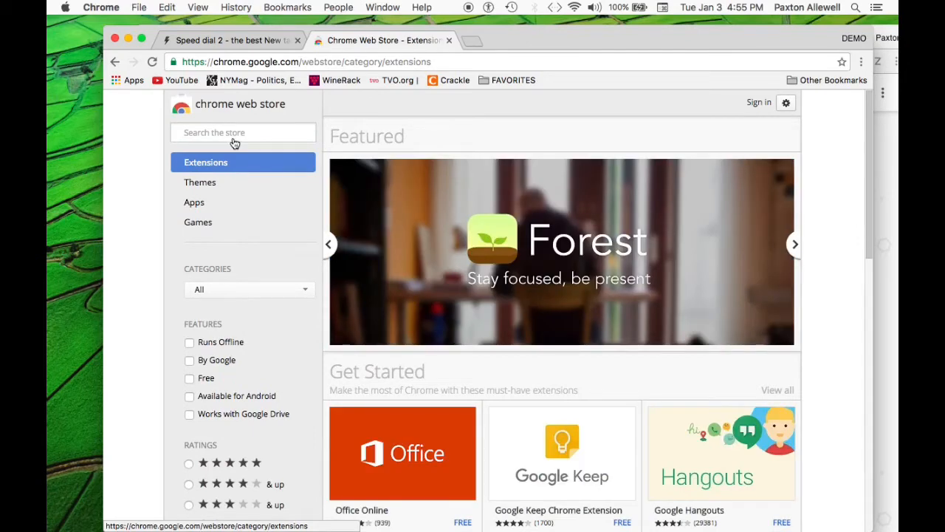
{"action": "left_click", "coordinate": [243, 132]}
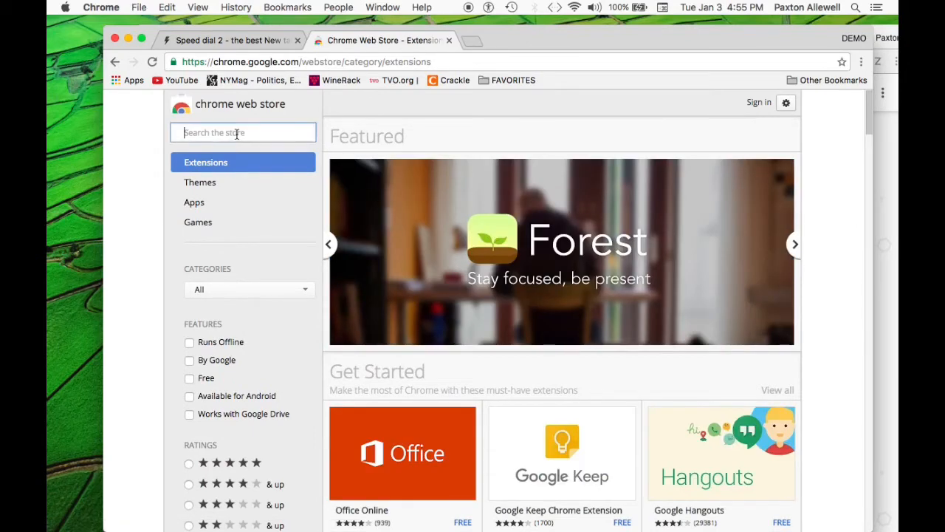
{"action": "type", "text": "speed dial"}
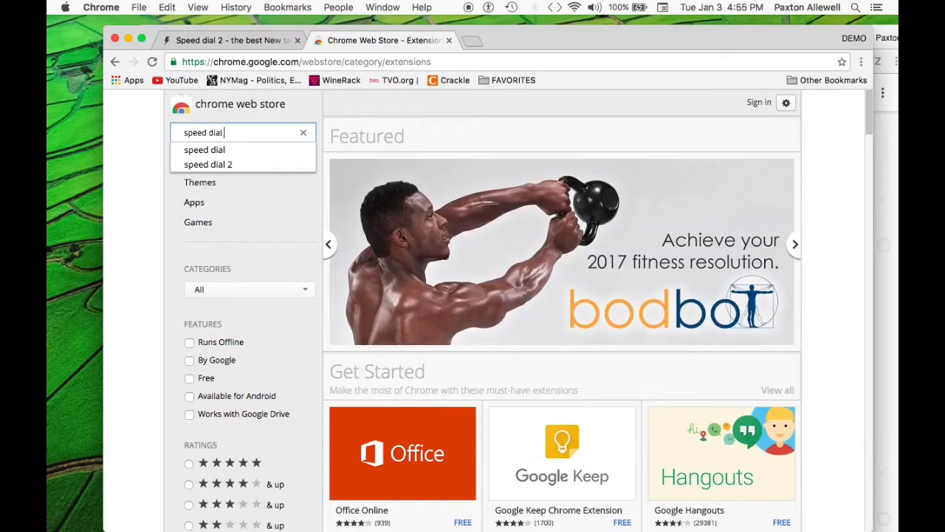
{"action": "left_click", "coordinate": [208, 164]}
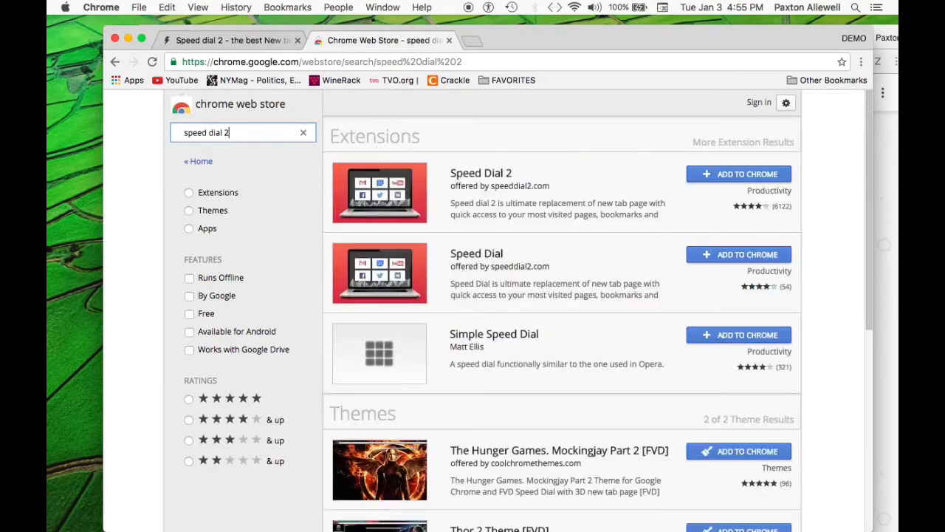
{"action": "mouse_move", "coordinate": [471, 186]}
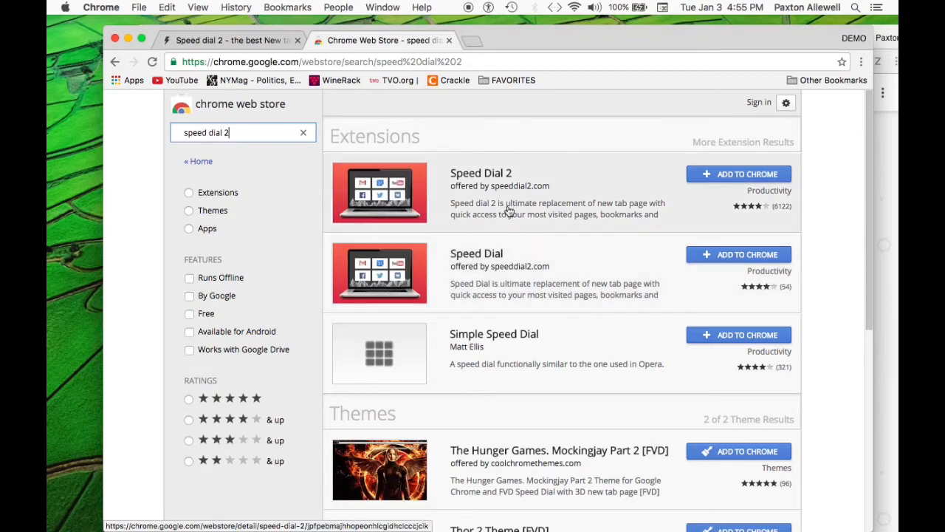
{"action": "mouse_move", "coordinate": [739, 175]}
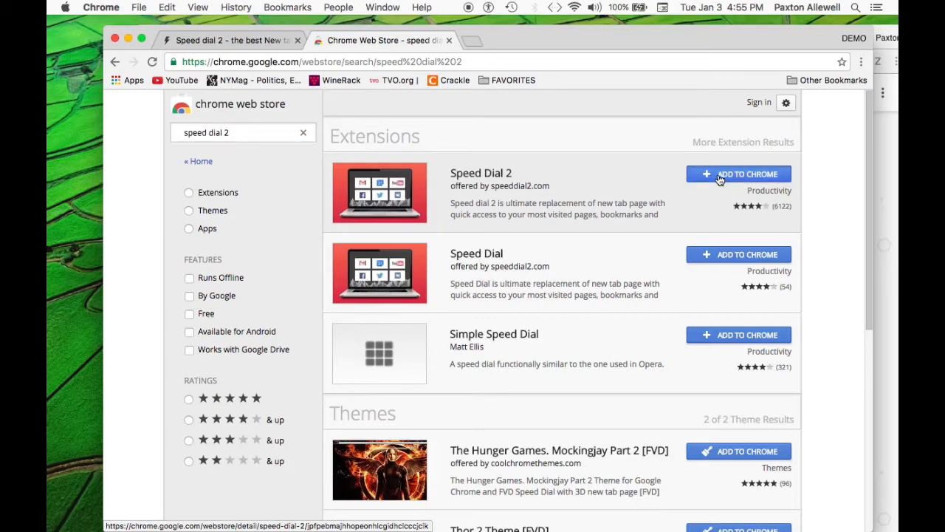
Add the Speed Dial 2 extension to Chrome and dismiss the added notice
{"action": "left_click", "coordinate": [738, 174]}
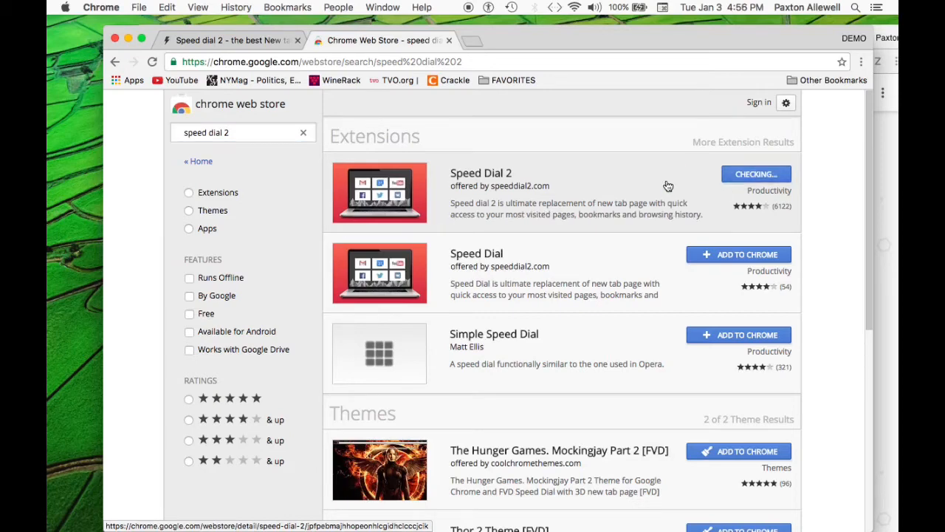
{"action": "left_click", "coordinate": [755, 174]}
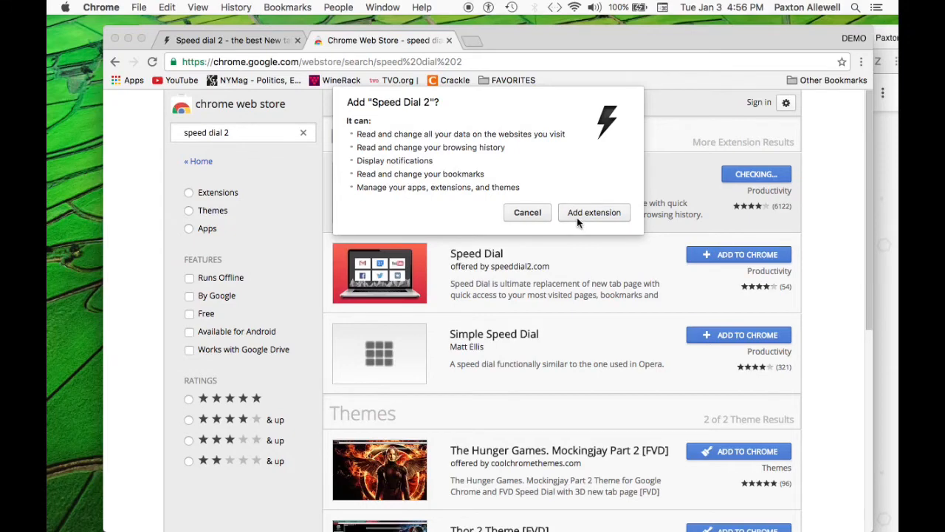
{"action": "mouse_move", "coordinate": [593, 220]}
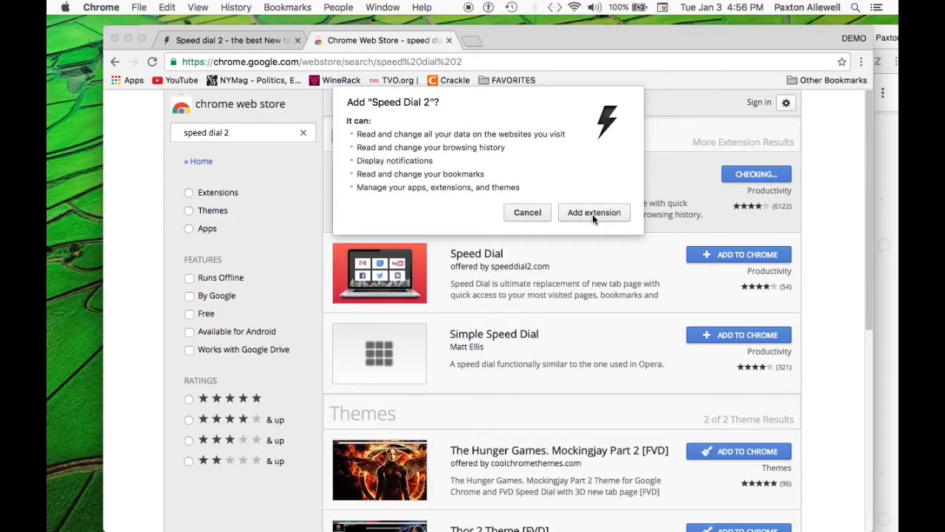
{"action": "left_click", "coordinate": [594, 212]}
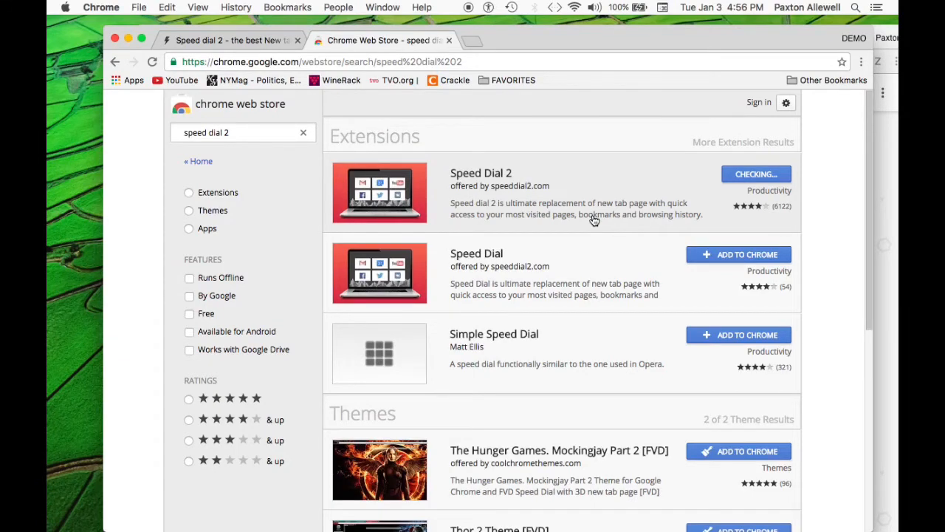
{"action": "left_click", "coordinate": [755, 174]}
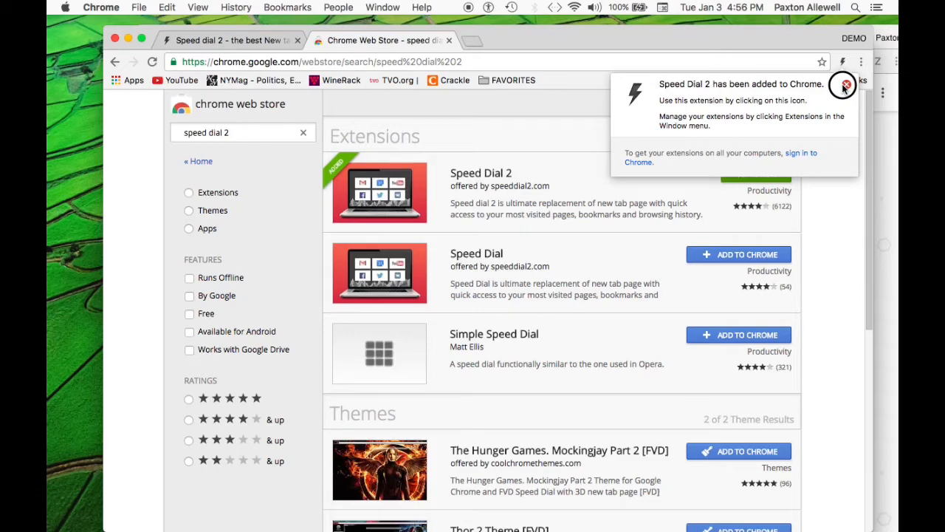
{"action": "mouse_move", "coordinate": [662, 106]}
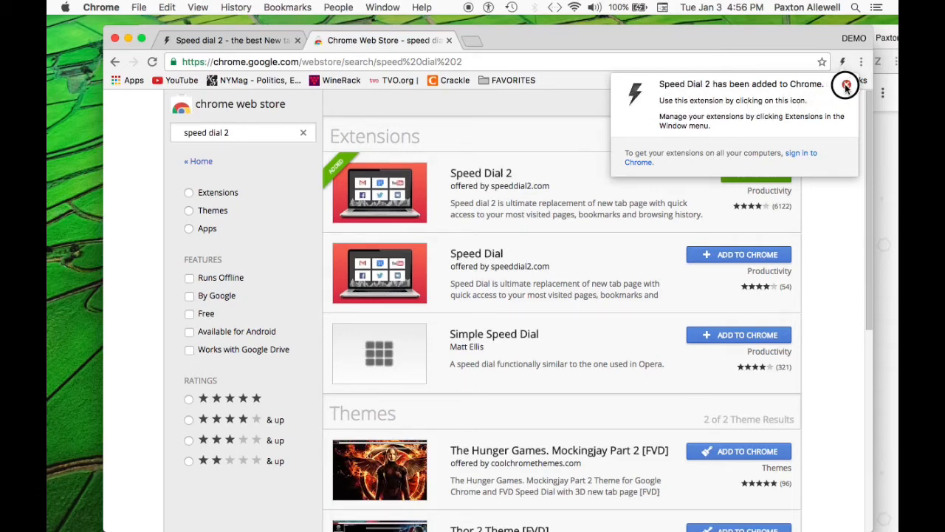
{"action": "left_click", "coordinate": [845, 83]}
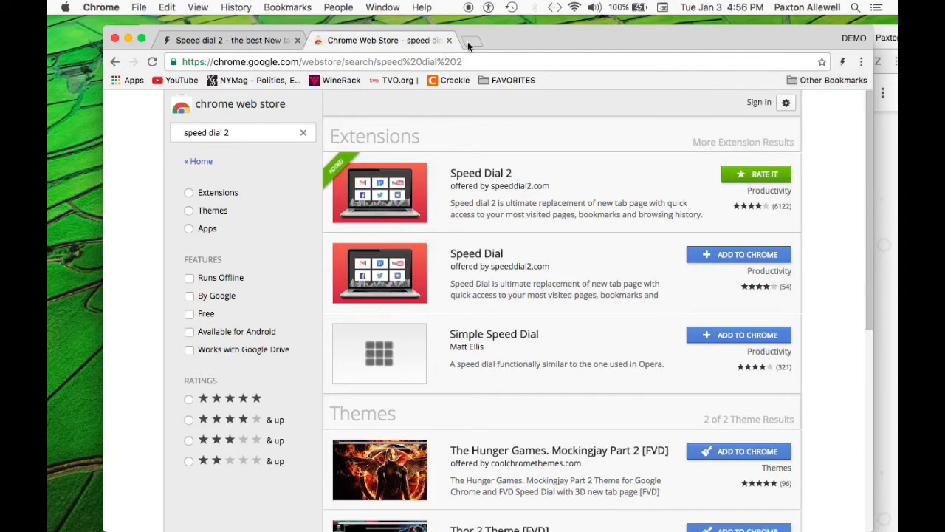
Finish the Speed Dial 2 tour with Gmail, YouTube, Facebook, Amazon tiles, skipping account creation
{"action": "left_click", "coordinate": [468, 40]}
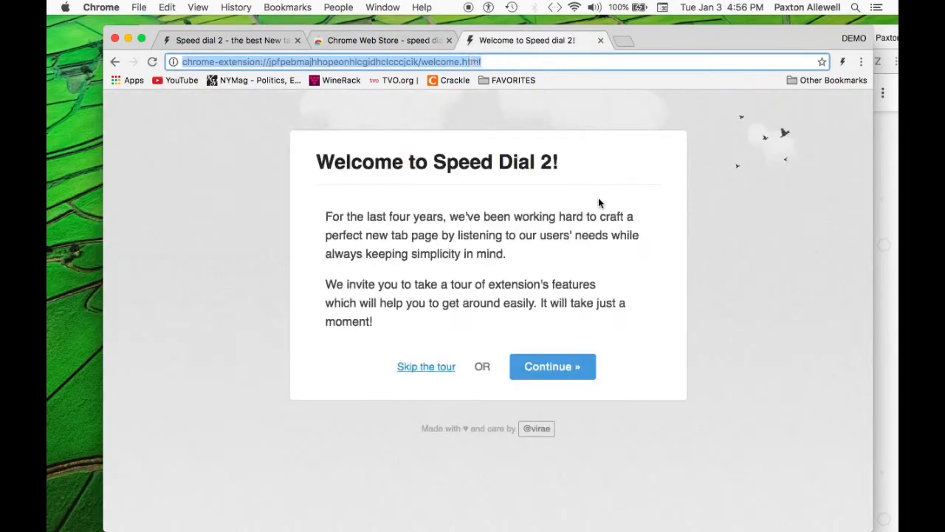
{"action": "mouse_move", "coordinate": [554, 176]}
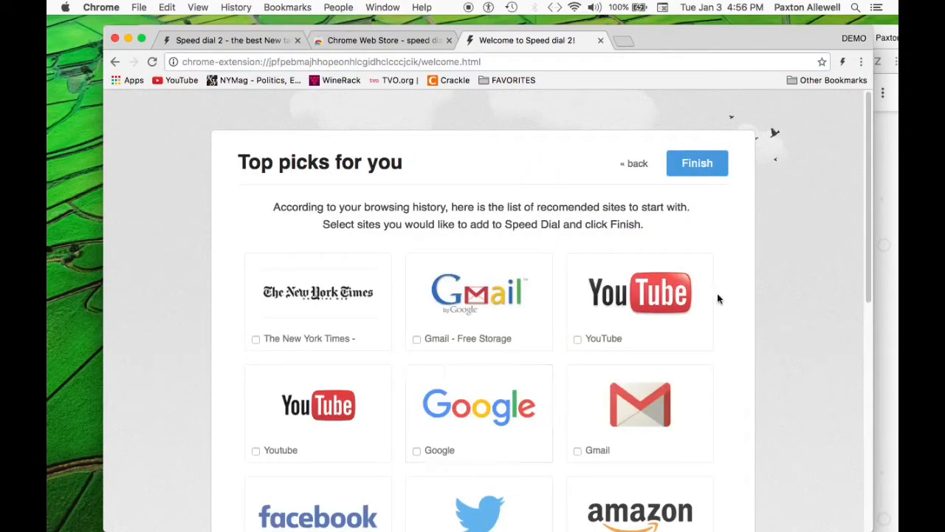
{"action": "mouse_move", "coordinate": [432, 212]}
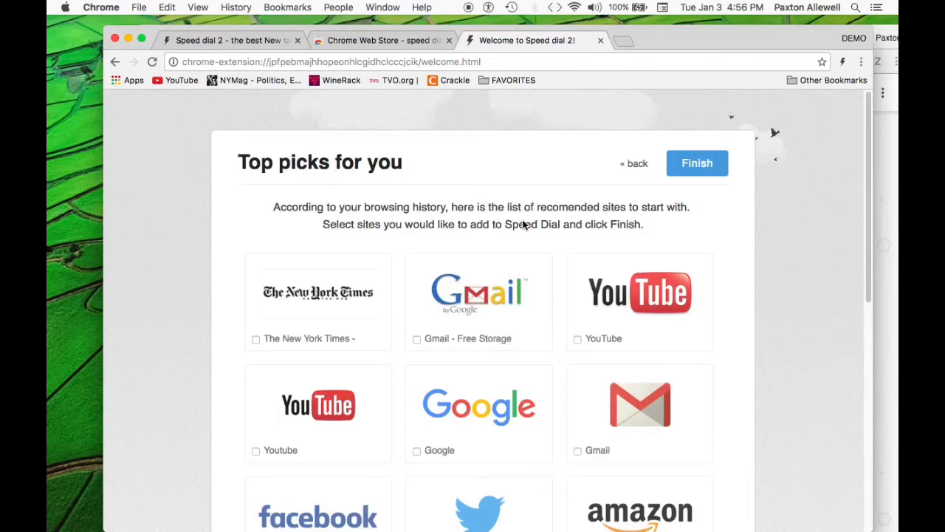
{"action": "scroll", "scroll_direction": "down", "scroll_amount": 3}
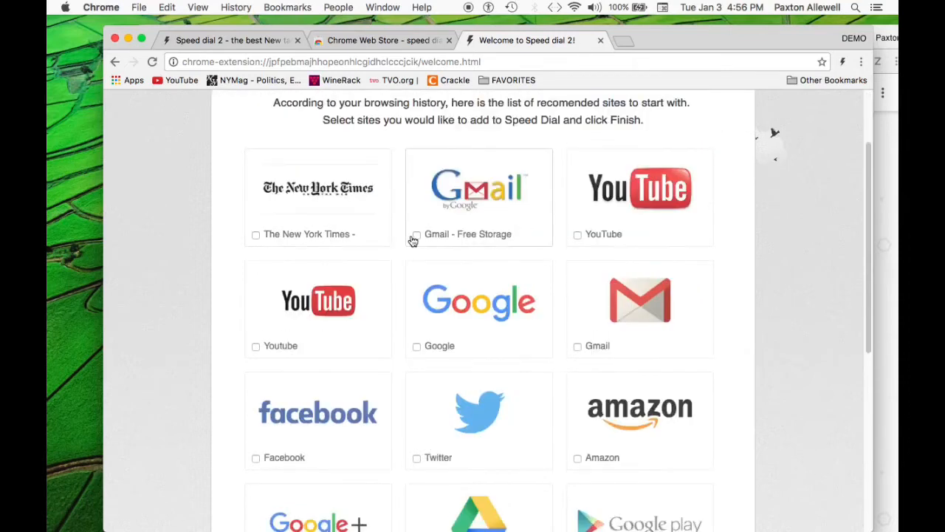
{"action": "left_click", "coordinate": [417, 234]}
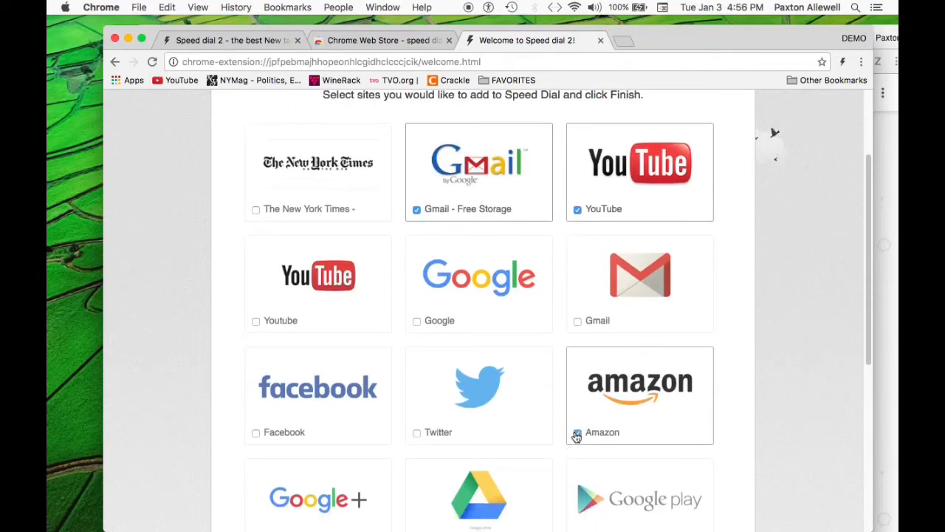
{"action": "scroll", "scroll_direction": "down", "scroll_amount": 3}
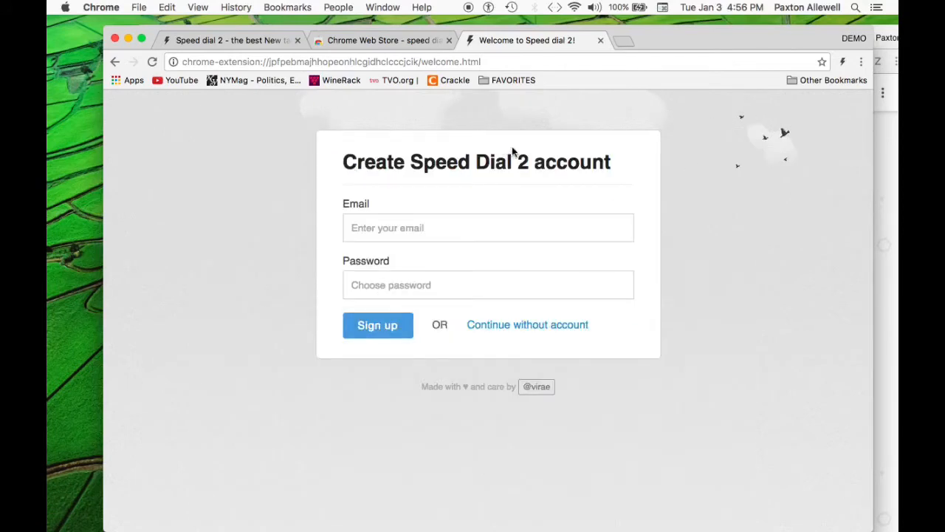
{"action": "mouse_move", "coordinate": [595, 275]}
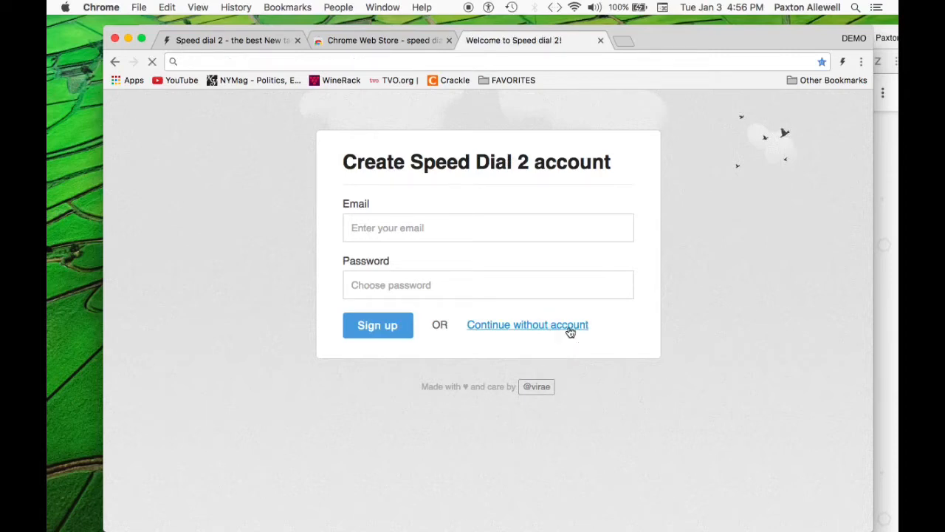
{"action": "left_click", "coordinate": [528, 324]}
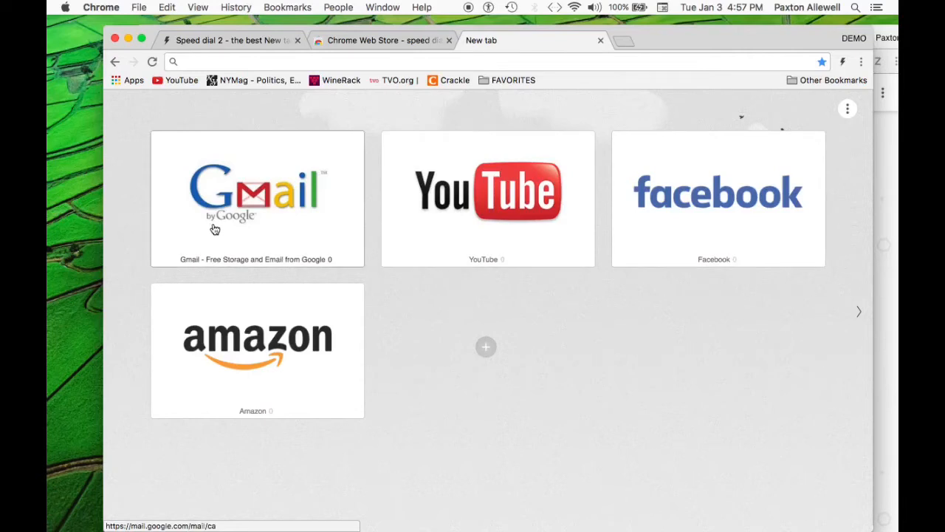
Visit tvo.org and save it to the Speed Dial 2 Home group
{"action": "left_click", "coordinate": [487, 61]}
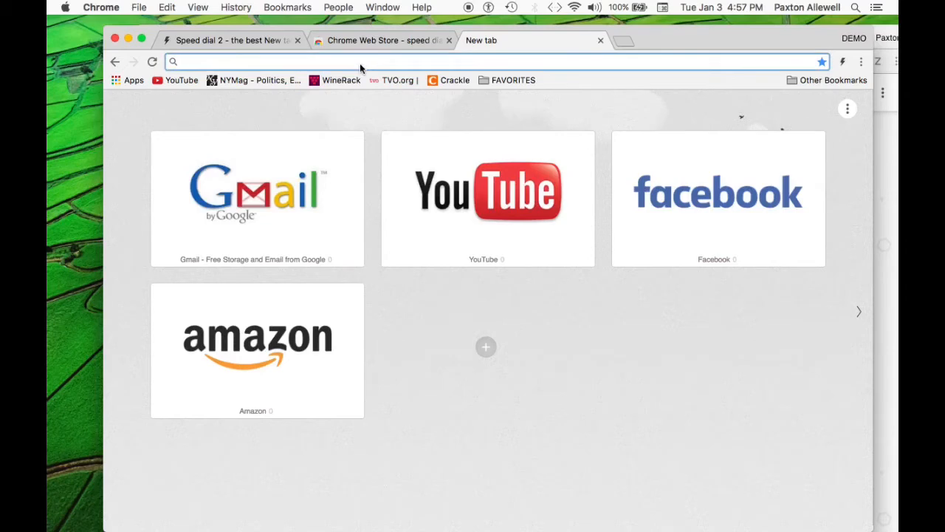
{"action": "type", "text": "tvo.org"}
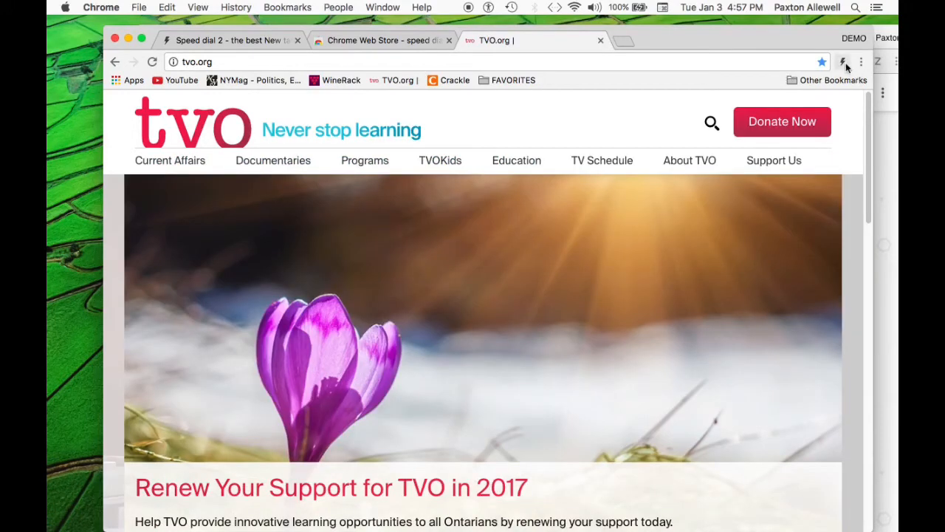
{"action": "mouse_move", "coordinate": [846, 62]}
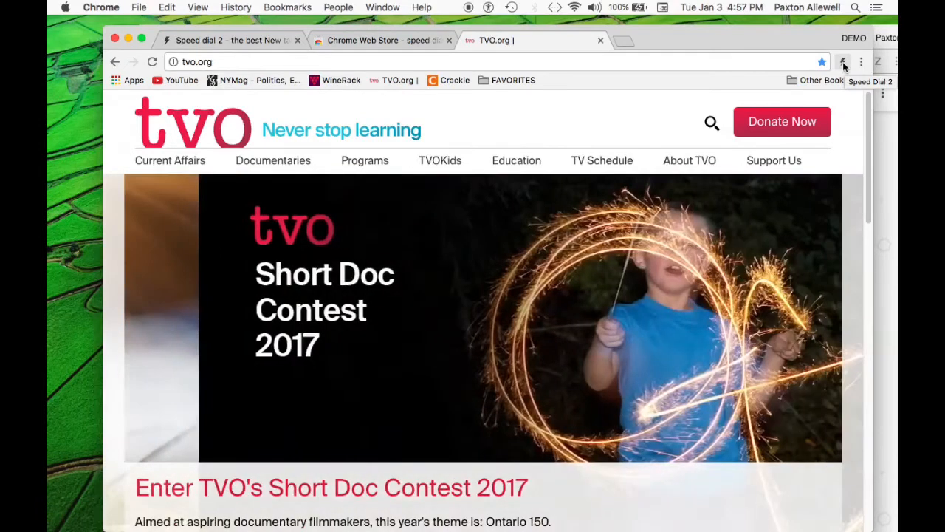
{"action": "left_click", "coordinate": [842, 62]}
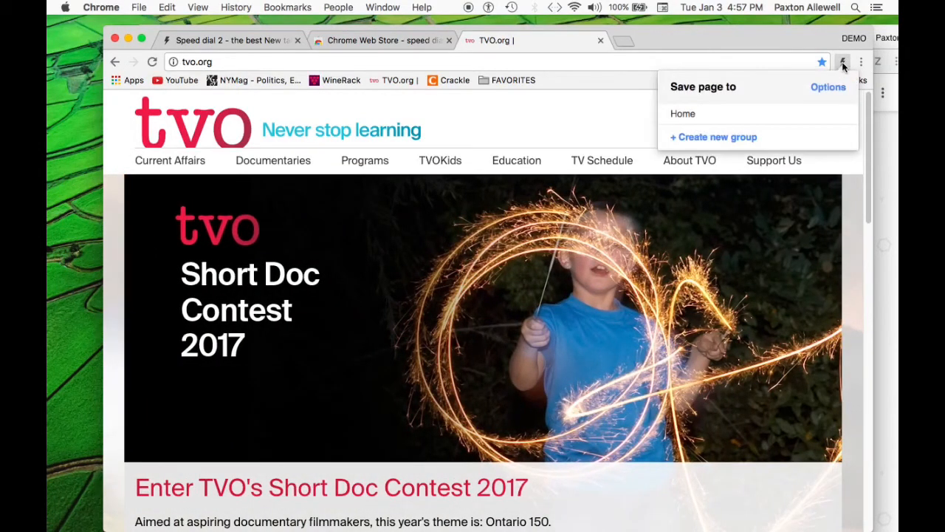
{"action": "mouse_move", "coordinate": [714, 102]}
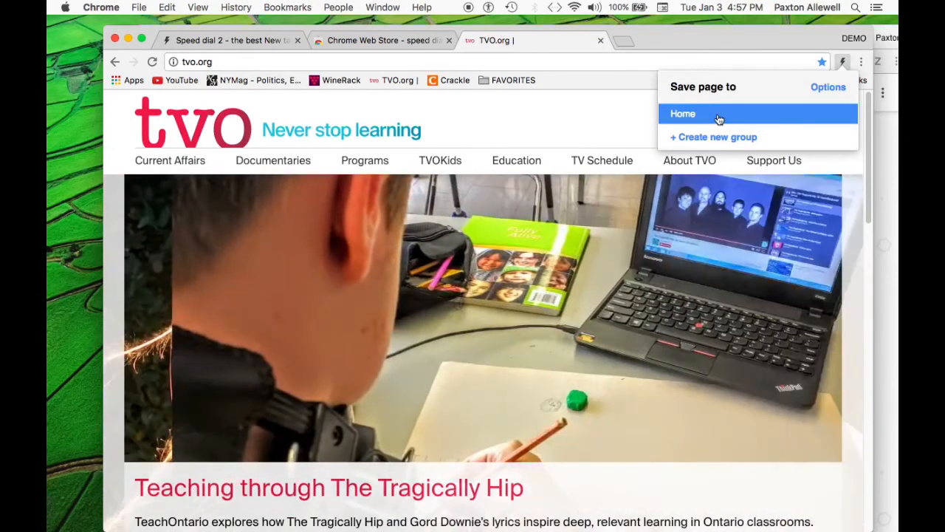
{"action": "left_click", "coordinate": [682, 113]}
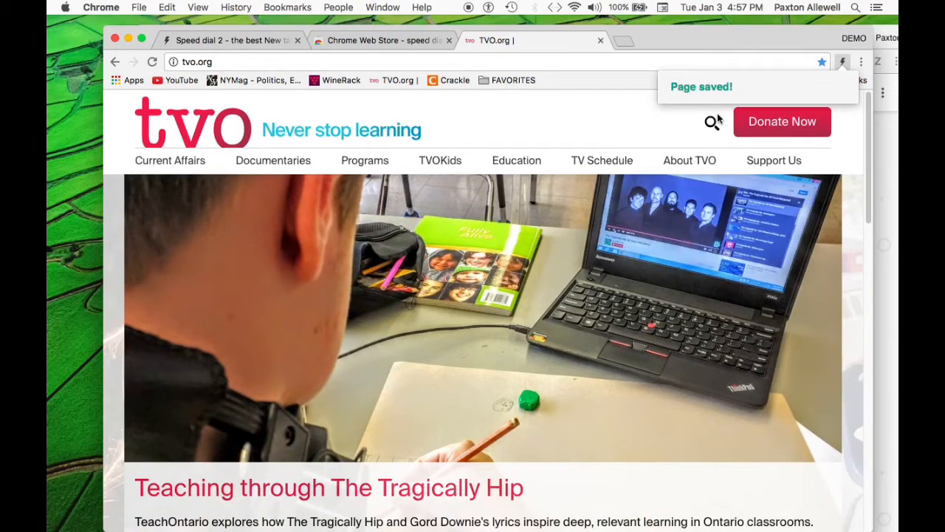
Open tvo.org from its new tile, then open another new tab page
{"action": "left_click", "coordinate": [775, 40]}
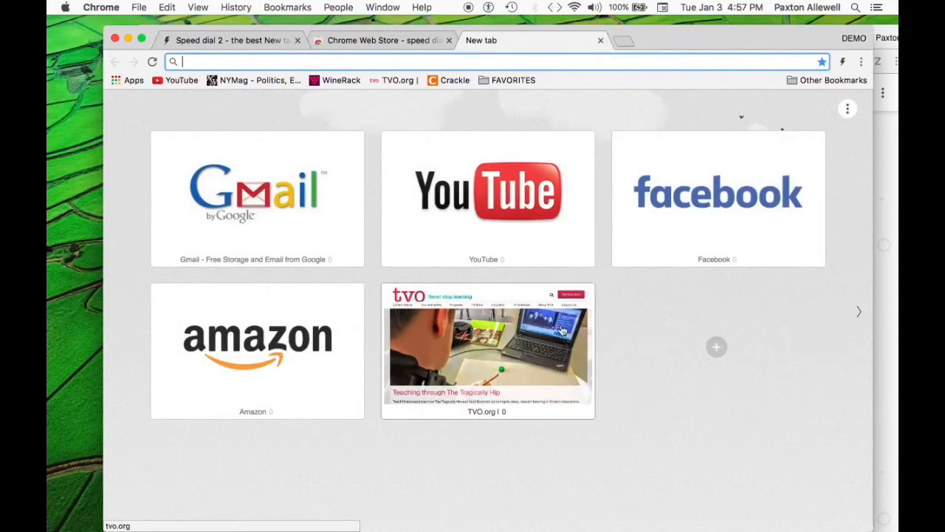
{"action": "mouse_move", "coordinate": [514, 362]}
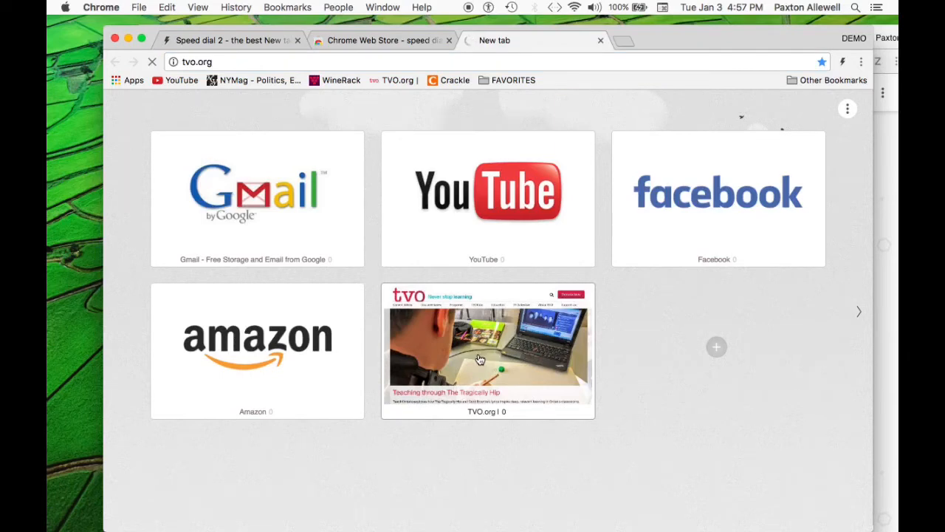
{"action": "left_click", "coordinate": [486, 351]}
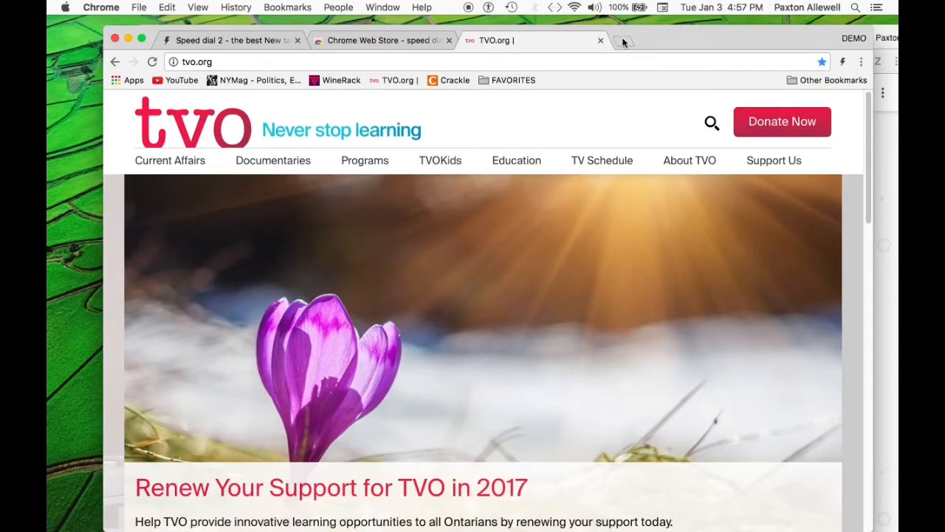
{"action": "left_click", "coordinate": [620, 41]}
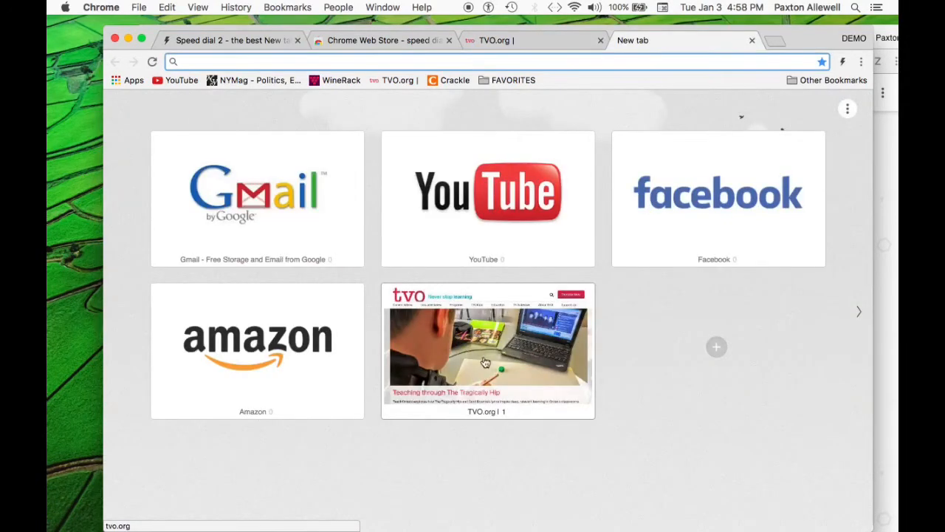
{"action": "mouse_move", "coordinate": [479, 351]}
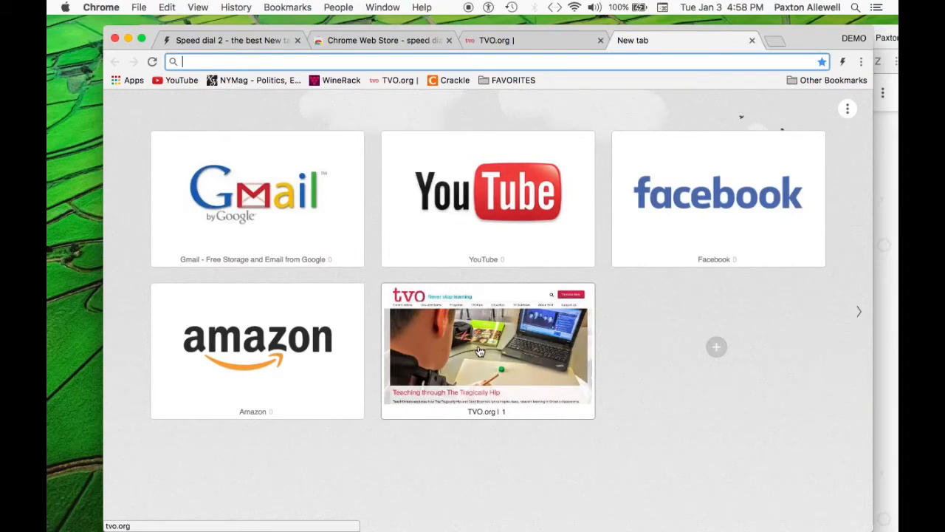
{"action": "mouse_move", "coordinate": [475, 352]}
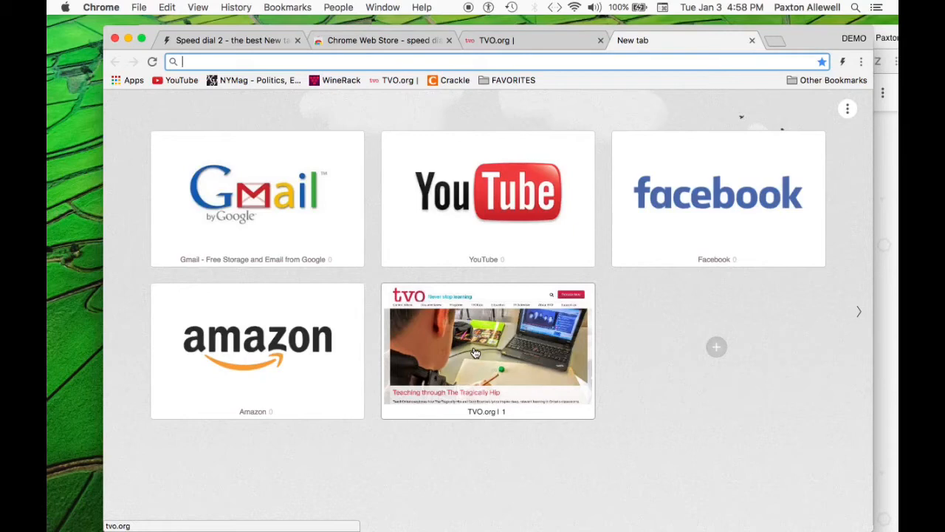
Edit the TVO.org tile and choose Enter image URL for its thumbnail
{"action": "right_click", "coordinate": [474, 353]}
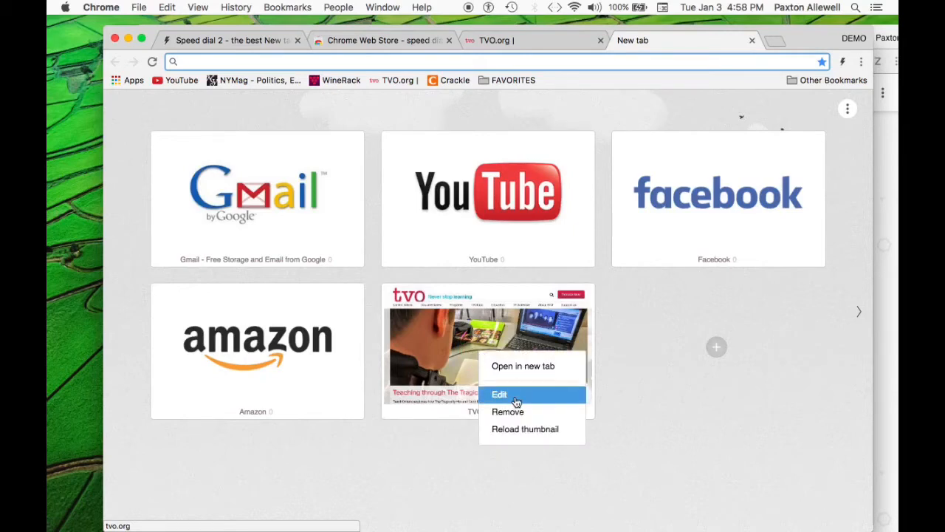
{"action": "left_click", "coordinate": [499, 394]}
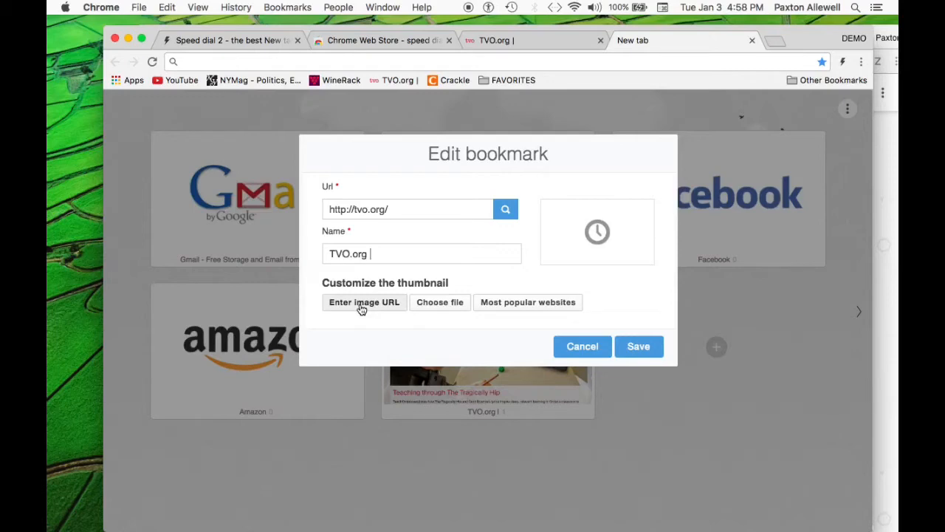
{"action": "left_click", "coordinate": [363, 302]}
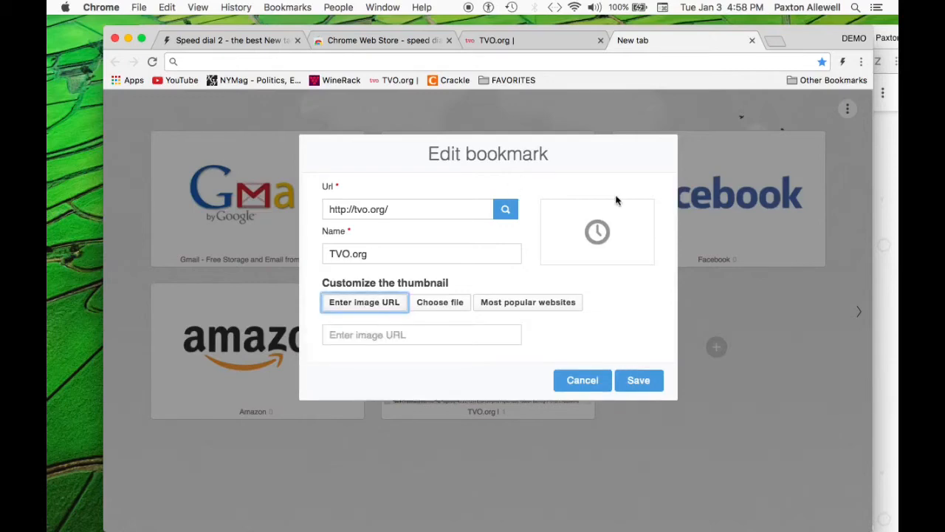
{"action": "mouse_move", "coordinate": [764, 59]}
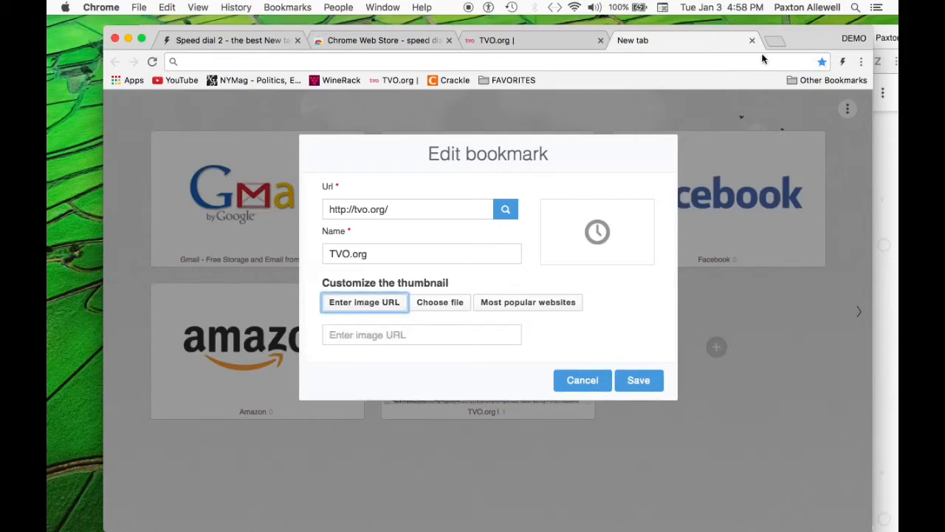
{"action": "mouse_move", "coordinate": [775, 41]}
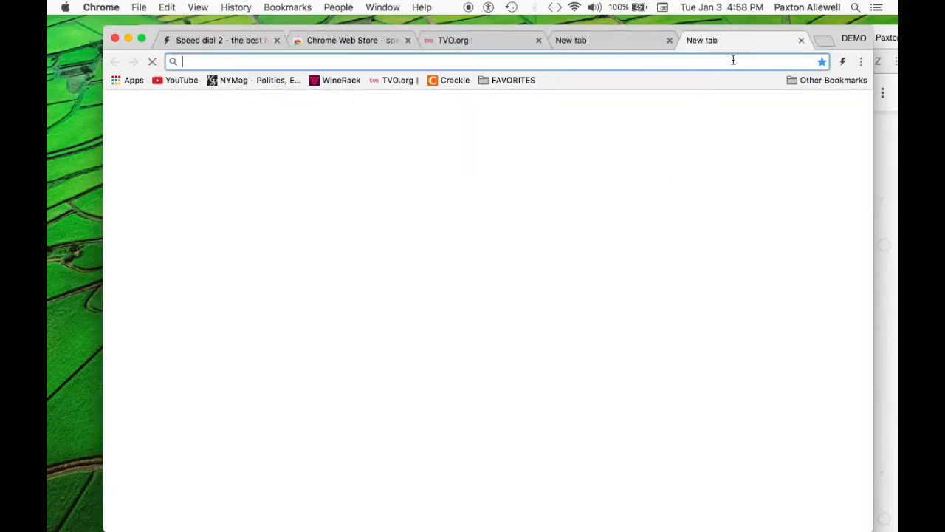
Search Google Images for 'tvo logo' and view the plain red logo image alone
{"action": "type", "text": "tvo logo"}
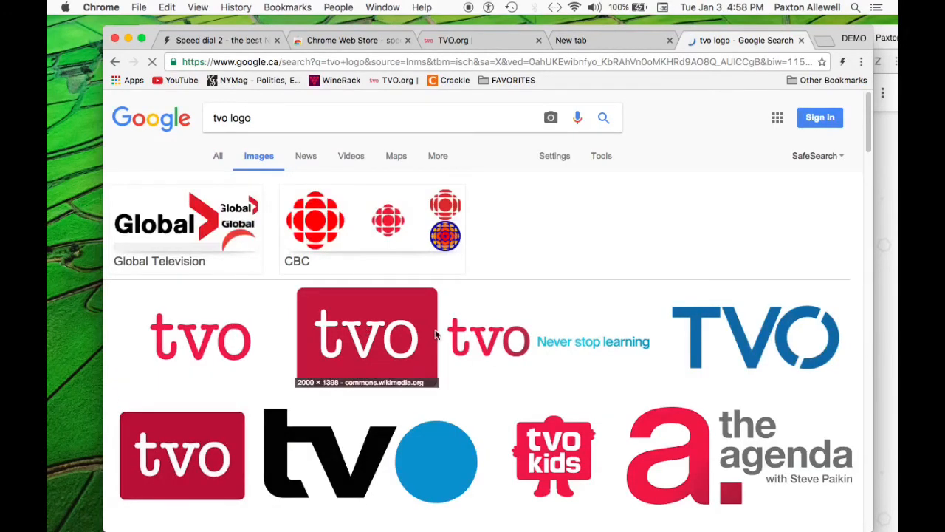
{"action": "scroll", "scroll_direction": "down", "scroll_amount": 3}
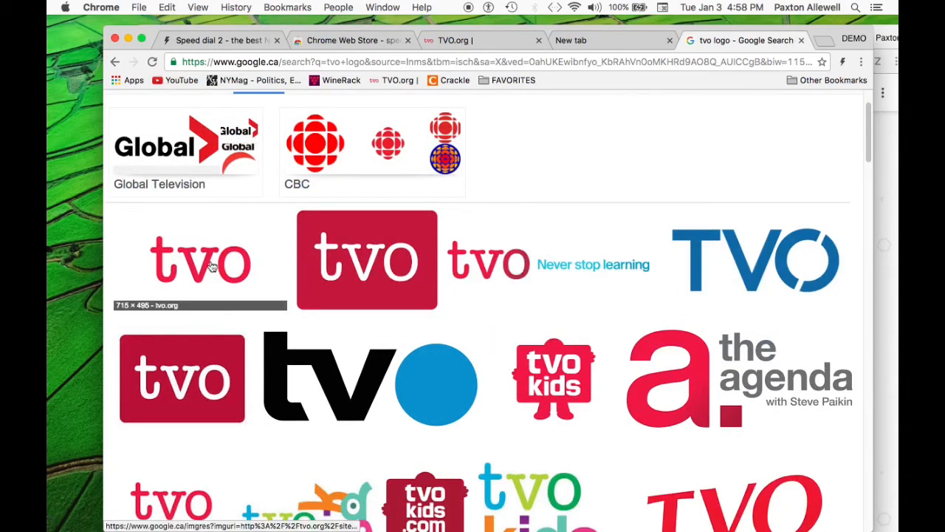
{"action": "scroll", "scroll_direction": "down", "scroll_amount": 3}
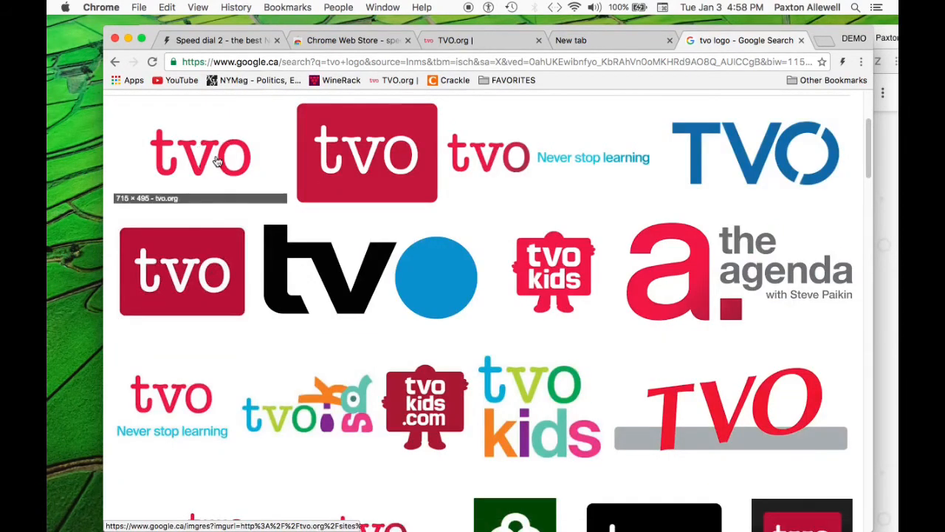
{"action": "left_click", "coordinate": [200, 153]}
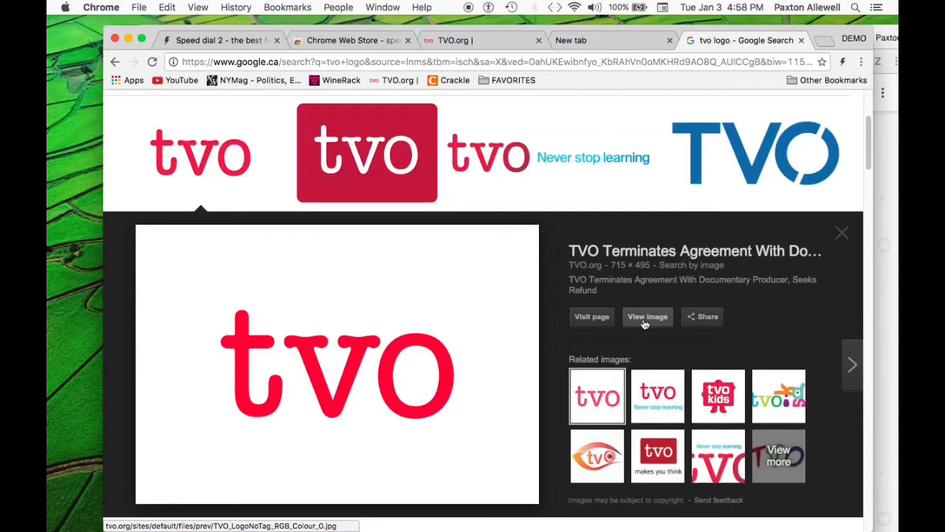
{"action": "left_click", "coordinate": [647, 316]}
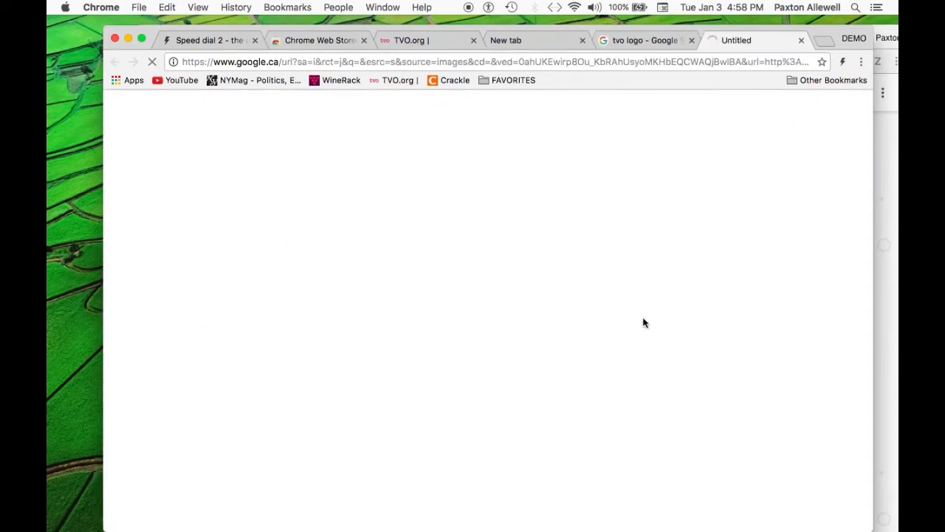
{"action": "mouse_move", "coordinate": [598, 265]}
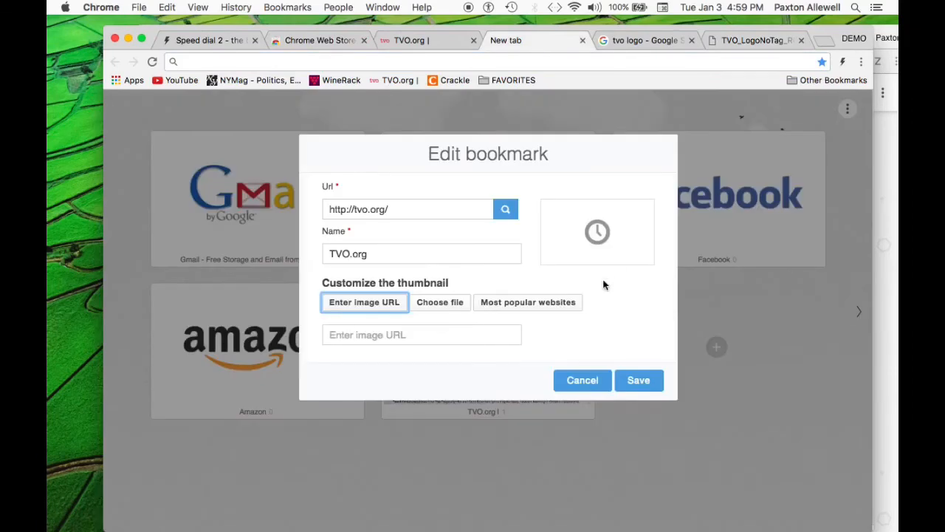
Enter the TVO_LogoNoTag_RGB_Colour_0.jpg image URL as the TVO.org thumbnail and save
{"action": "left_click", "coordinate": [421, 334]}
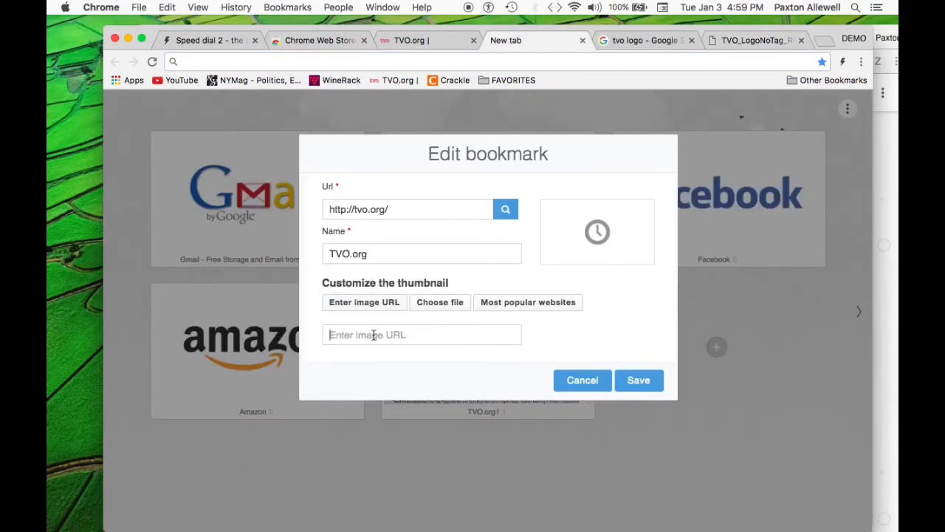
{"action": "type", "text": "rev/TVO_LogoNoTag_RGB_Colour_0.jpg"}
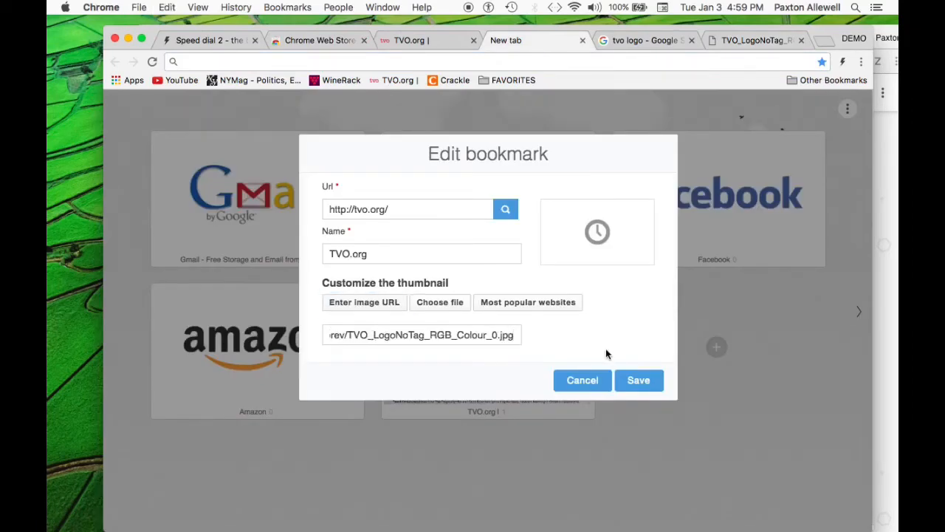
{"action": "left_click", "coordinate": [638, 379]}
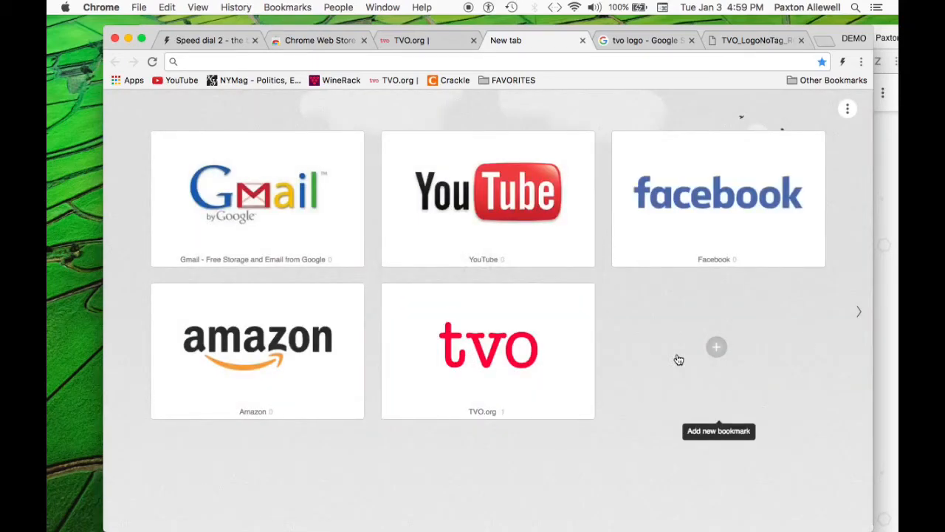
{"action": "mouse_move", "coordinate": [561, 373]}
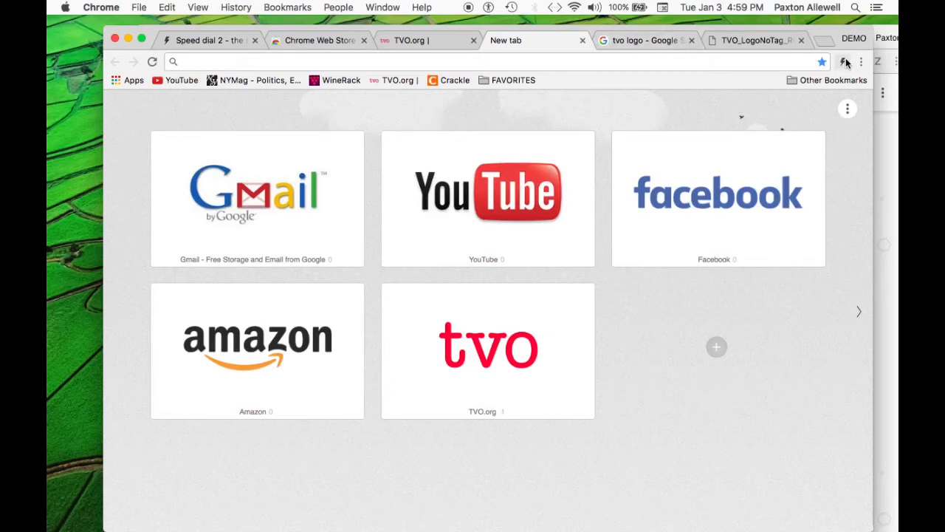
{"action": "mouse_move", "coordinate": [846, 62]}
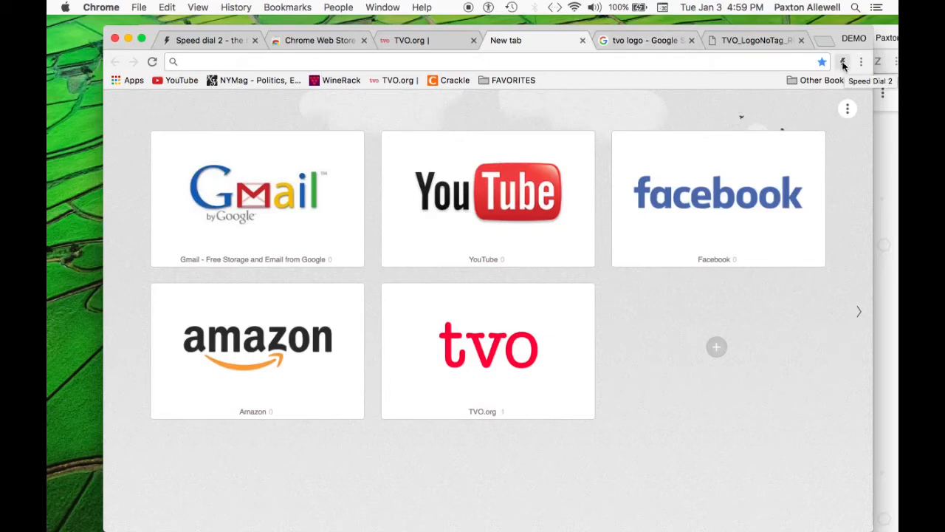
{"action": "mouse_move", "coordinate": [715, 347]}
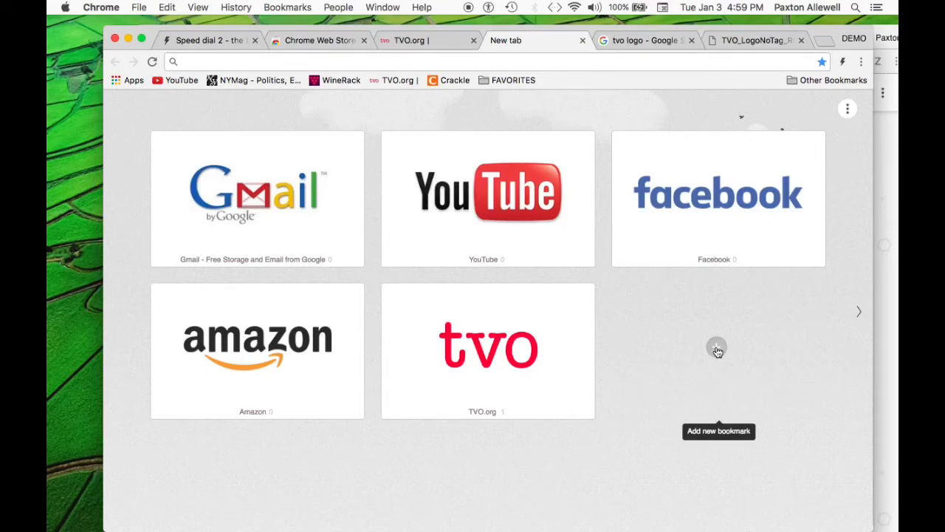
{"action": "mouse_move", "coordinate": [717, 352]}
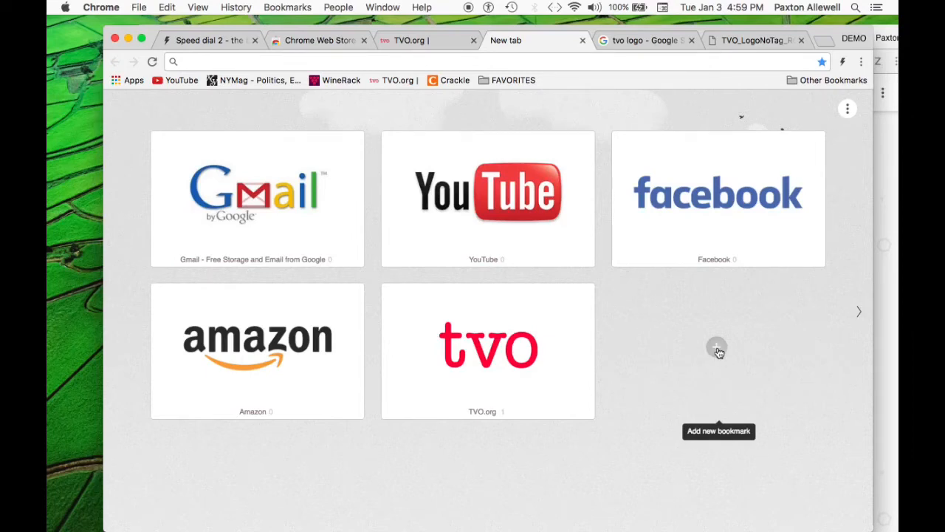
{"action": "left_click", "coordinate": [717, 347]}
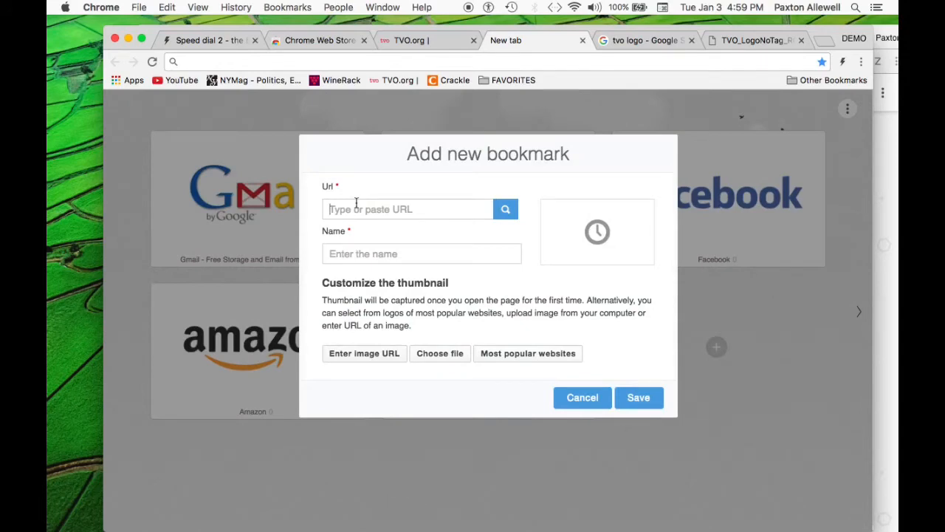
{"action": "type", "text": "facebook.com"}
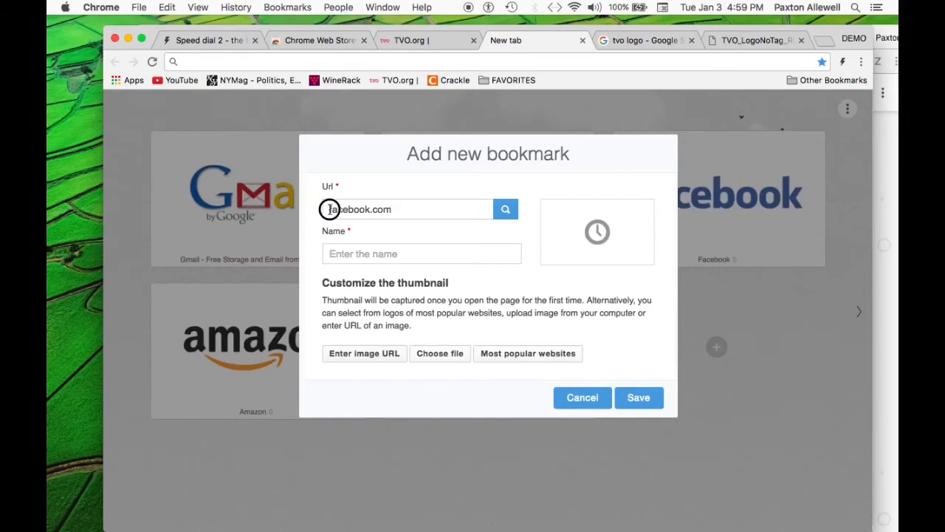
{"action": "type", "text": "Facebook"}
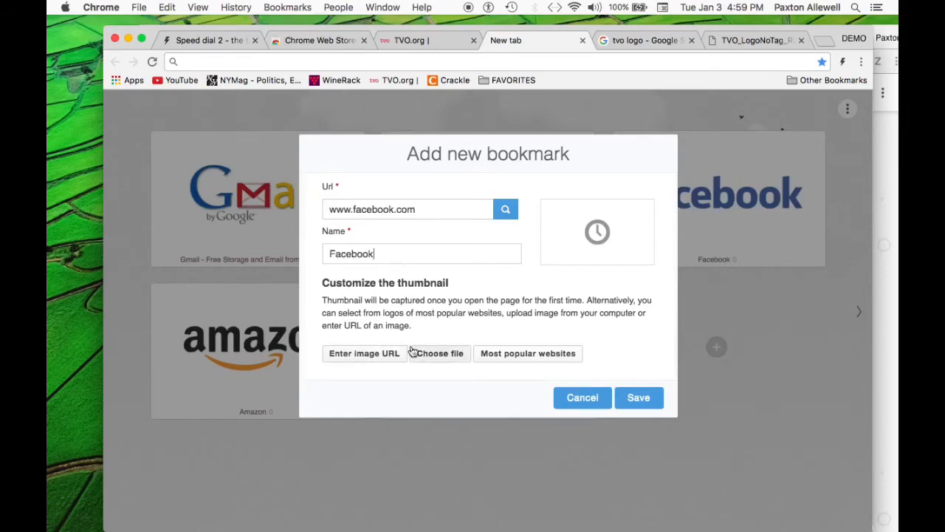
{"action": "left_click", "coordinate": [638, 398]}
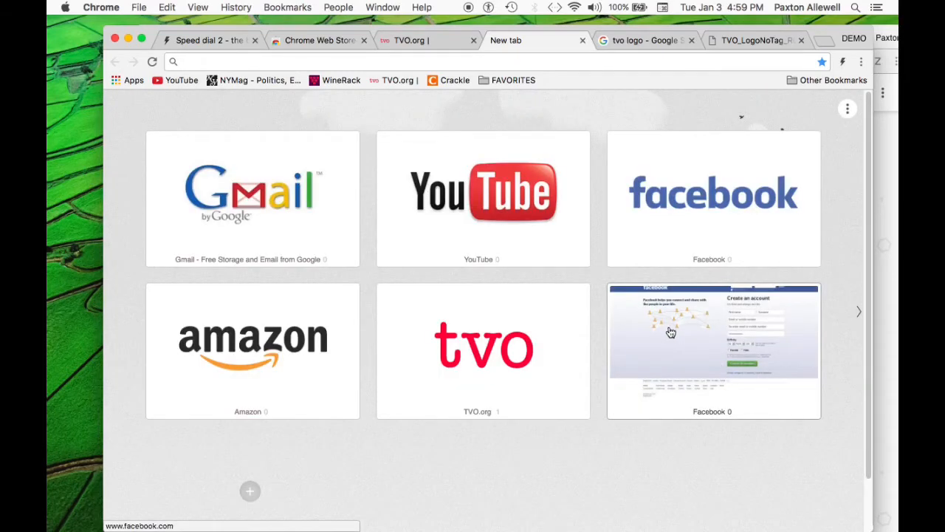
{"action": "mouse_move", "coordinate": [775, 364]}
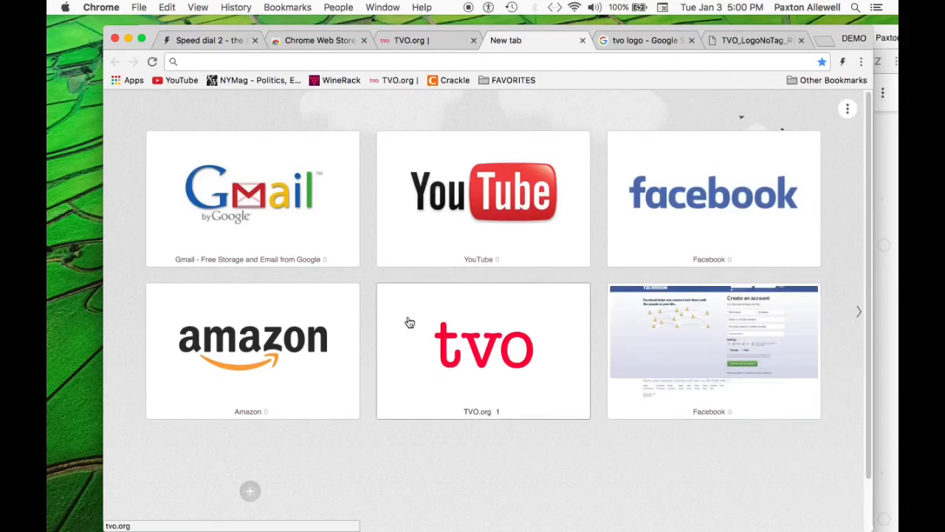
{"action": "mouse_move", "coordinate": [847, 111]}
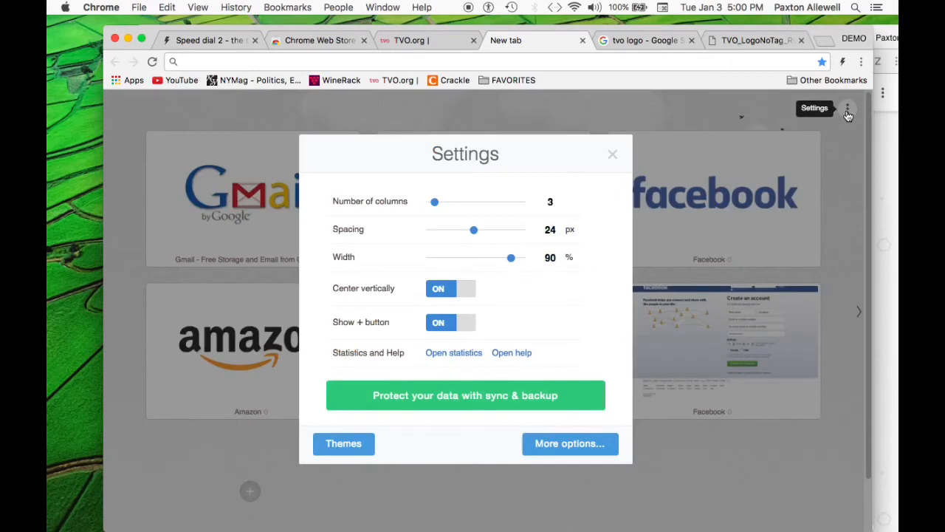
In Speed Dial settings, drag the Number of columns slider from 3 to 4
{"action": "left_click", "coordinate": [612, 154]}
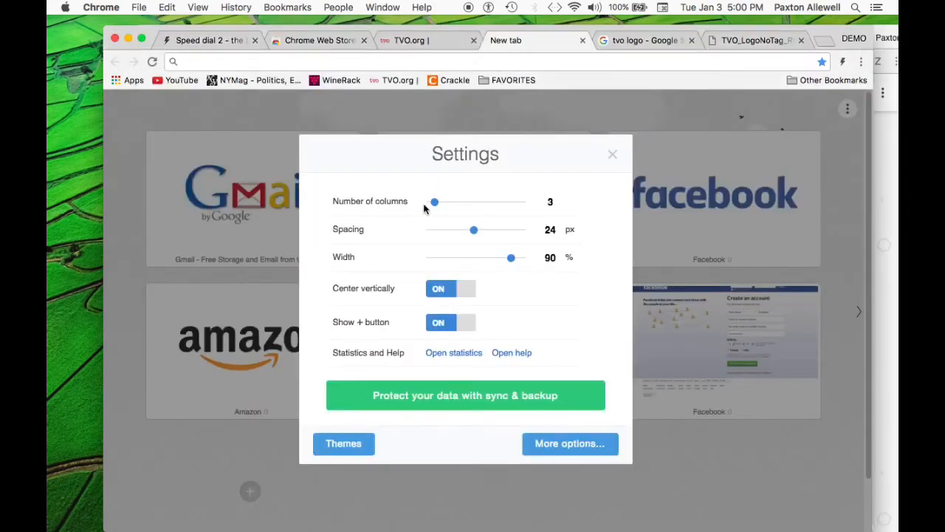
{"action": "left_click_drag", "start_coordinate": [434, 201], "coordinate": [445, 201]}
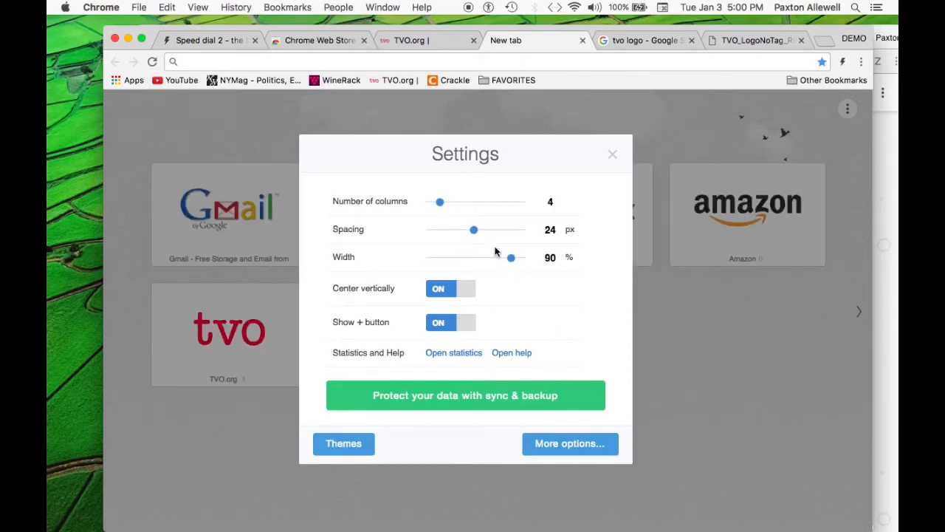
{"action": "mouse_move", "coordinate": [465, 270]}
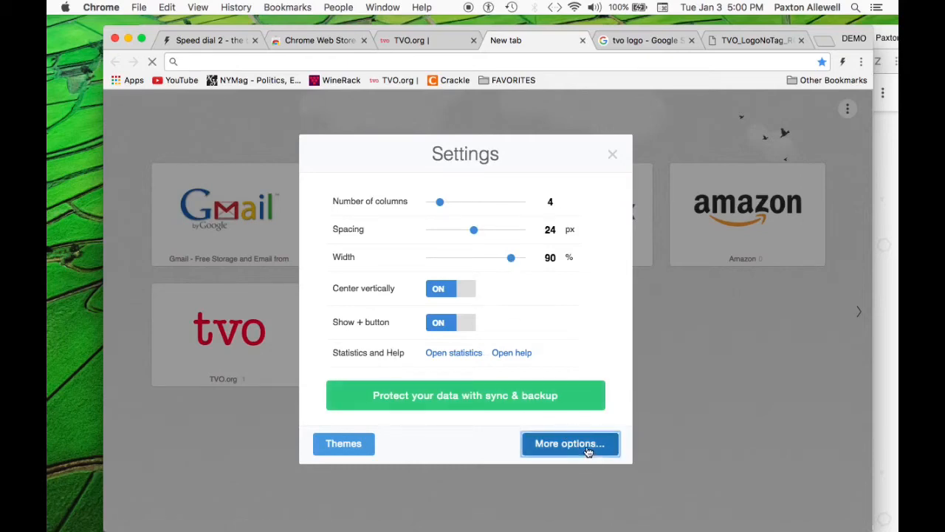
Open Speed Dial's full options page and apply the Space background theme
{"action": "left_click", "coordinate": [569, 443]}
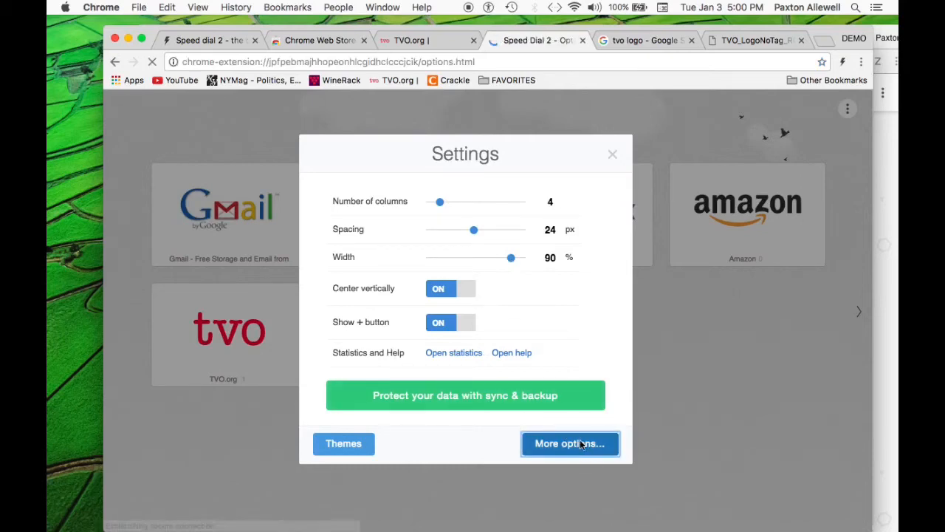
{"action": "left_click", "coordinate": [569, 443]}
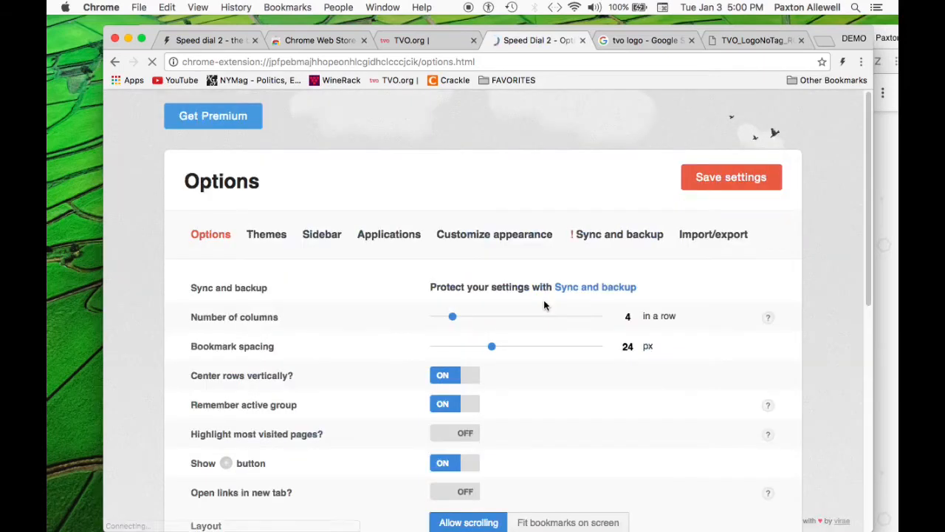
{"action": "scroll", "scroll_direction": "down", "scroll_amount": 3}
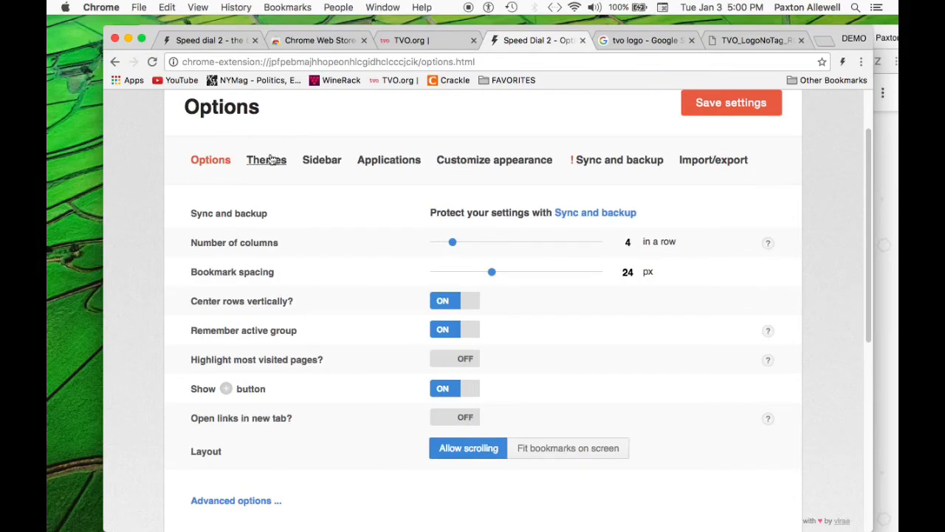
{"action": "left_click", "coordinate": [266, 159]}
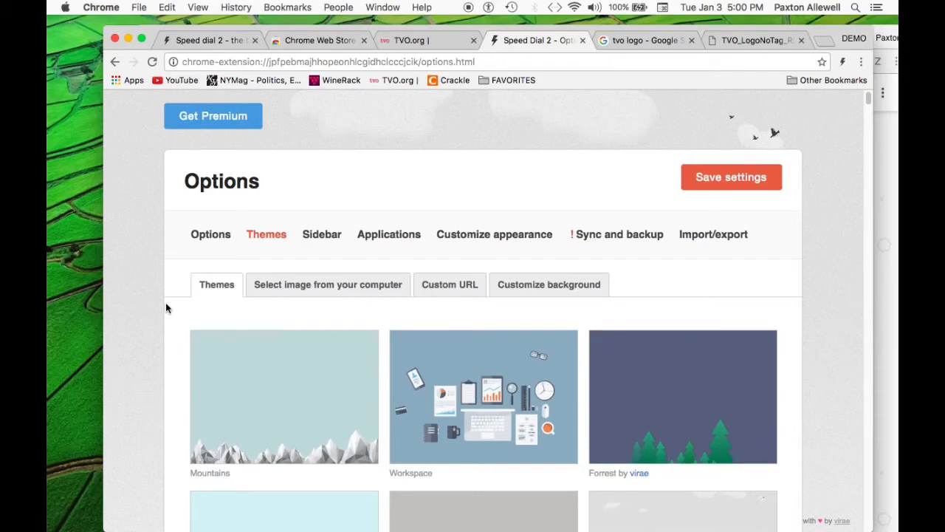
{"action": "scroll", "scroll_direction": "down", "scroll_amount": 3}
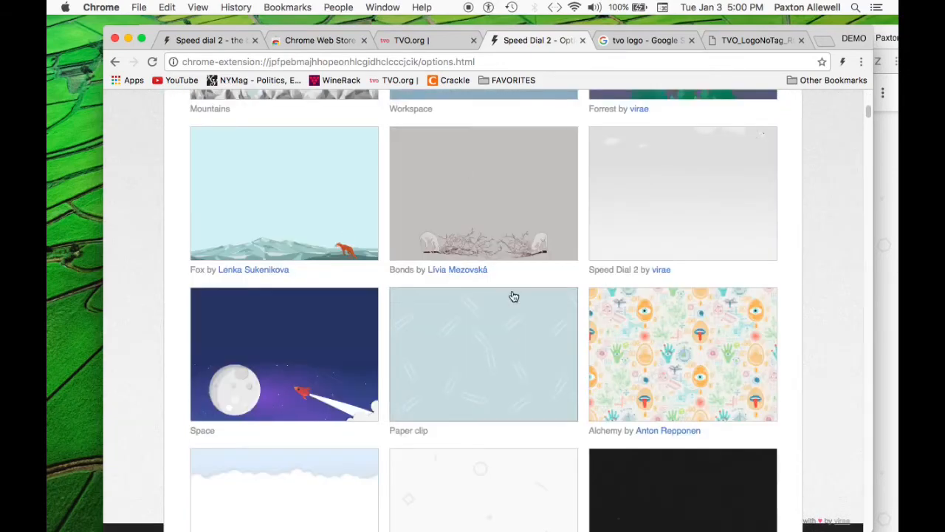
{"action": "mouse_move", "coordinate": [269, 364]}
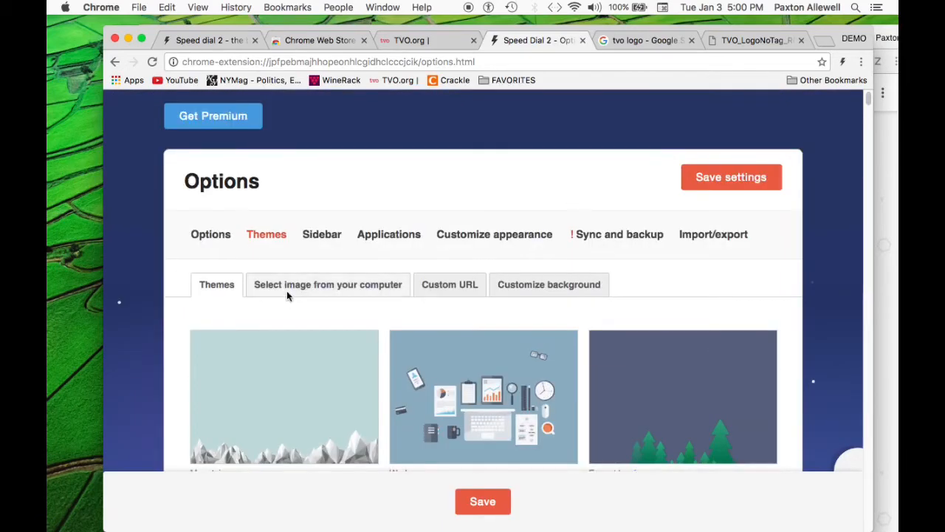
Browse the Sidebar, Applications and Customize appearance settings tabs
{"action": "left_click", "coordinate": [321, 234]}
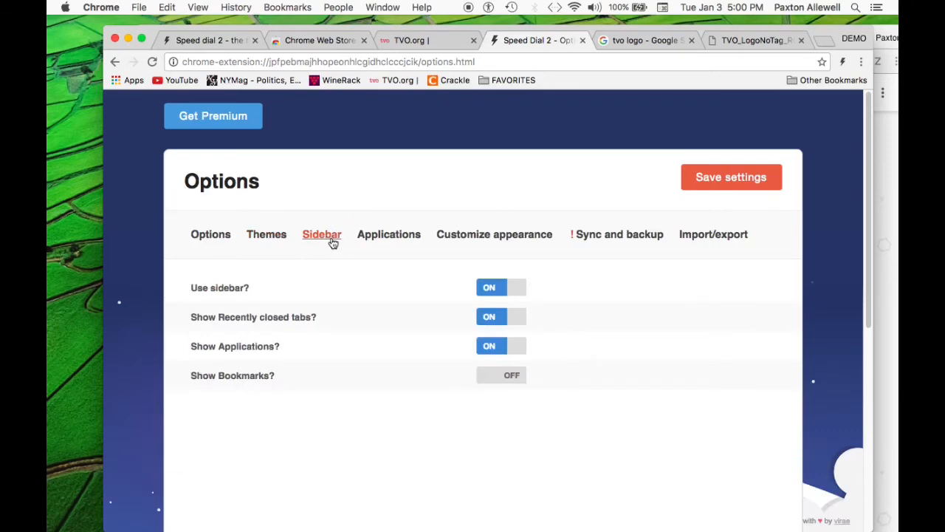
{"action": "left_click", "coordinate": [388, 234]}
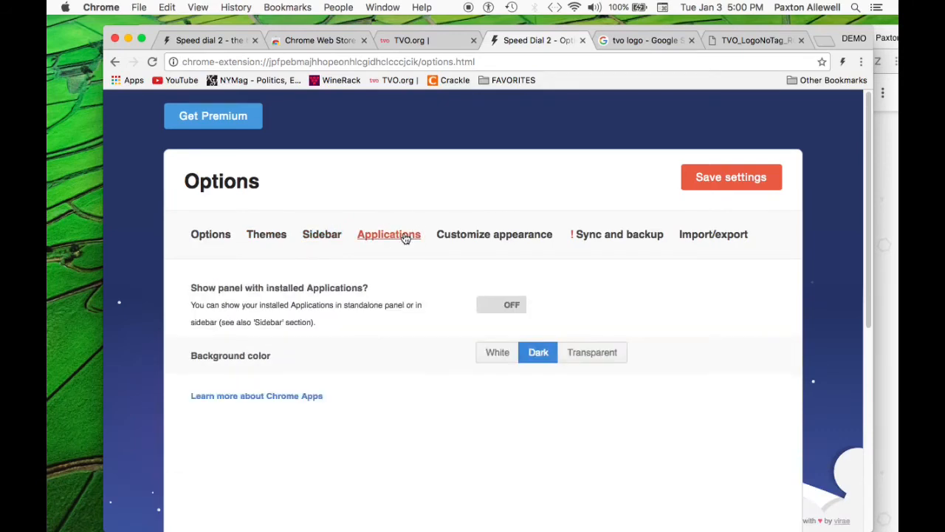
{"action": "left_click", "coordinate": [493, 234]}
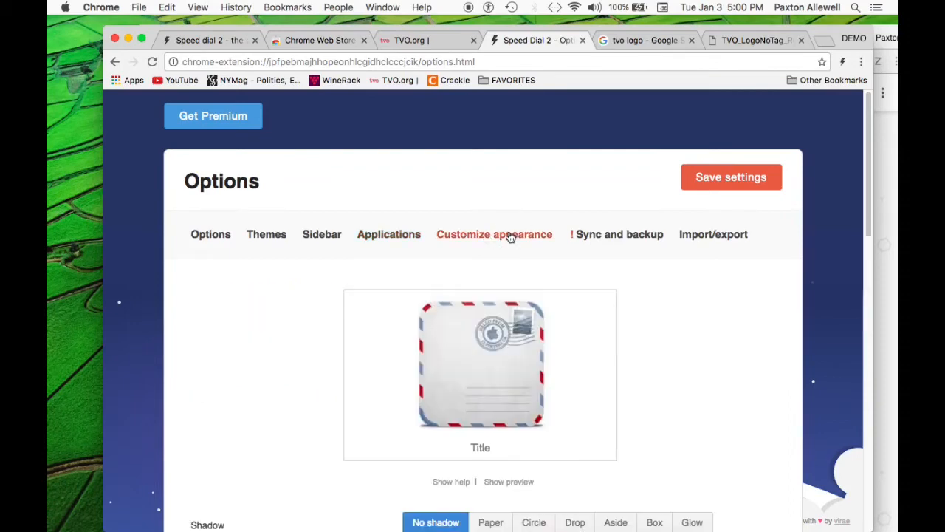
{"action": "scroll", "scroll_direction": "down", "scroll_amount": 3}
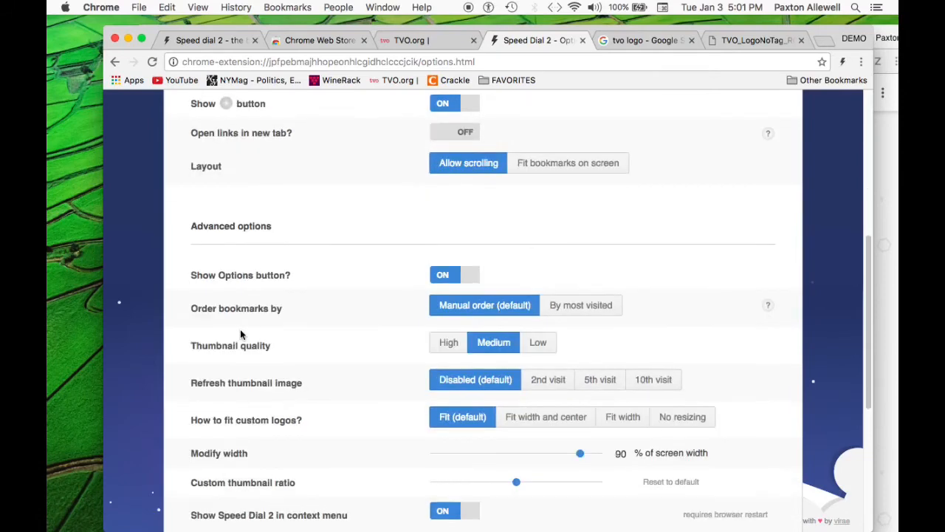
{"action": "scroll", "scroll_direction": "down", "scroll_amount": 3}
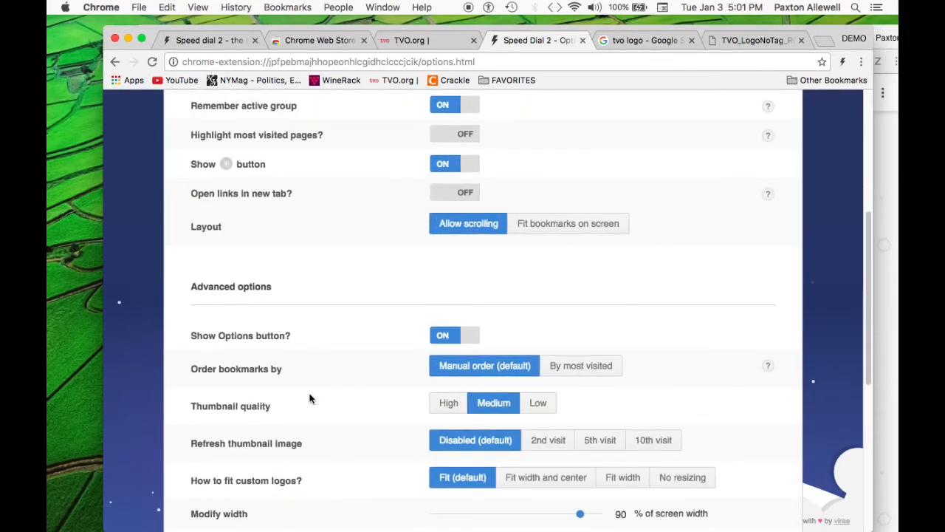
{"action": "scroll", "scroll_direction": "up", "scroll_amount": 3}
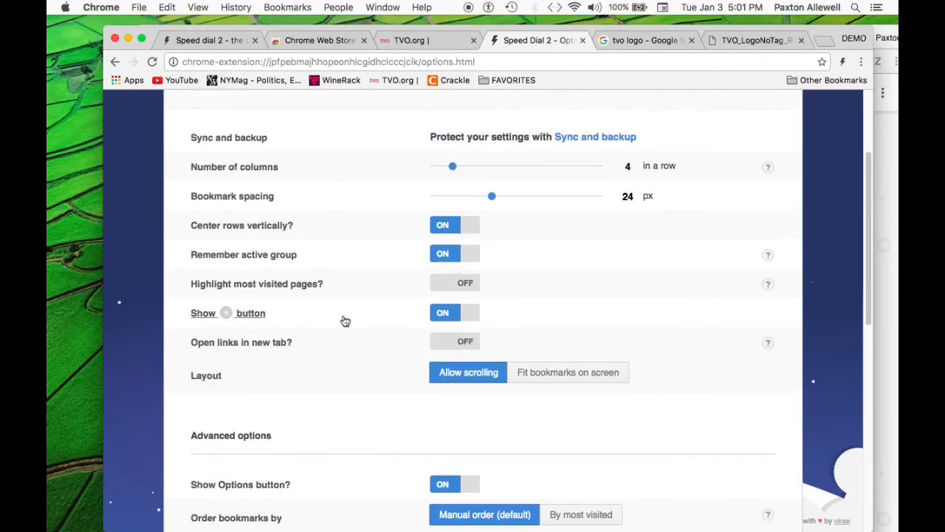
{"action": "scroll", "scroll_direction": "down", "scroll_amount": 3}
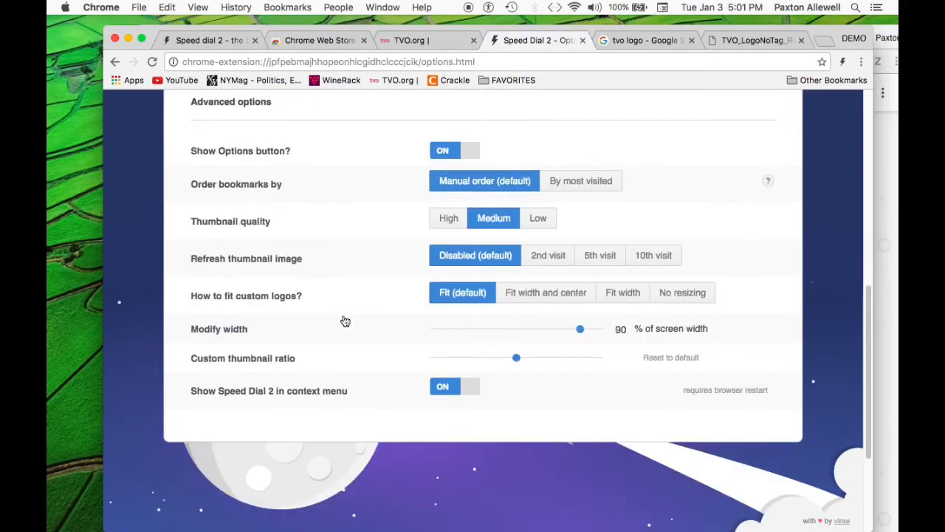
{"action": "mouse_move", "coordinate": [355, 200]}
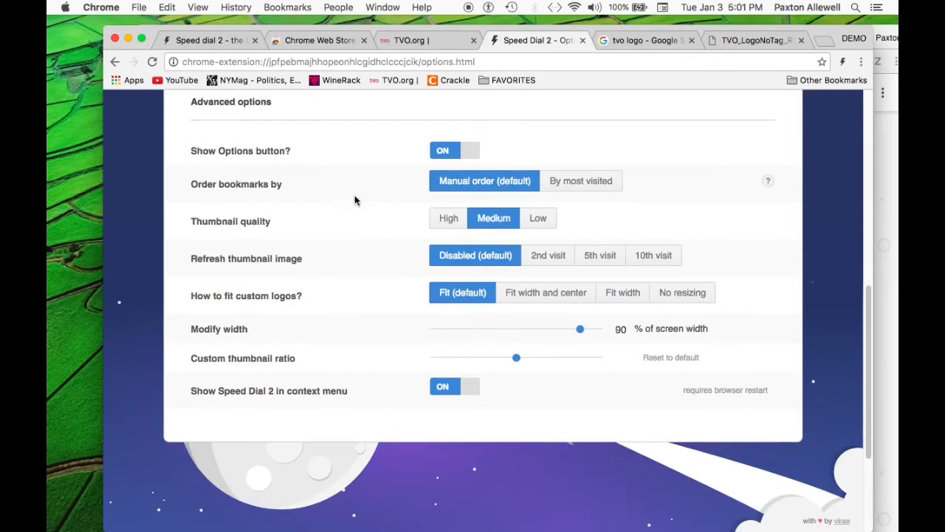
Switch 'Open links in new tab' to ON
{"action": "scroll", "scroll_direction": "down", "scroll_amount": 3}
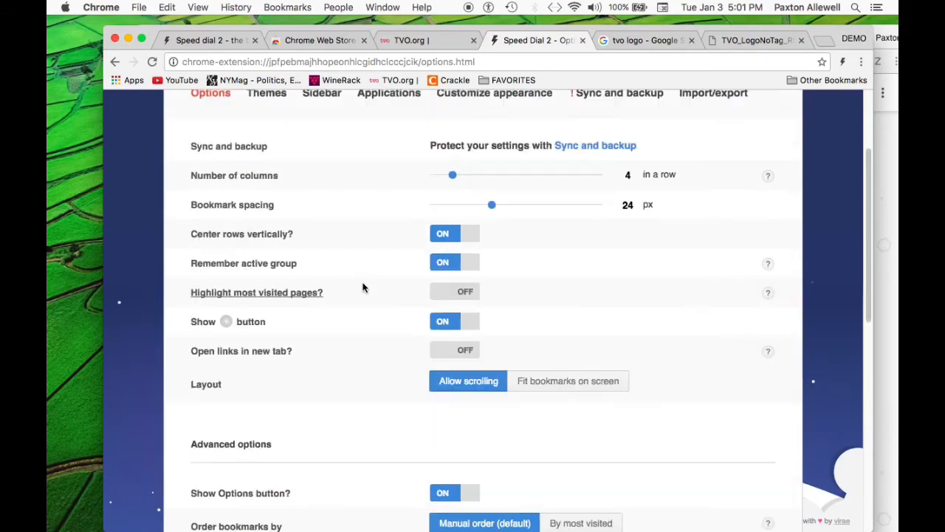
{"action": "mouse_move", "coordinate": [229, 354]}
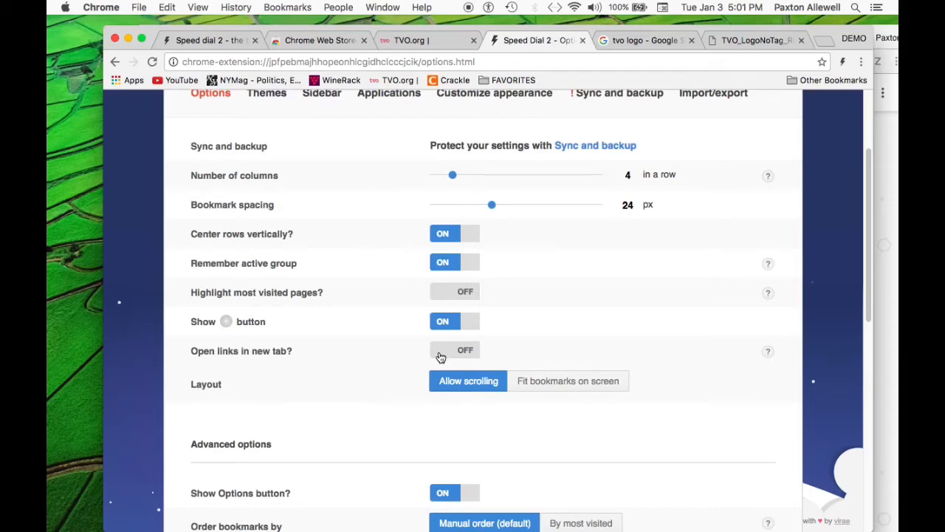
{"action": "left_click", "coordinate": [443, 349]}
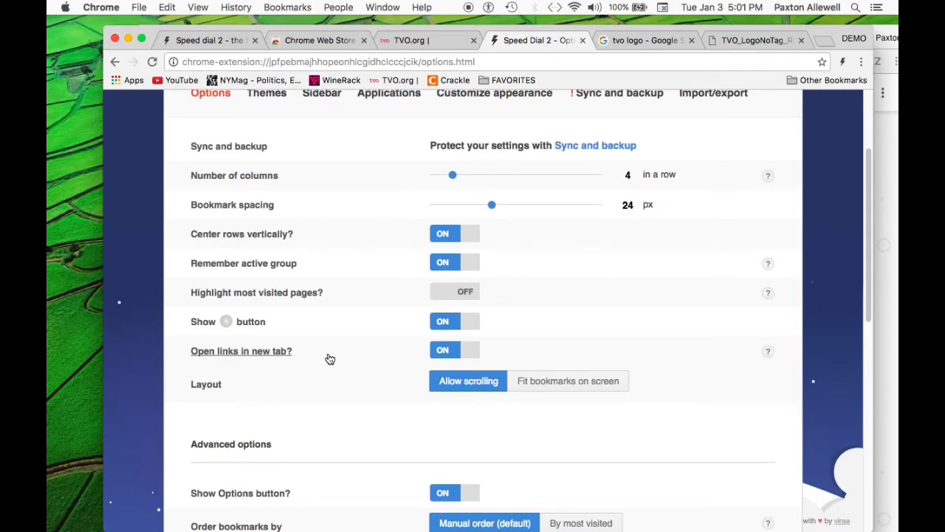
{"action": "mouse_move", "coordinate": [337, 329]}
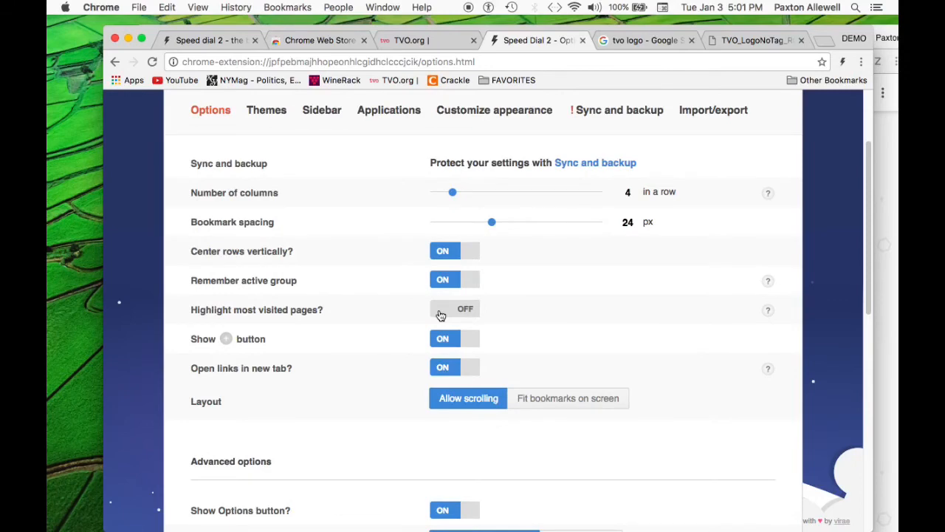
{"action": "mouse_move", "coordinate": [360, 342]}
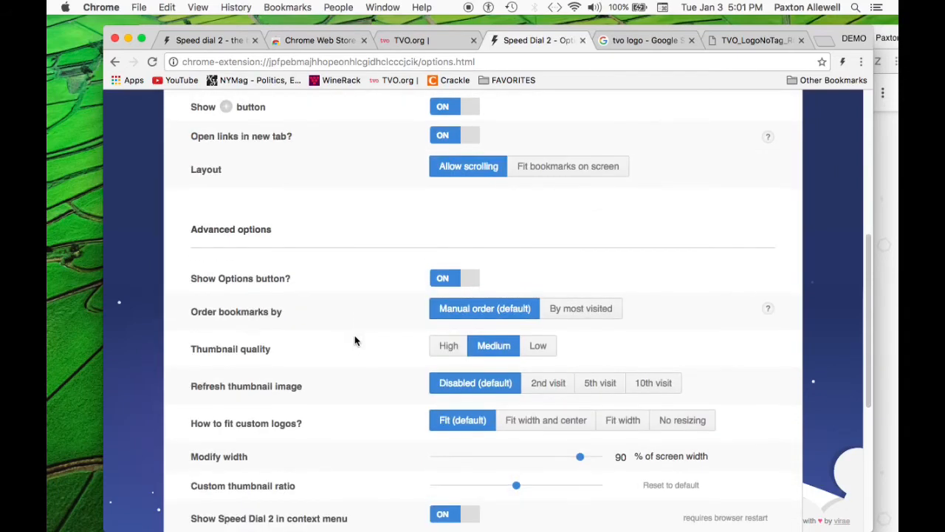
{"action": "scroll", "scroll_direction": "down", "scroll_amount": 3}
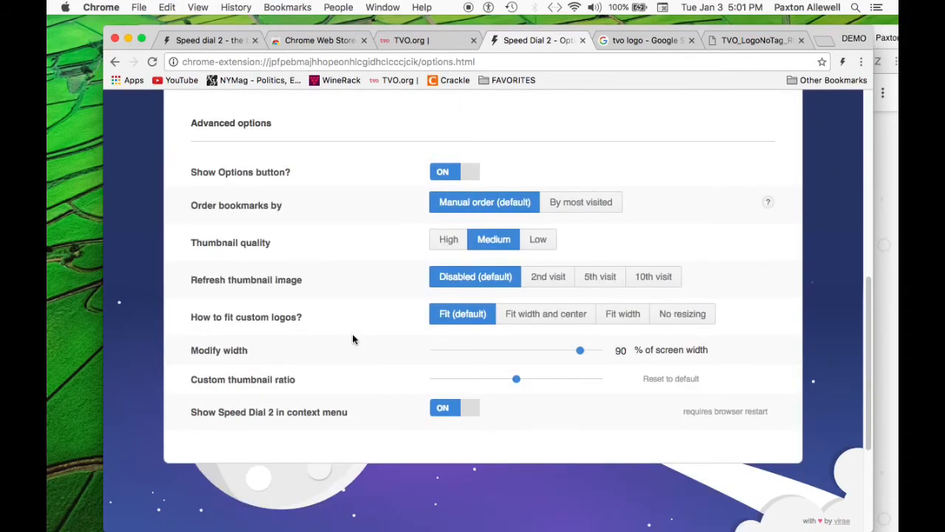
{"action": "scroll", "scroll_direction": "up", "scroll_amount": 3}
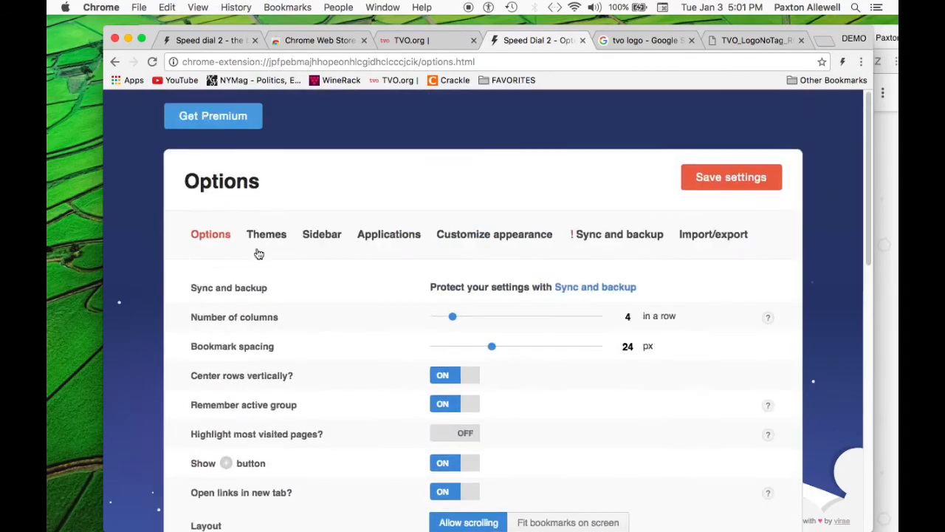
Recheck the theme and tile appearance tabs, then save the Speed Dial settings
{"action": "left_click", "coordinate": [266, 234]}
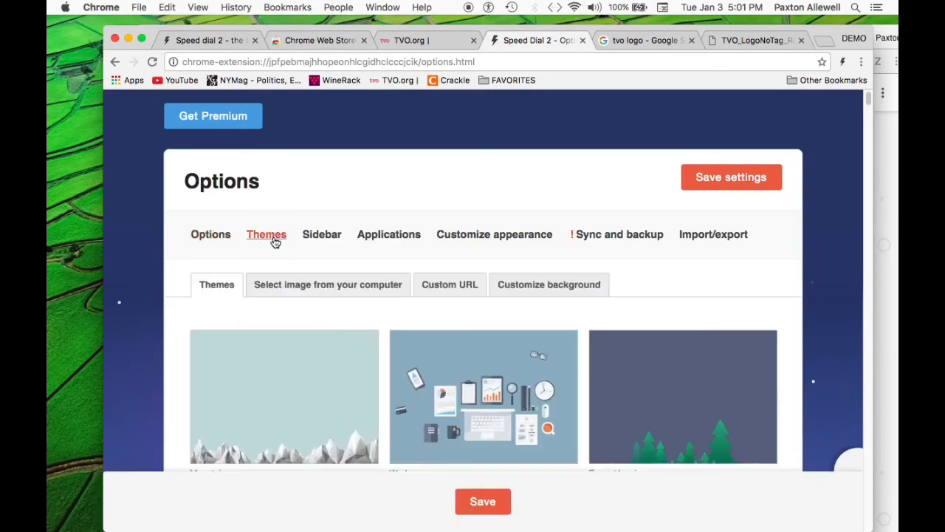
{"action": "left_click", "coordinate": [388, 234]}
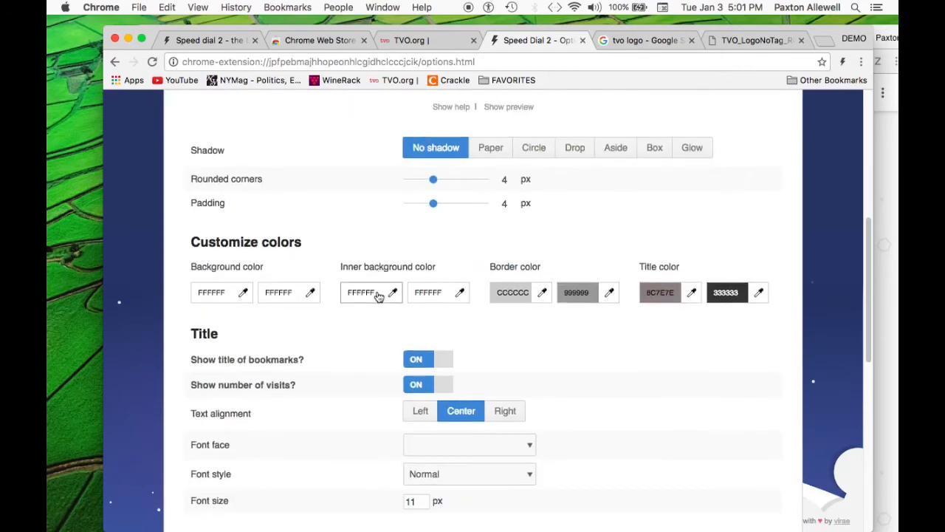
{"action": "scroll", "scroll_direction": "down", "scroll_amount": 3}
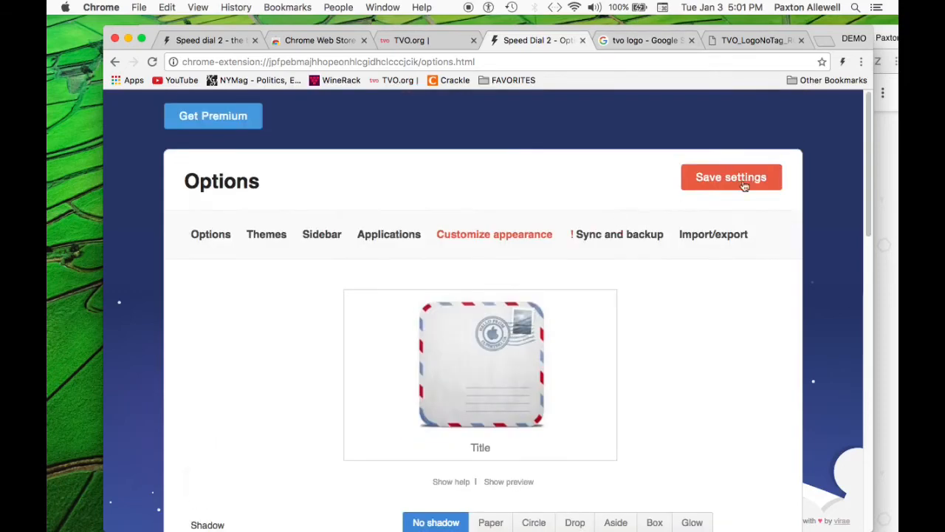
{"action": "left_click", "coordinate": [644, 40]}
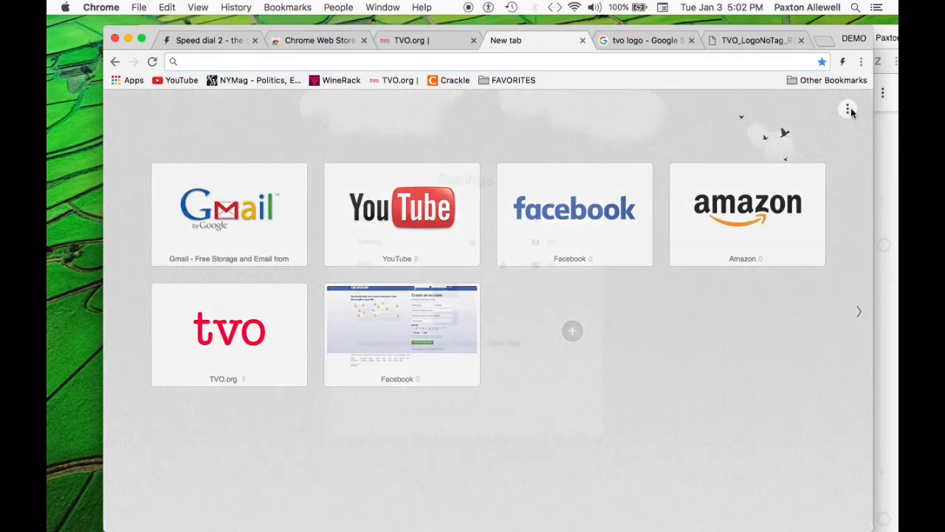
Reopen Speed Dial's full options page and scroll to the tile colour and title settings
{"action": "left_click", "coordinate": [847, 108]}
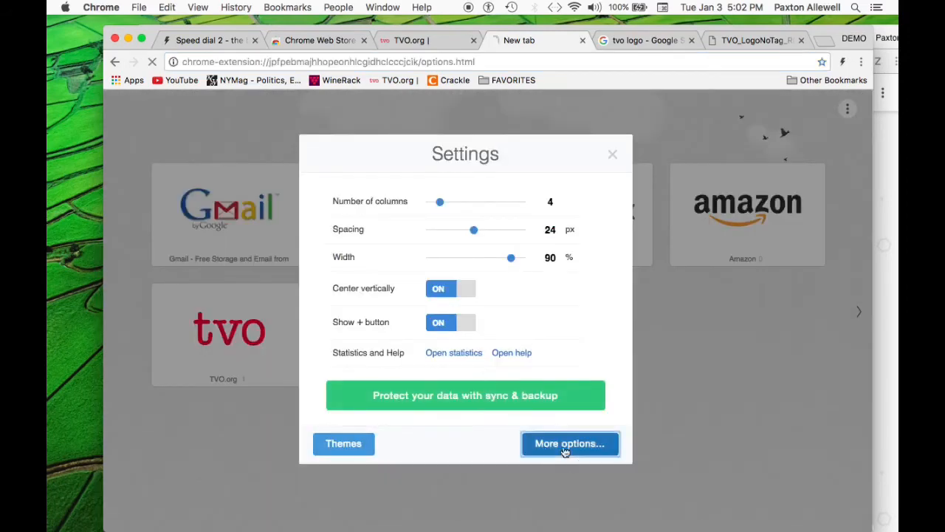
{"action": "left_click", "coordinate": [568, 443]}
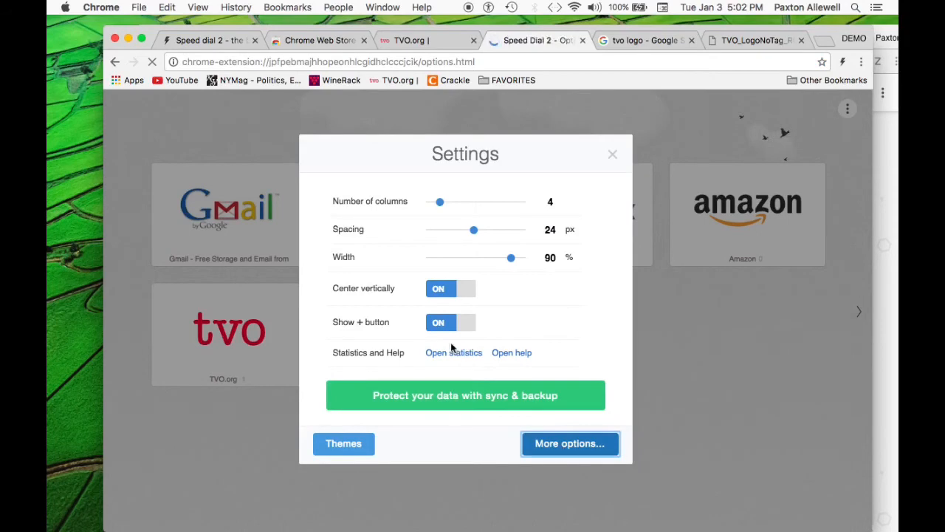
{"action": "left_click", "coordinate": [569, 443]}
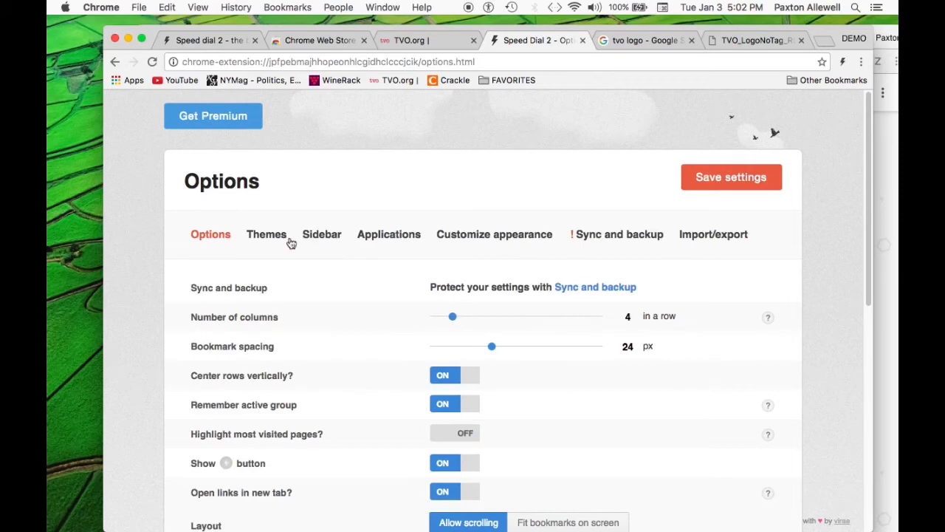
{"action": "scroll", "scroll_direction": "down", "scroll_amount": 3}
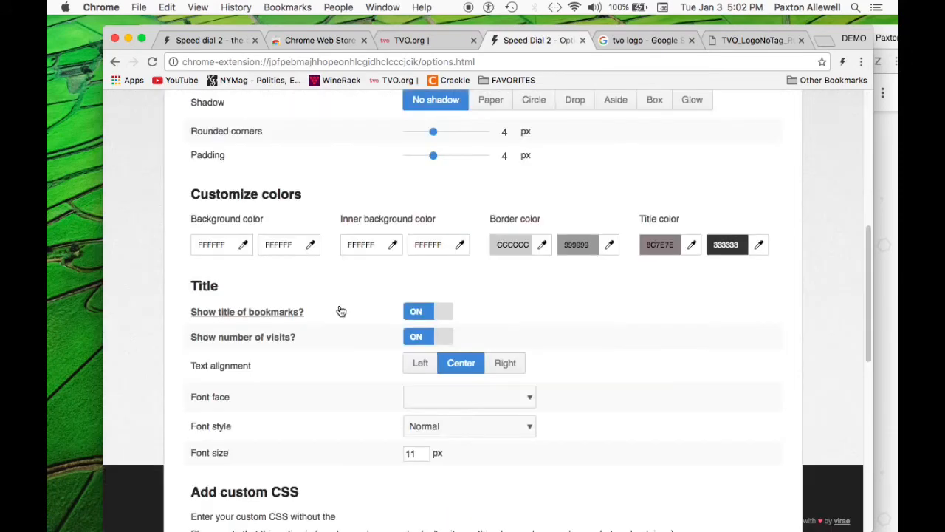
{"action": "scroll", "scroll_direction": "down", "scroll_amount": 3}
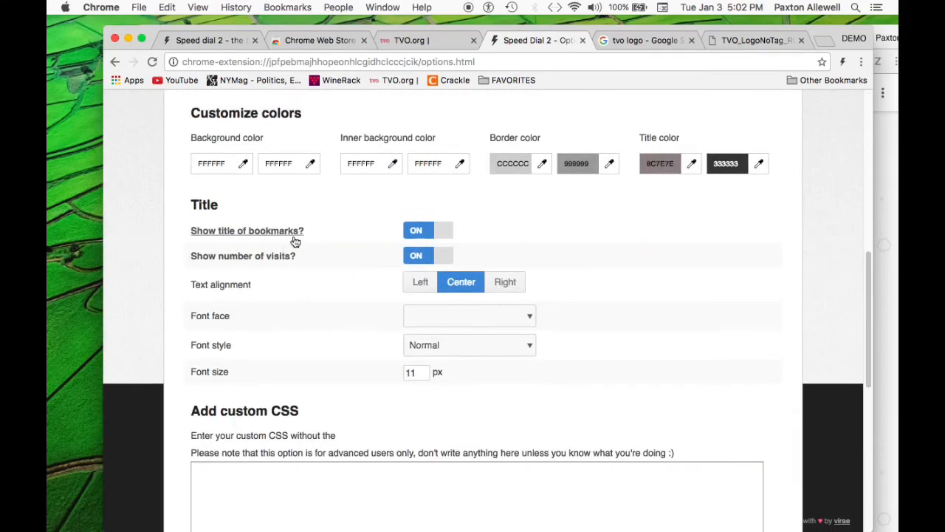
{"action": "mouse_move", "coordinate": [355, 244]}
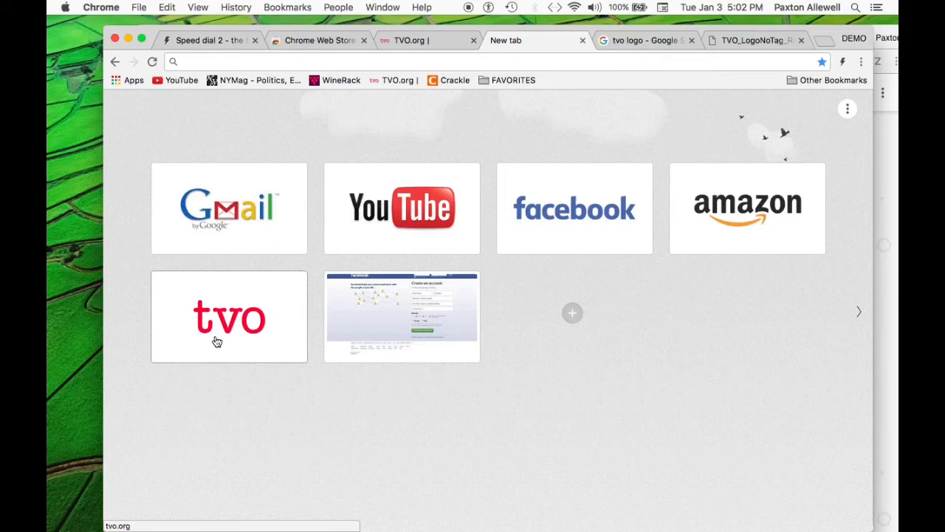
{"action": "mouse_move", "coordinate": [425, 336]}
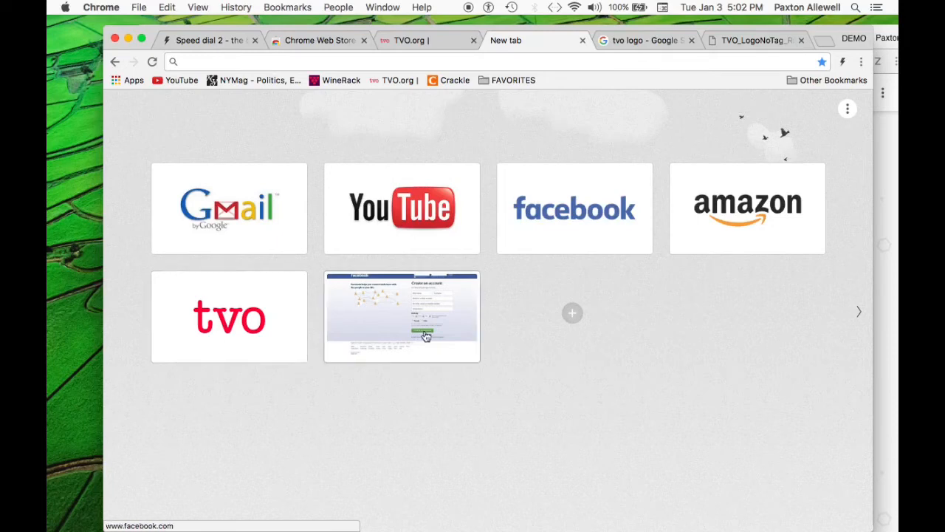
{"action": "mouse_move", "coordinate": [703, 179]}
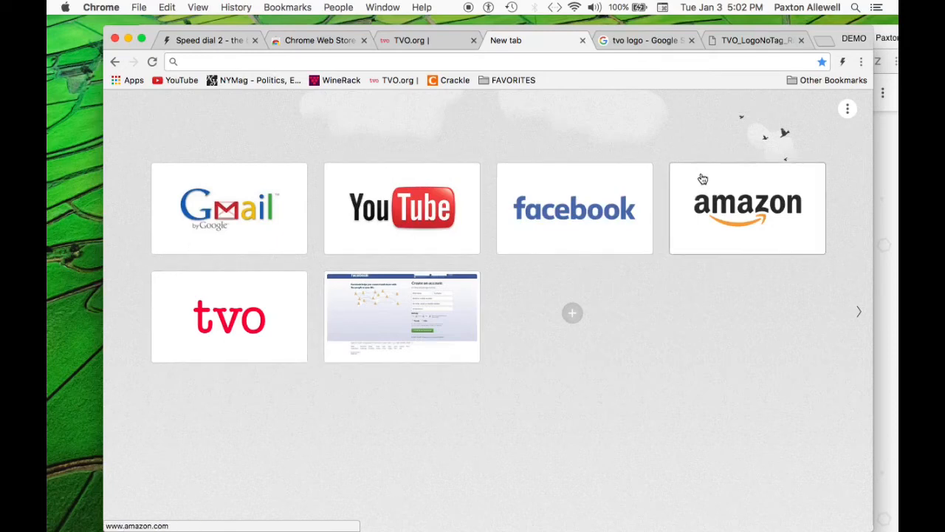
{"action": "mouse_move", "coordinate": [686, 161]}
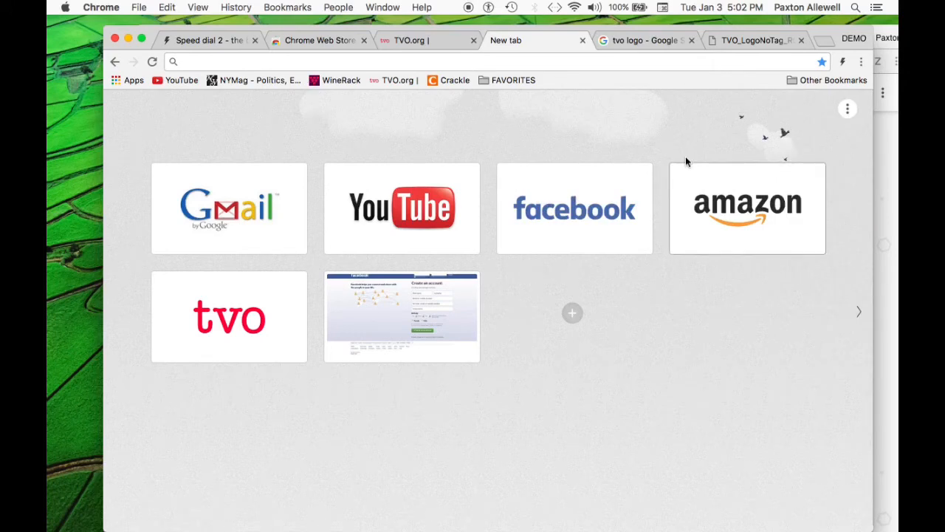
Bring the grouped Speed Dial window forward and scroll through the MEDIA ROUTINE group
{"action": "left_click", "coordinate": [646, 40]}
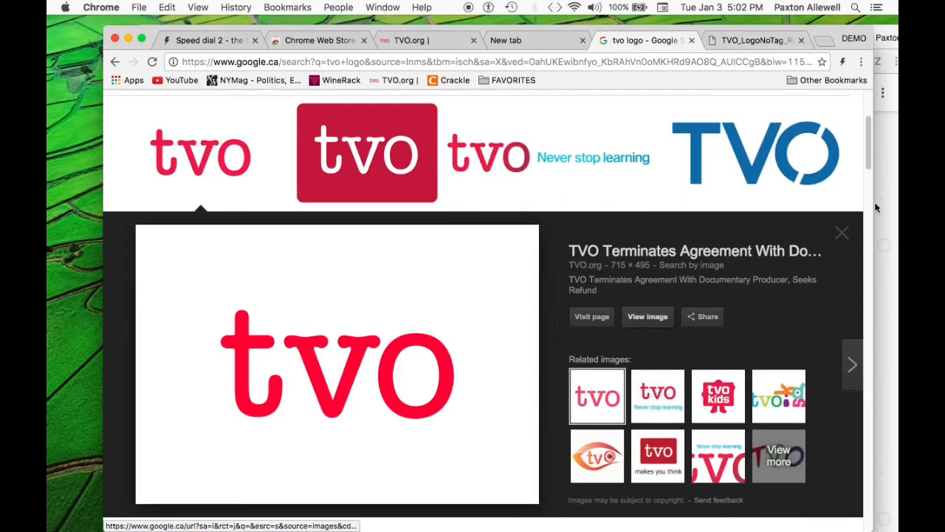
{"action": "left_click", "coordinate": [506, 39]}
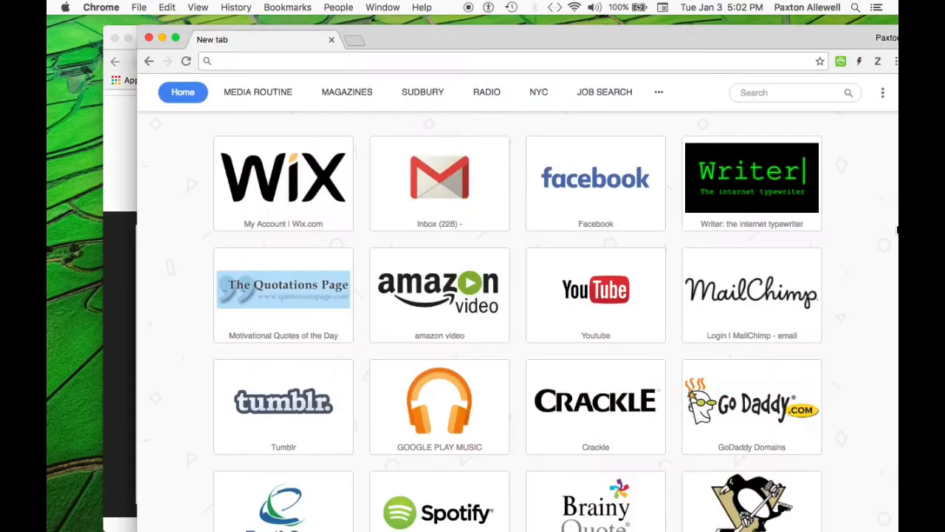
{"action": "mouse_move", "coordinate": [257, 92]}
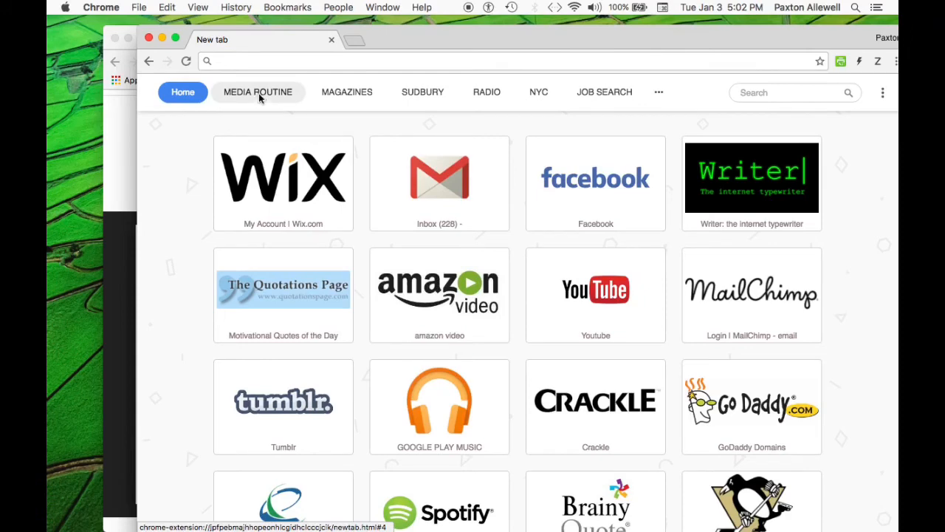
{"action": "left_click", "coordinate": [257, 92]}
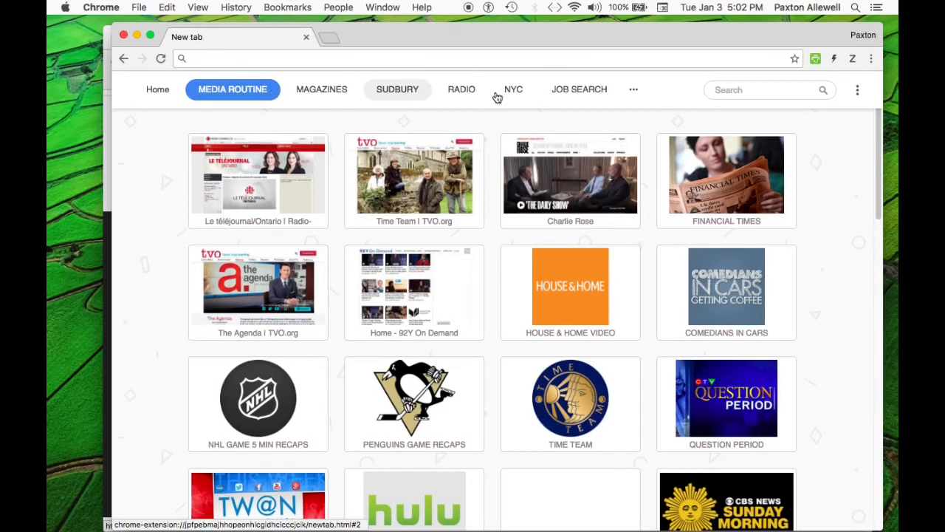
{"action": "mouse_move", "coordinate": [193, 192]}
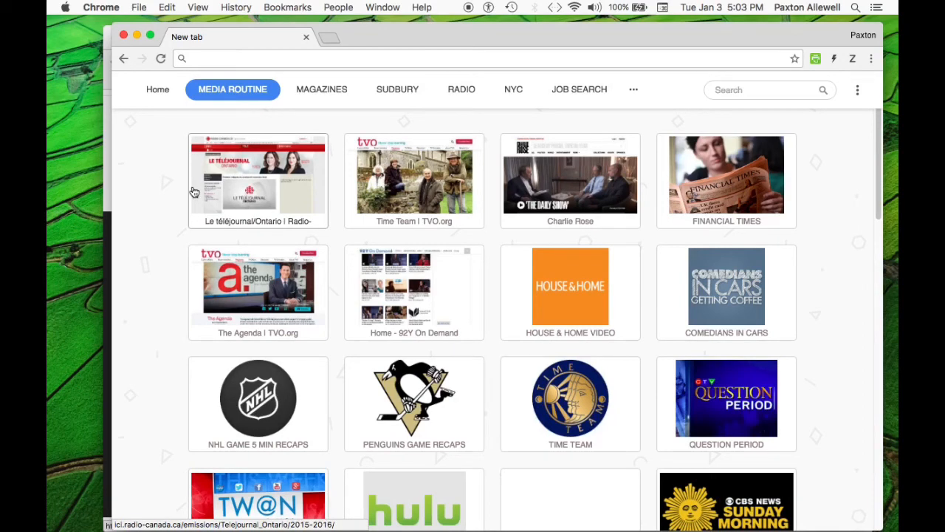
{"action": "mouse_move", "coordinate": [163, 175]}
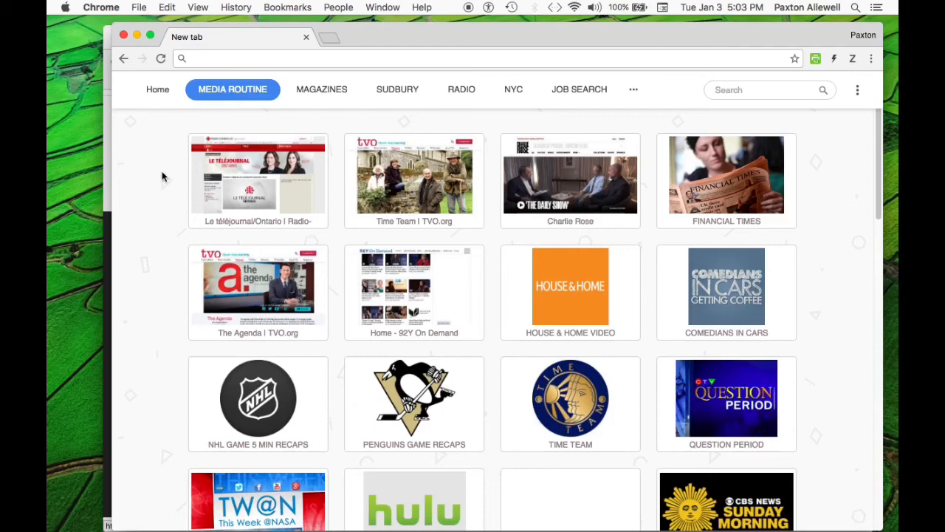
{"action": "mouse_move", "coordinate": [151, 266]}
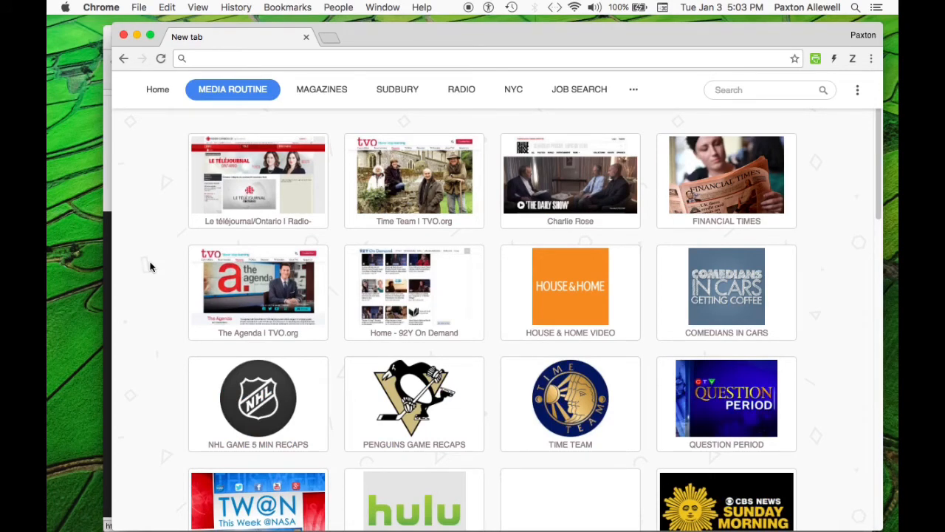
{"action": "scroll", "scroll_direction": "down", "scroll_amount": 3}
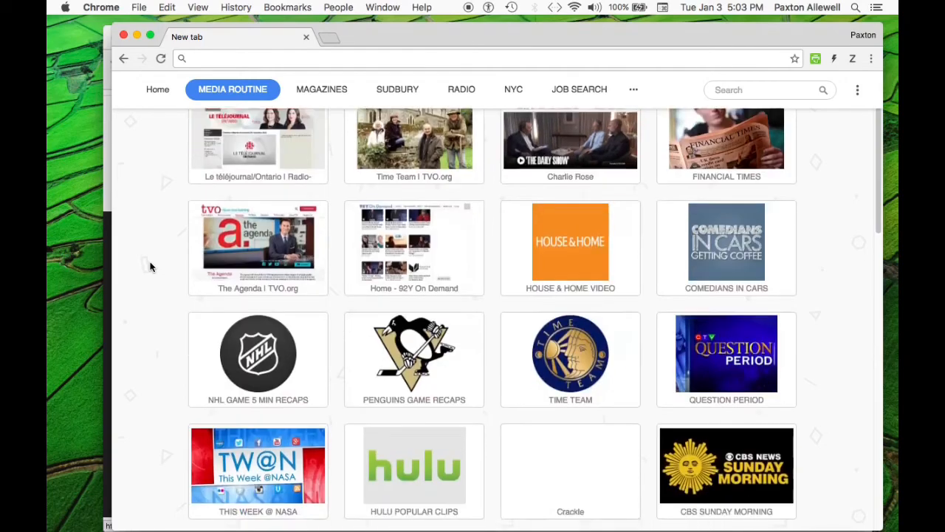
{"action": "scroll", "scroll_direction": "down", "scroll_amount": 3}
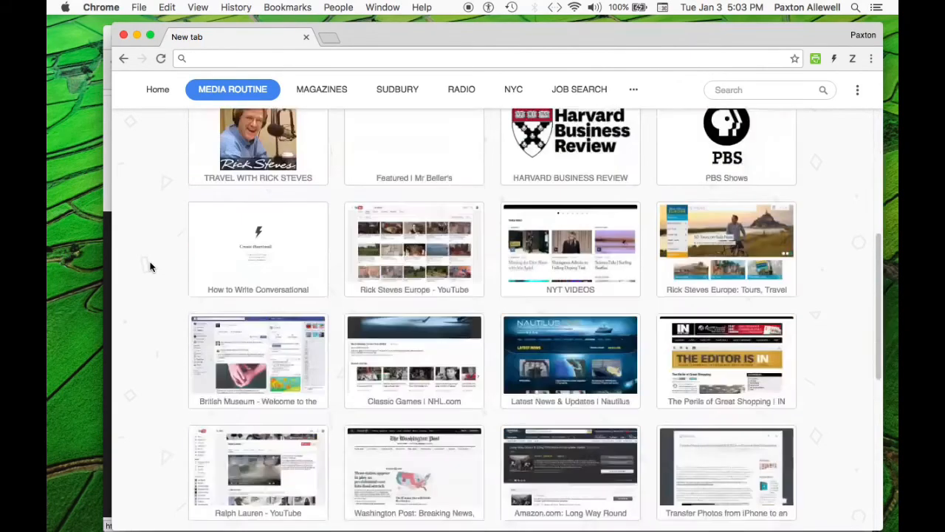
Return to the Home group and scroll through its site dials
{"action": "left_click", "coordinate": [157, 90]}
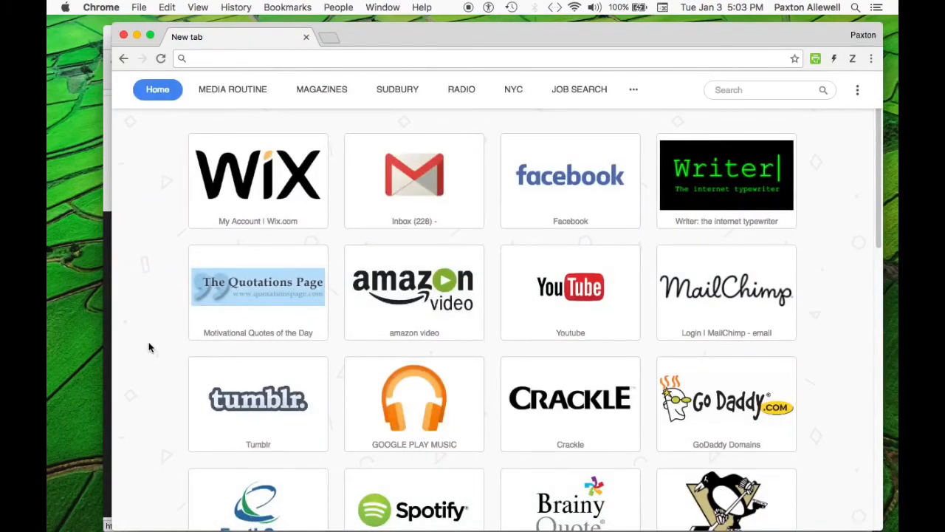
{"action": "mouse_move", "coordinate": [383, 77]}
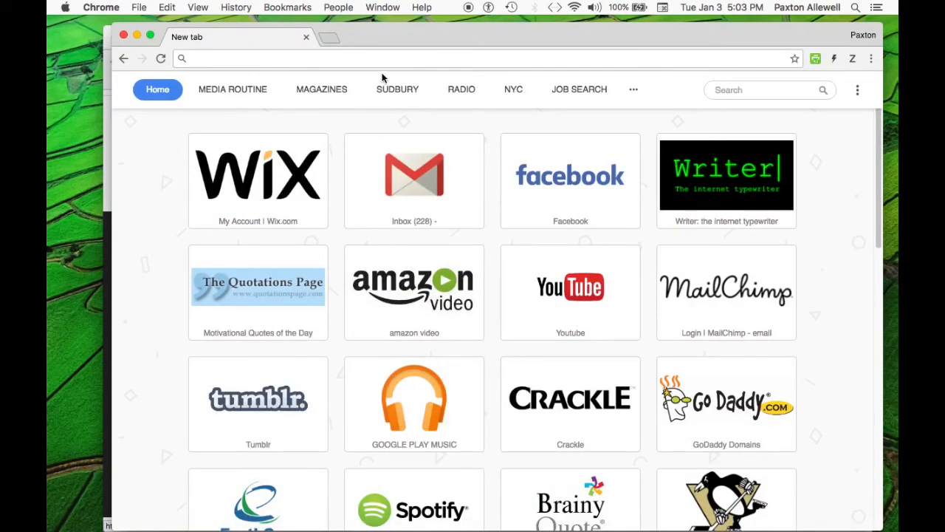
{"action": "left_click", "coordinate": [633, 89]}
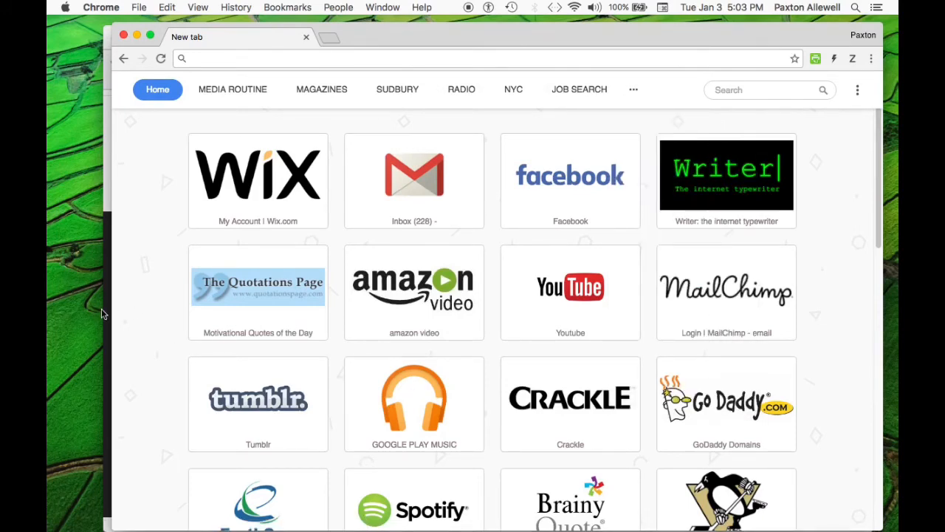
{"action": "scroll", "scroll_direction": "down", "scroll_amount": 3}
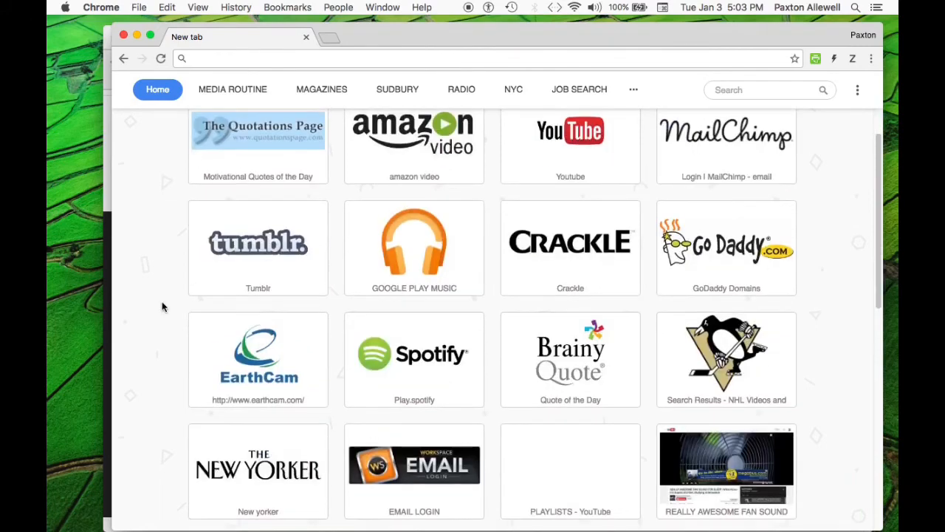
{"action": "scroll", "scroll_direction": "down", "scroll_amount": 3}
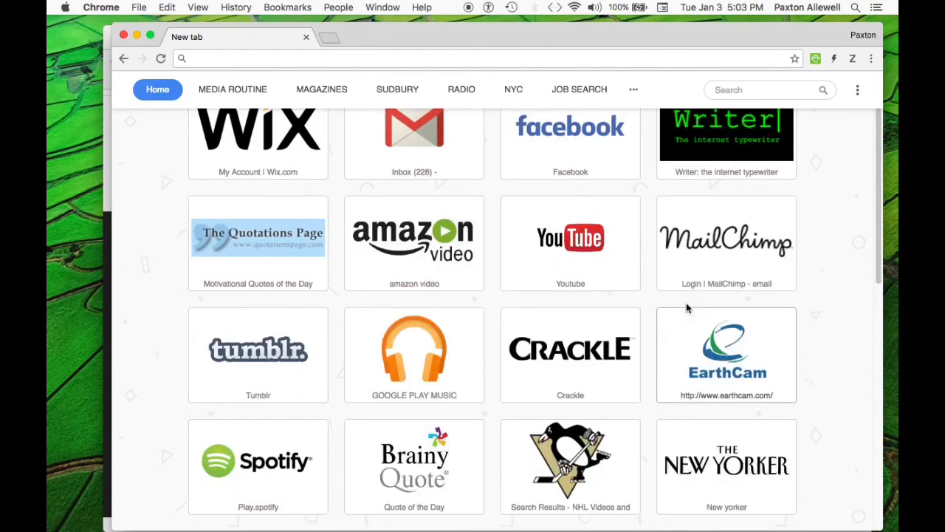
{"action": "scroll", "scroll_direction": "down", "scroll_amount": 3}
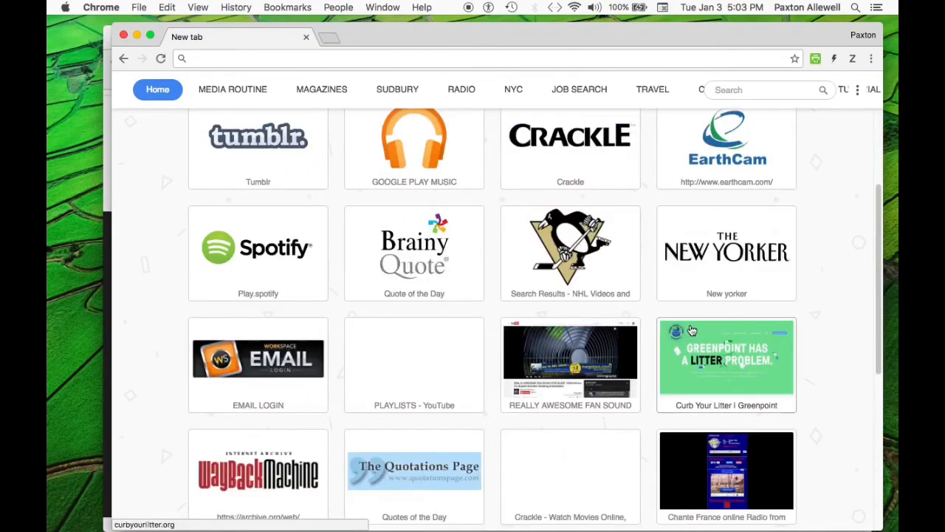
{"action": "scroll", "scroll_direction": "down", "scroll_amount": 3}
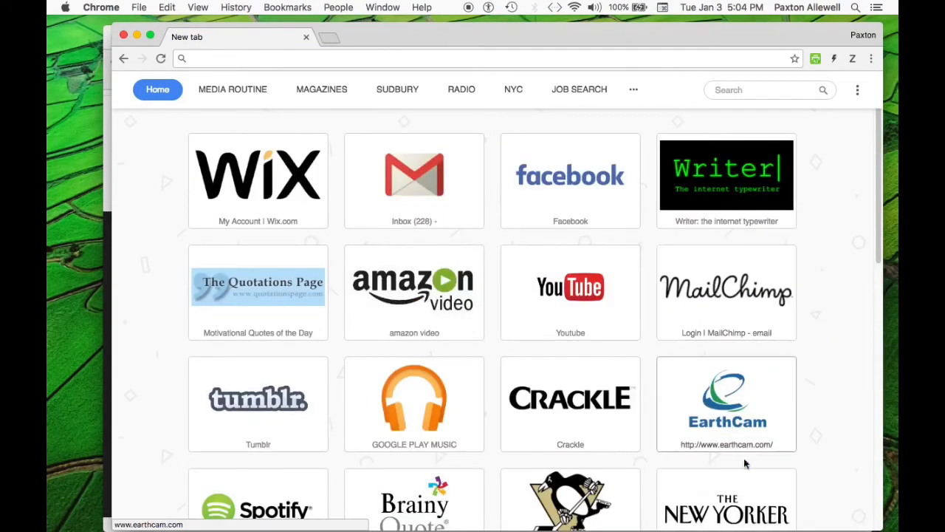
{"action": "mouse_move", "coordinate": [459, 299]}
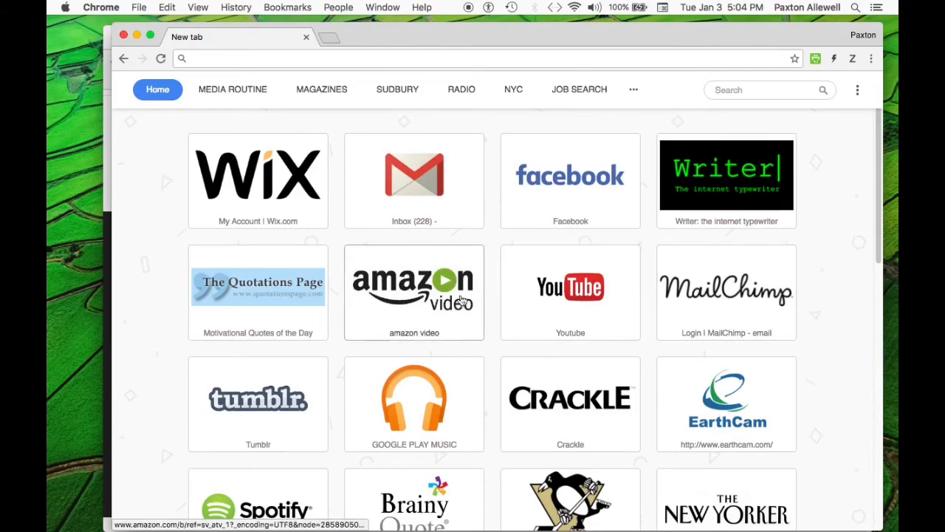
{"action": "scroll", "scroll_direction": "down", "scroll_amount": 3}
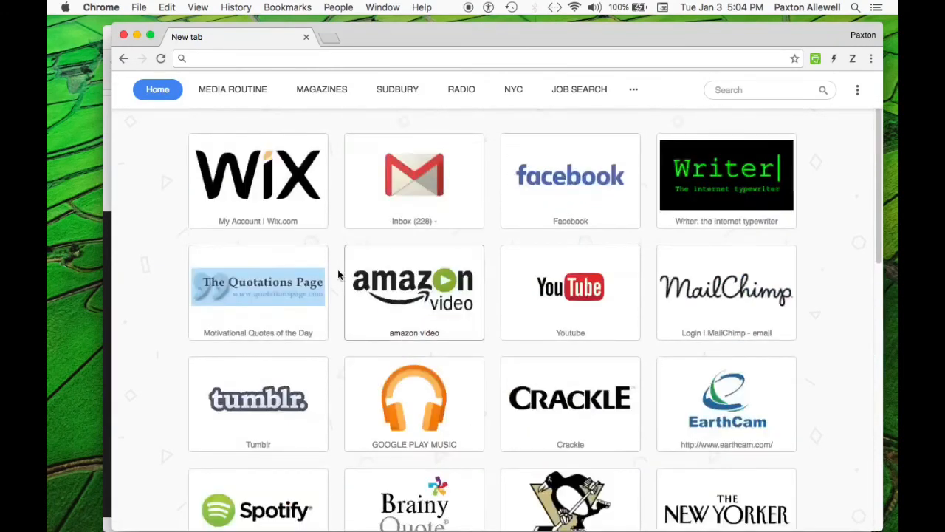
{"action": "scroll", "scroll_direction": "down", "scroll_amount": 3}
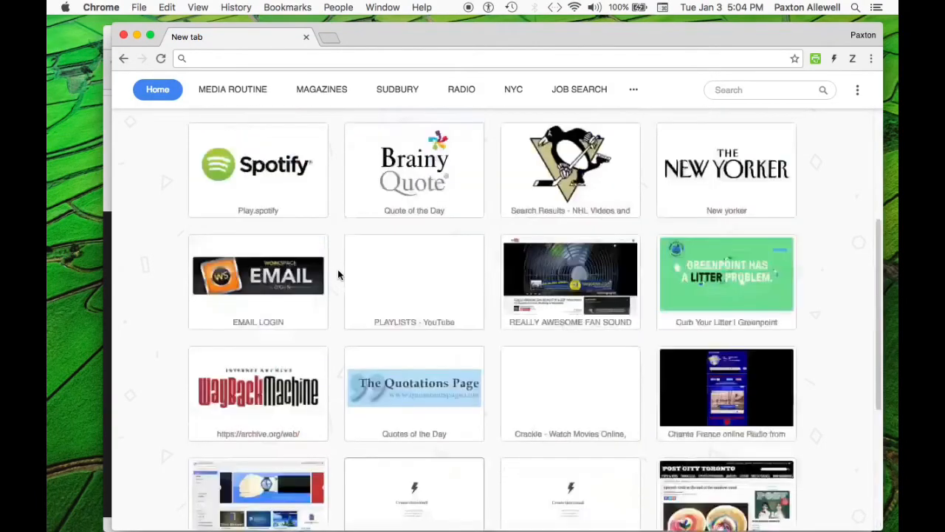
{"action": "scroll", "scroll_direction": "down", "scroll_amount": 3}
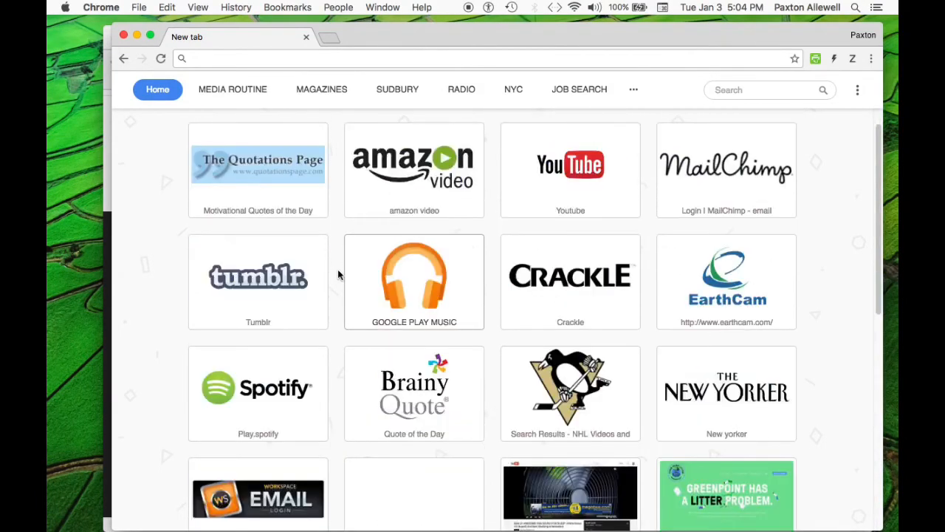
{"action": "mouse_move", "coordinate": [637, 79]}
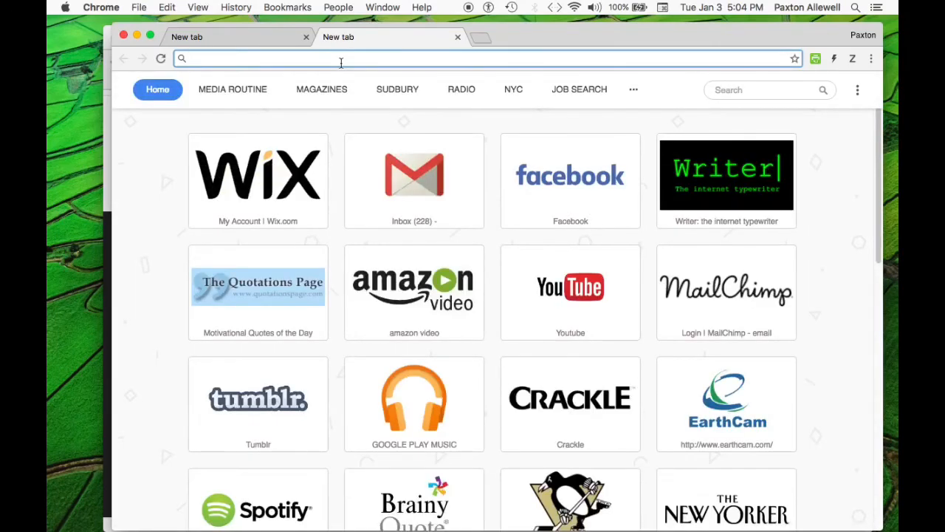
Load amazon.ca and save it to a new Speed Dial group named 'NEW GROUP'
{"action": "type", "text": "https://www.amazon.ca"}
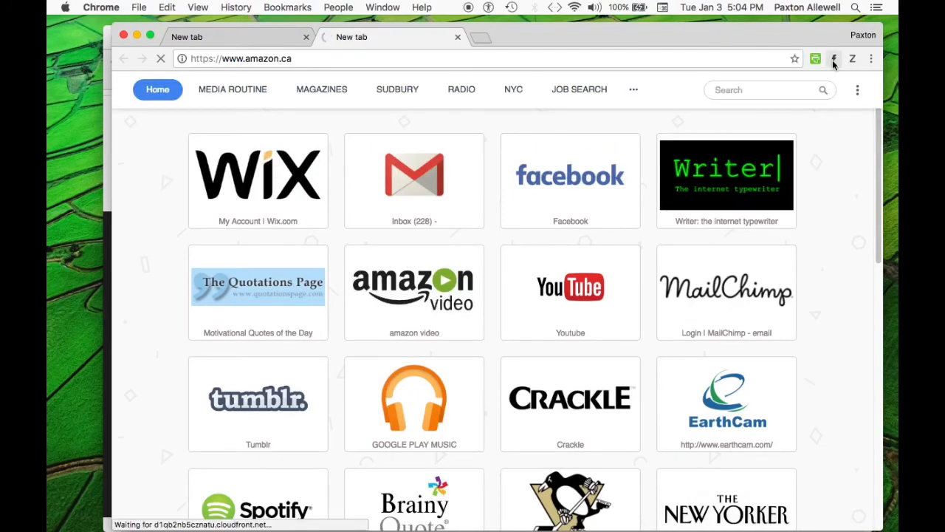
{"action": "mouse_move", "coordinate": [833, 58]}
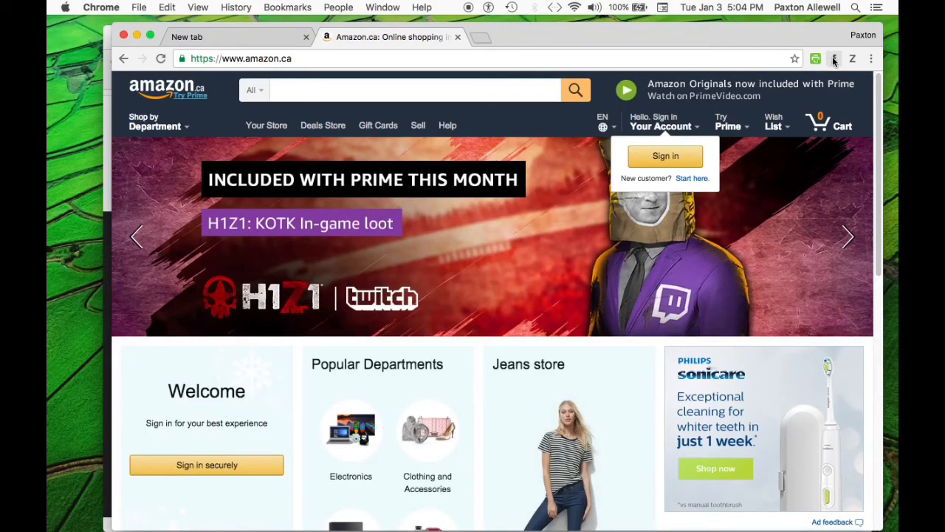
{"action": "left_click", "coordinate": [833, 58]}
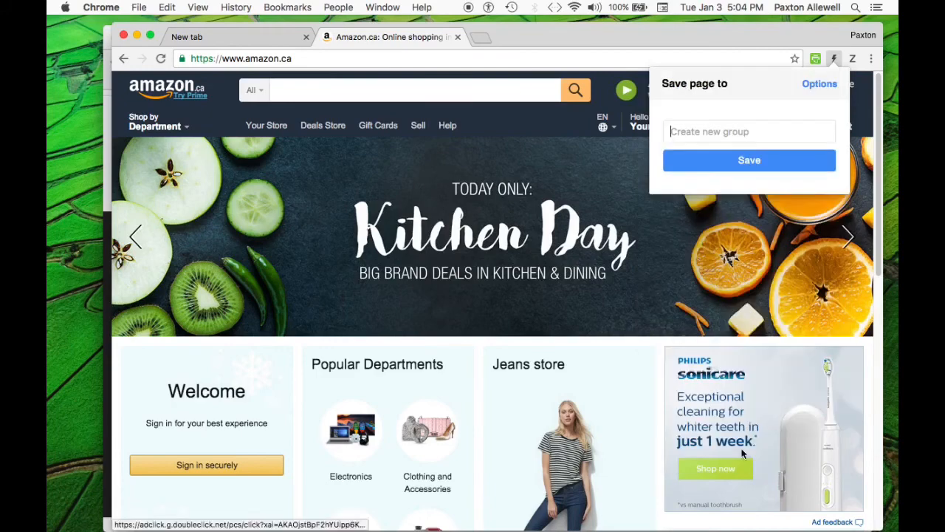
{"action": "type", "text": "N"}
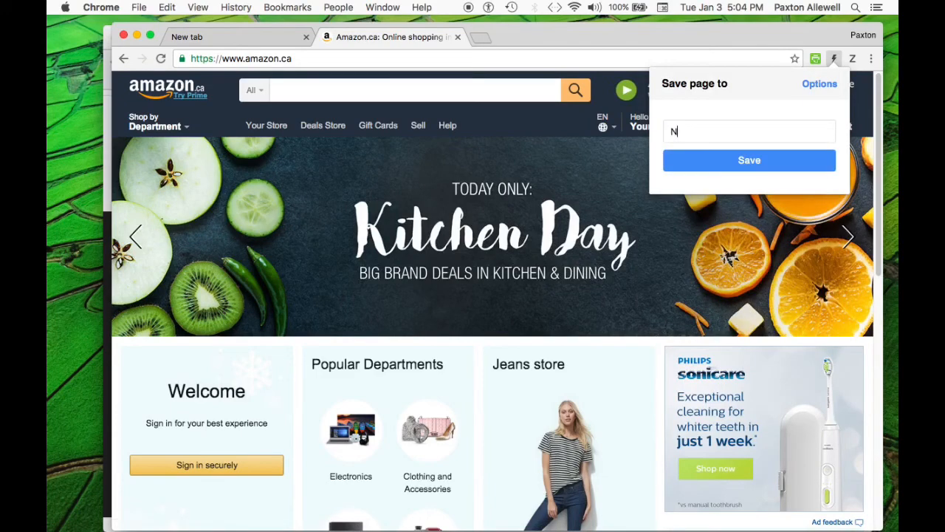
{"action": "type", "text": "EW GROUP"}
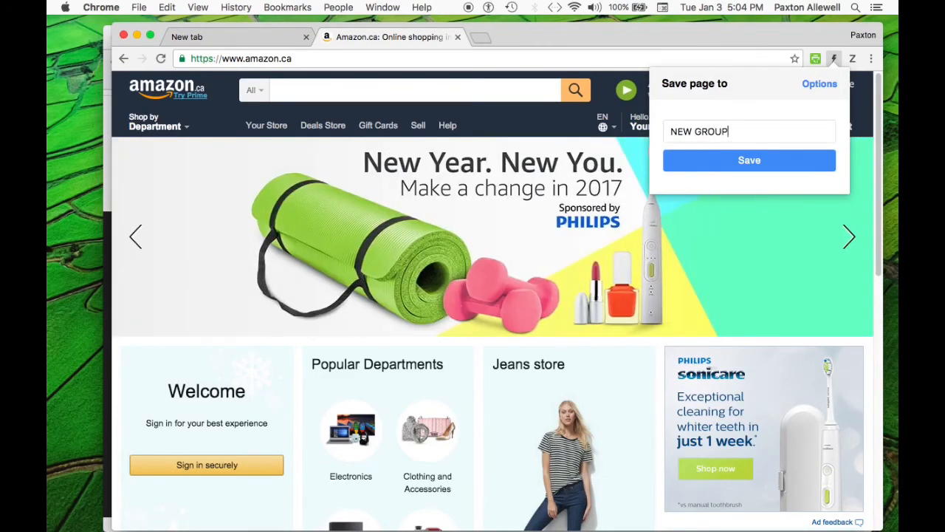
{"action": "left_click", "coordinate": [749, 160]}
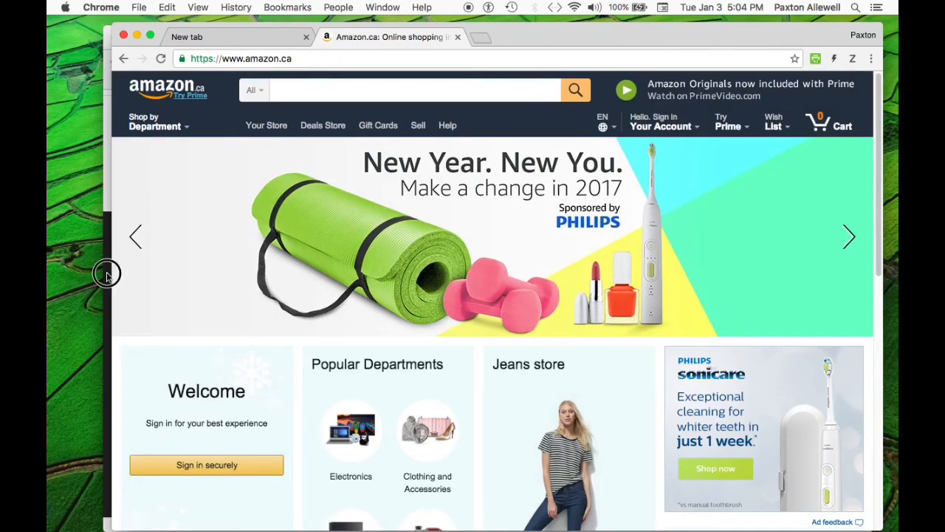
Return to the Speed Dial new tab and open More options from its settings menu
{"action": "left_click", "coordinate": [642, 40]}
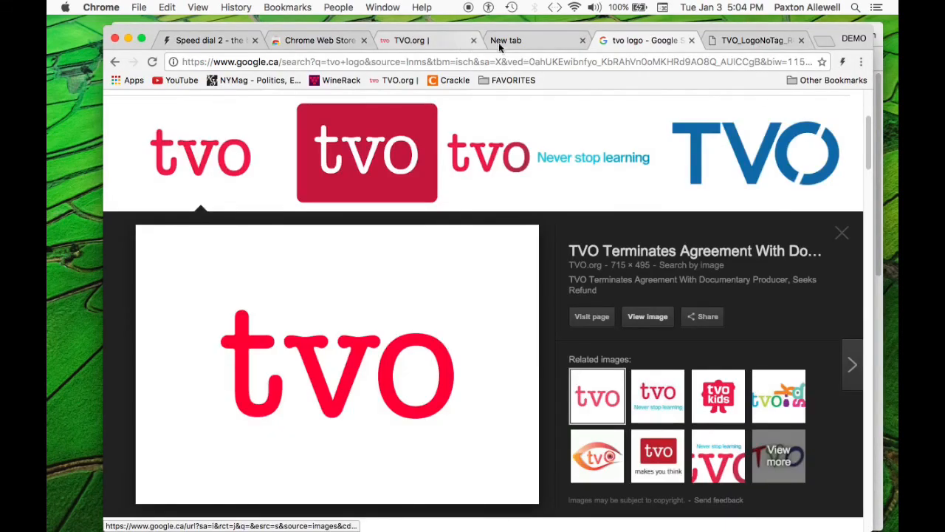
{"action": "left_click", "coordinate": [535, 40]}
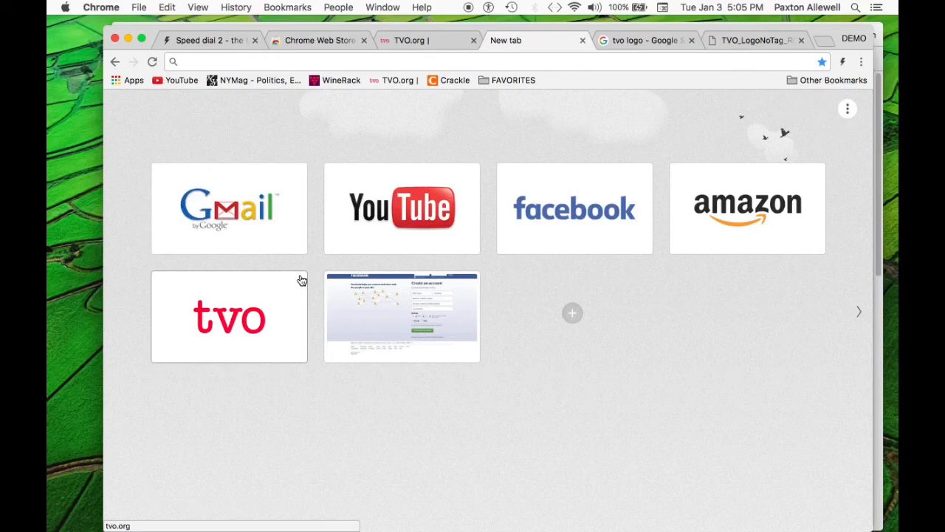
{"action": "mouse_move", "coordinate": [572, 313]}
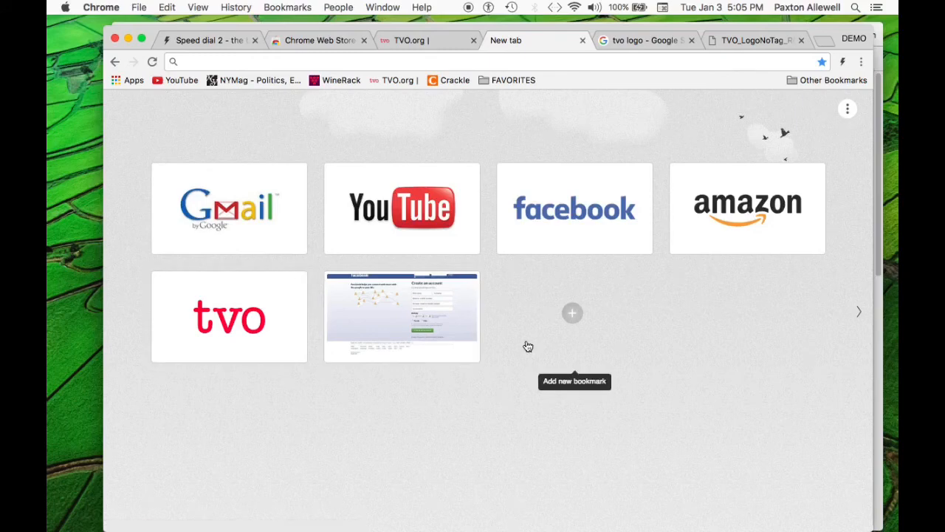
{"action": "mouse_move", "coordinate": [848, 117]}
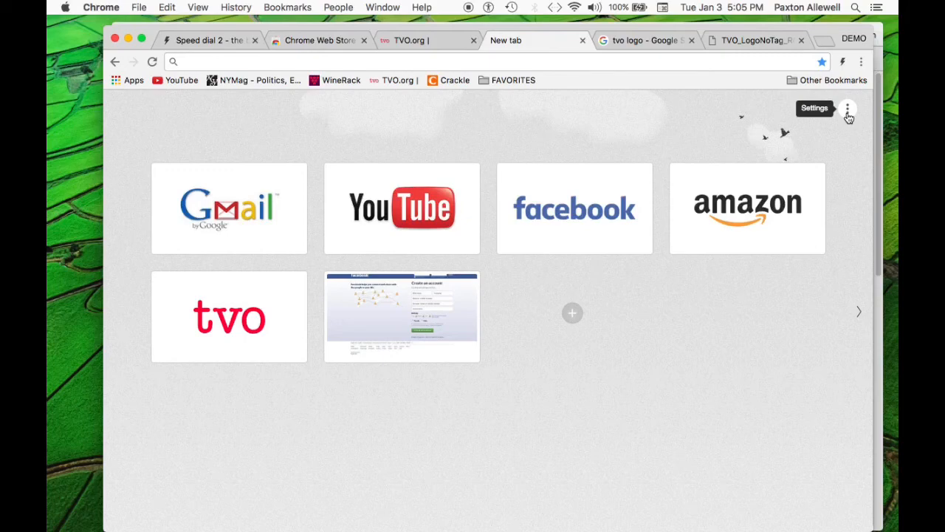
{"action": "left_click", "coordinate": [848, 108]}
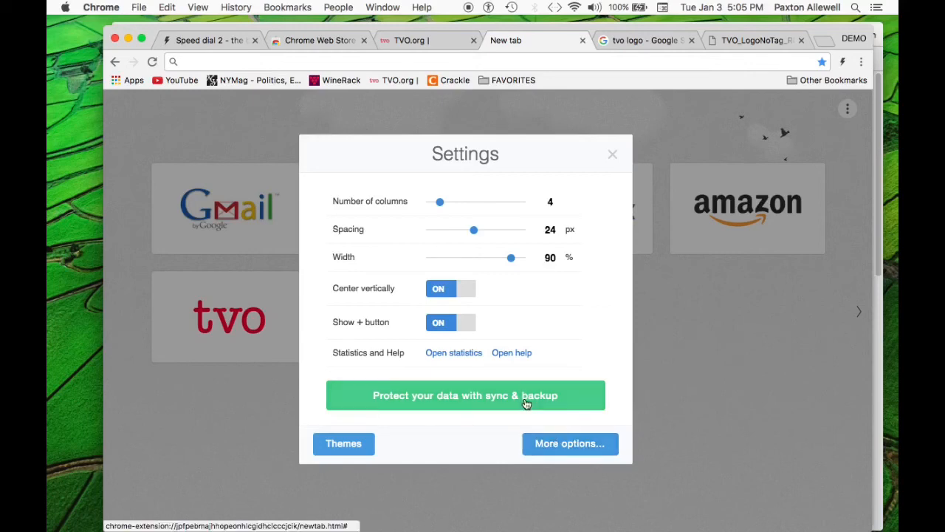
{"action": "left_click", "coordinate": [570, 443]}
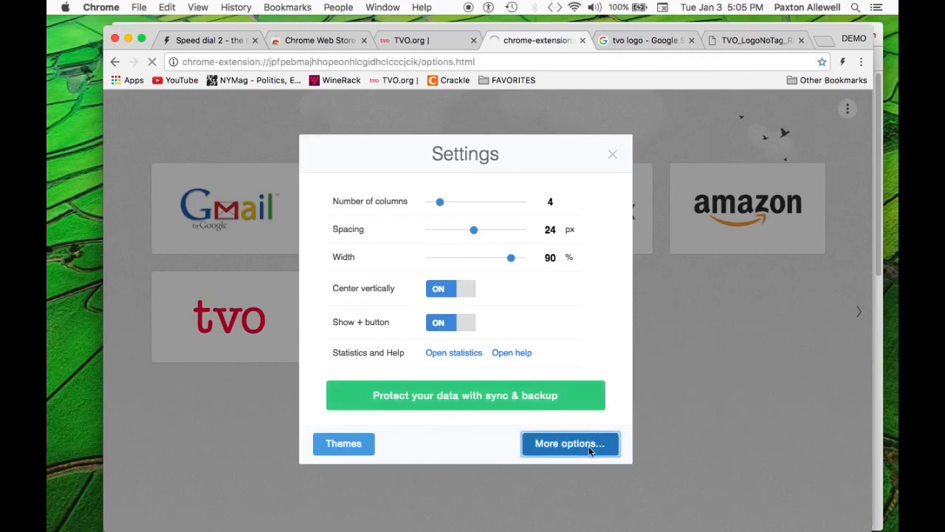
{"action": "left_click", "coordinate": [569, 443]}
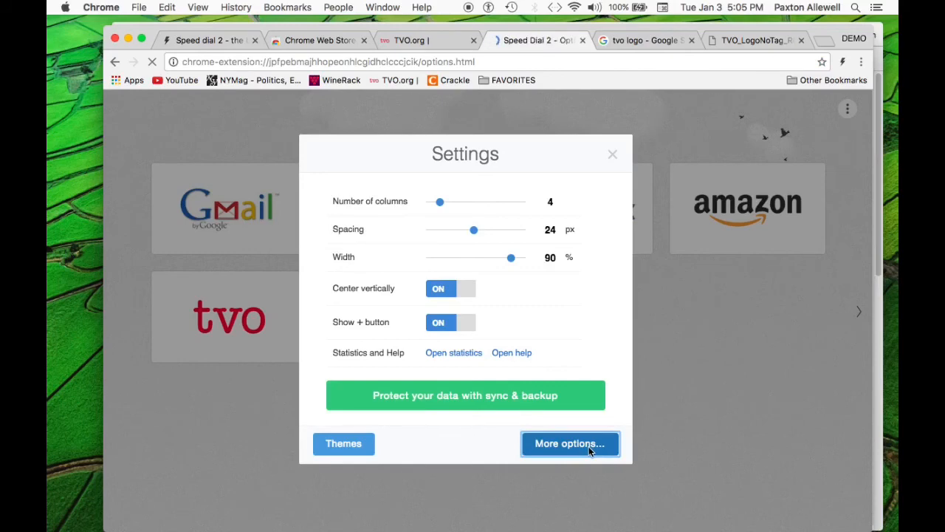
Export Speed Dial's bookmarks and settings on Import/export and download them as a file
{"action": "left_click", "coordinate": [569, 443]}
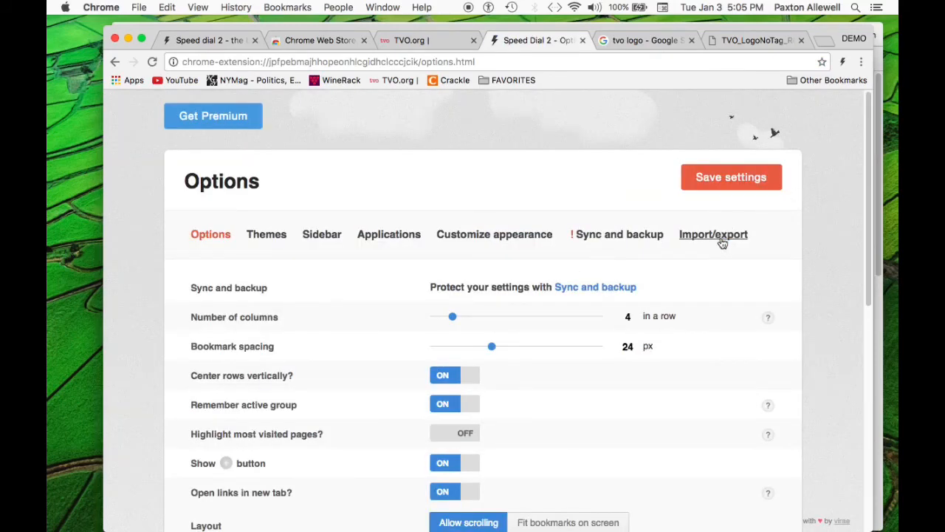
{"action": "left_click", "coordinate": [714, 234]}
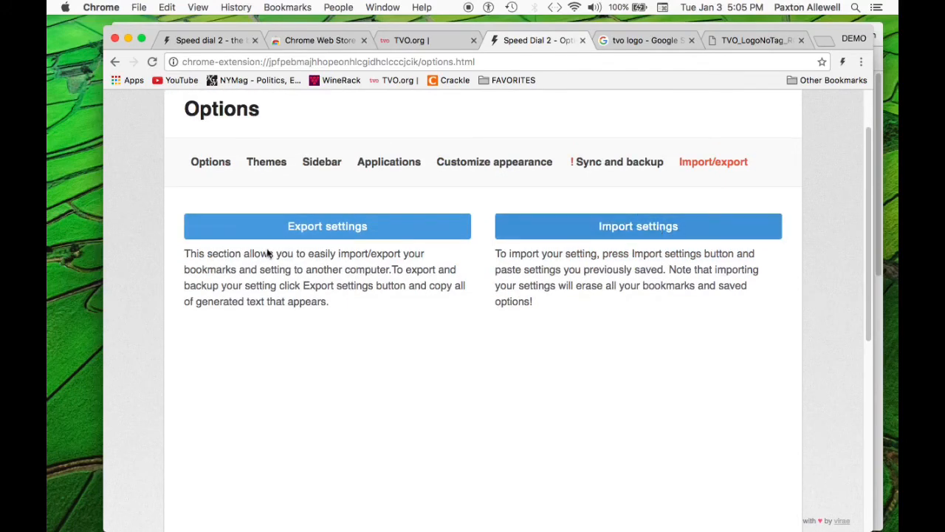
{"action": "left_click", "coordinate": [327, 226]}
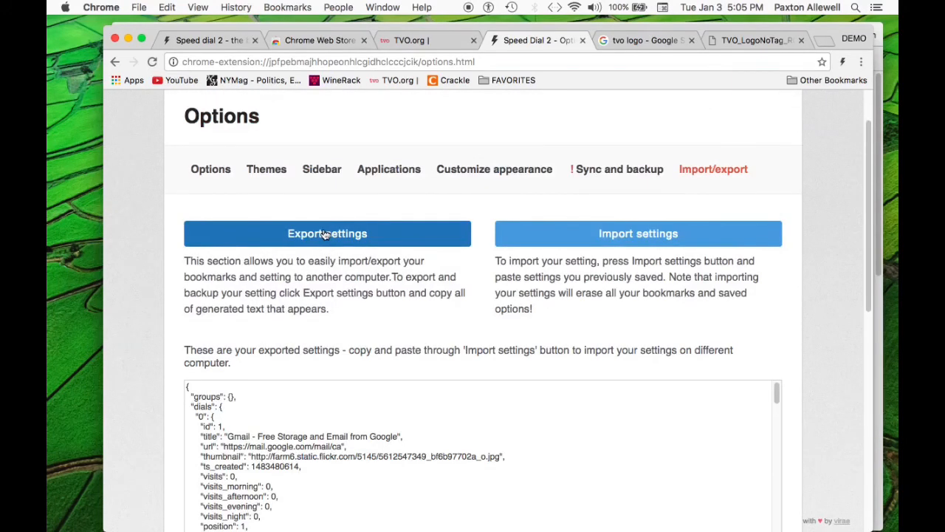
{"action": "scroll", "scroll_direction": "down", "scroll_amount": 3}
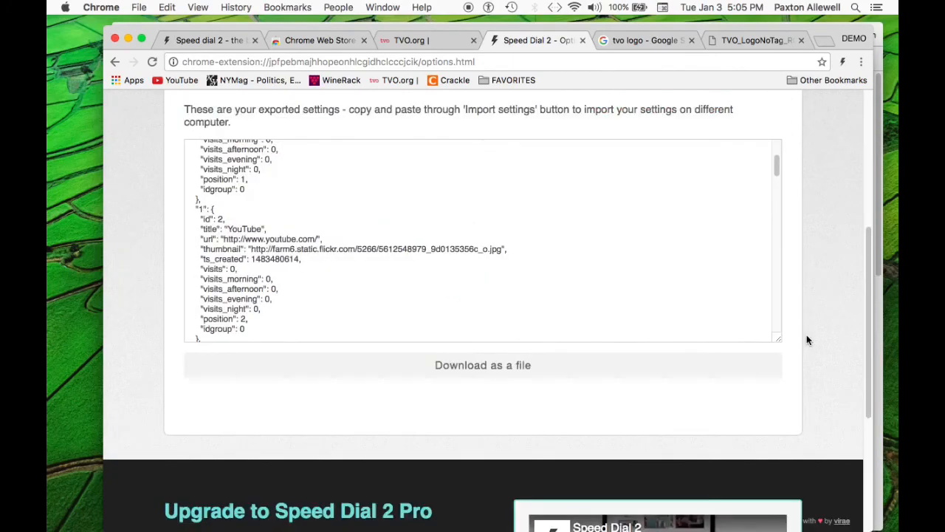
{"action": "scroll", "scroll_direction": "up", "scroll_amount": 3}
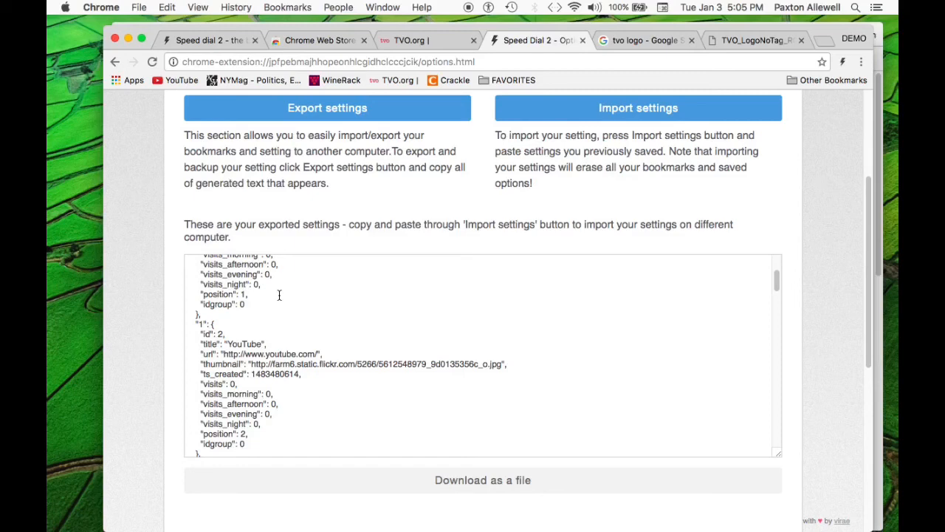
{"action": "mouse_move", "coordinate": [482, 480]}
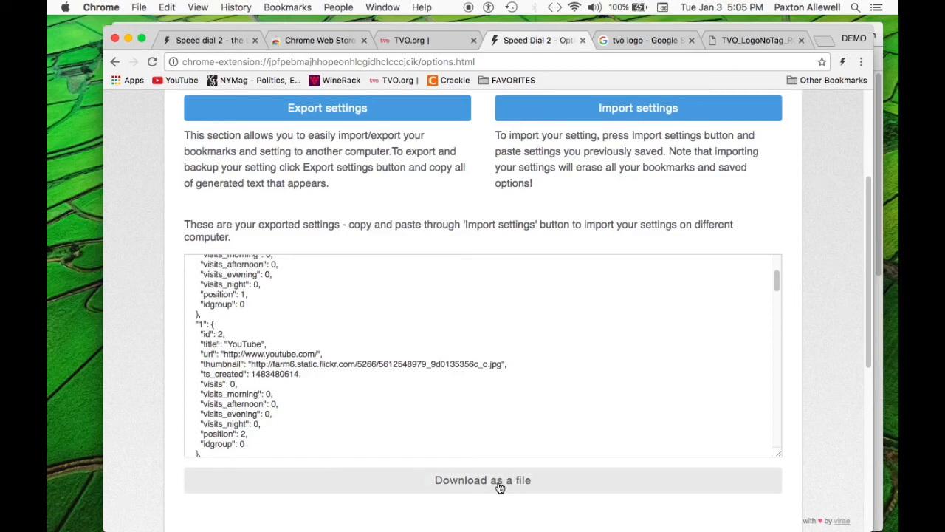
{"action": "left_click", "coordinate": [482, 480]}
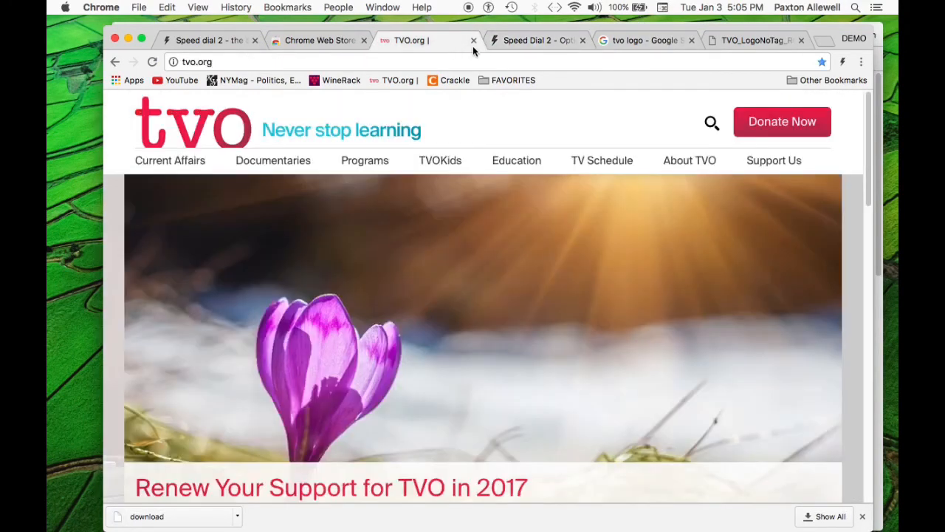
{"action": "left_click", "coordinate": [536, 40]}
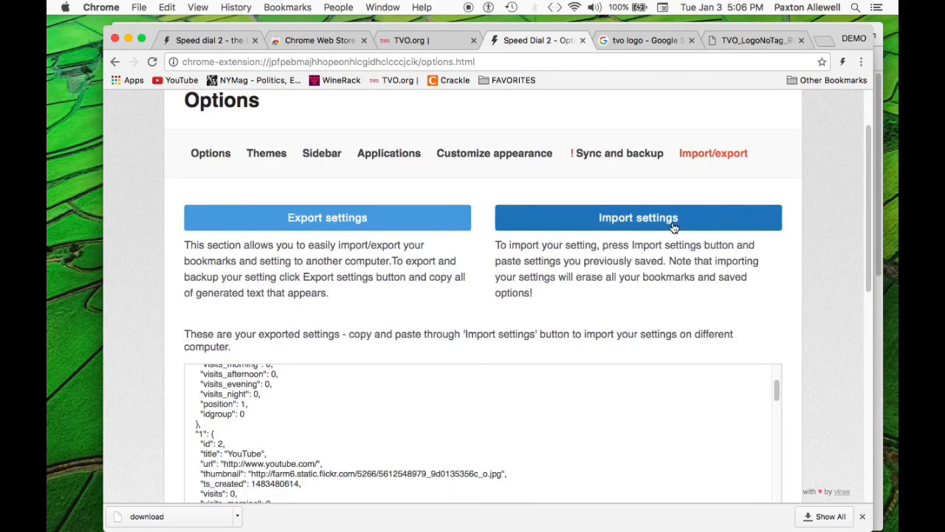
Show the Import settings box for pasting previously exported settings
{"action": "left_click", "coordinate": [638, 217]}
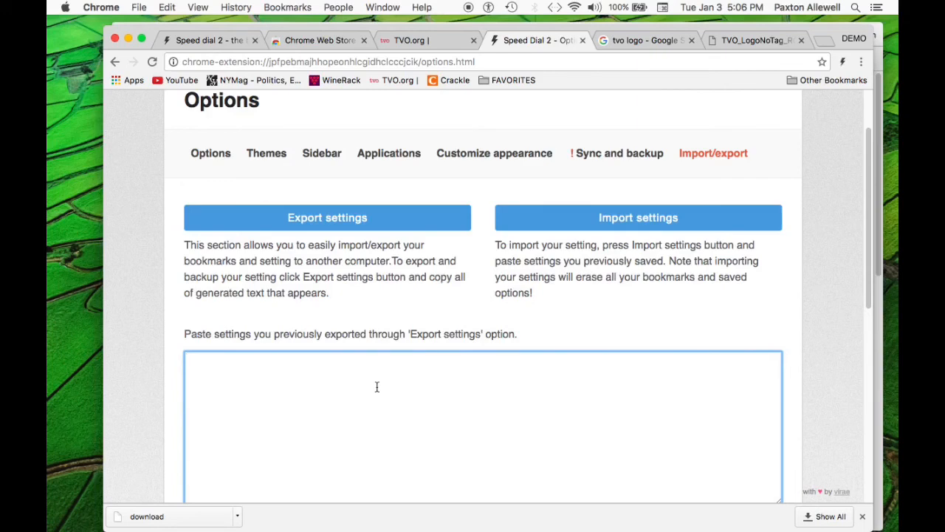
{"action": "mouse_move", "coordinate": [574, 342]}
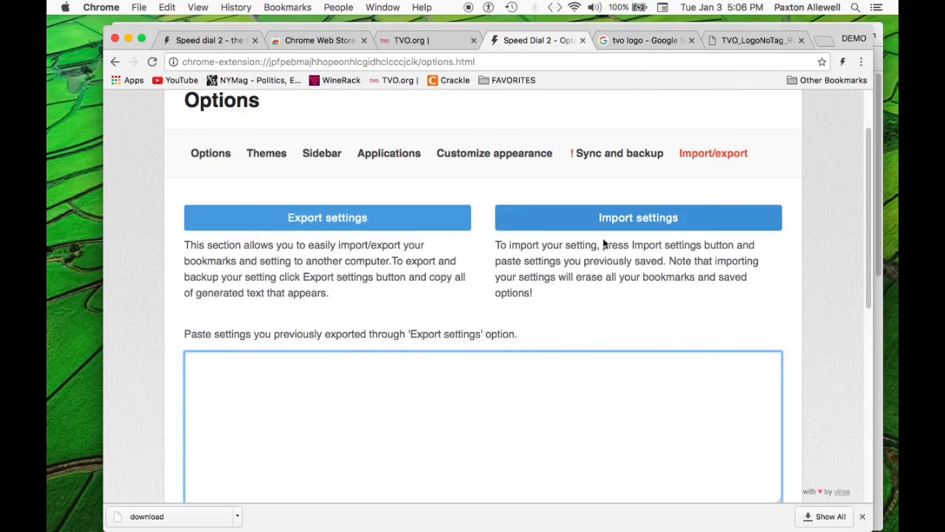
{"action": "scroll", "scroll_direction": "down", "scroll_amount": 3}
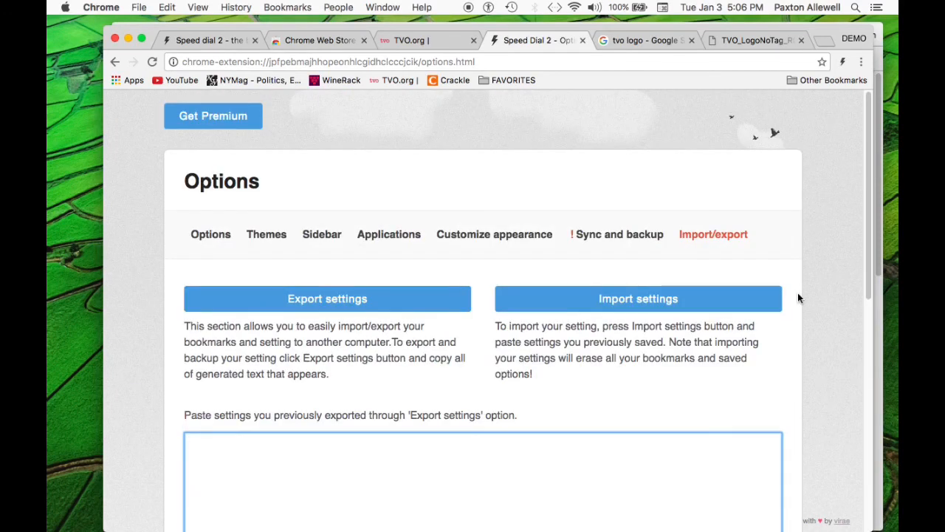
{"action": "mouse_move", "coordinate": [803, 113]}
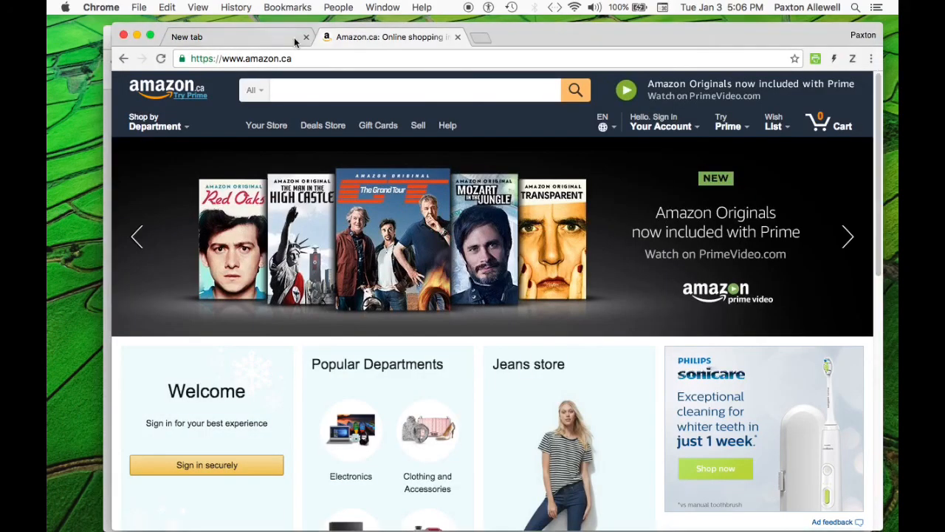
Switch back to the Speed Dial new tab and click into the address bar
{"action": "left_click", "coordinate": [229, 36]}
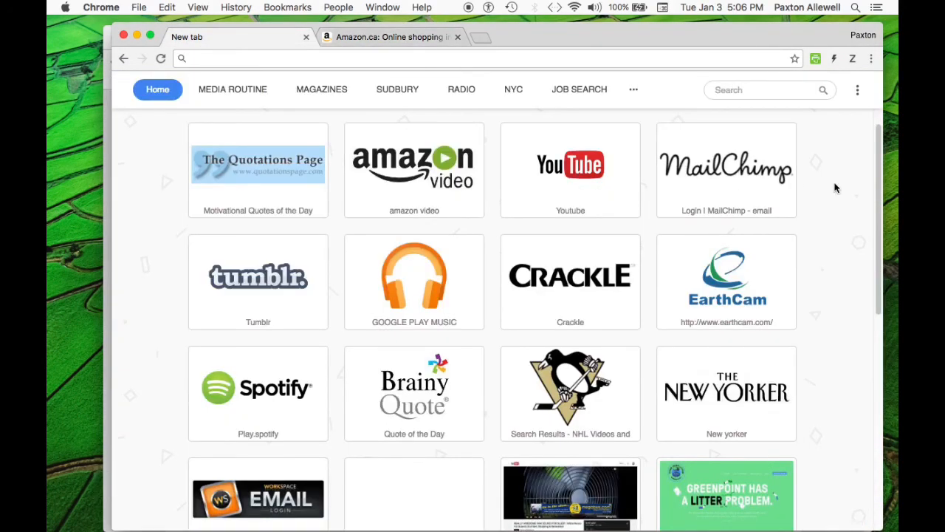
{"action": "mouse_move", "coordinate": [716, 182]}
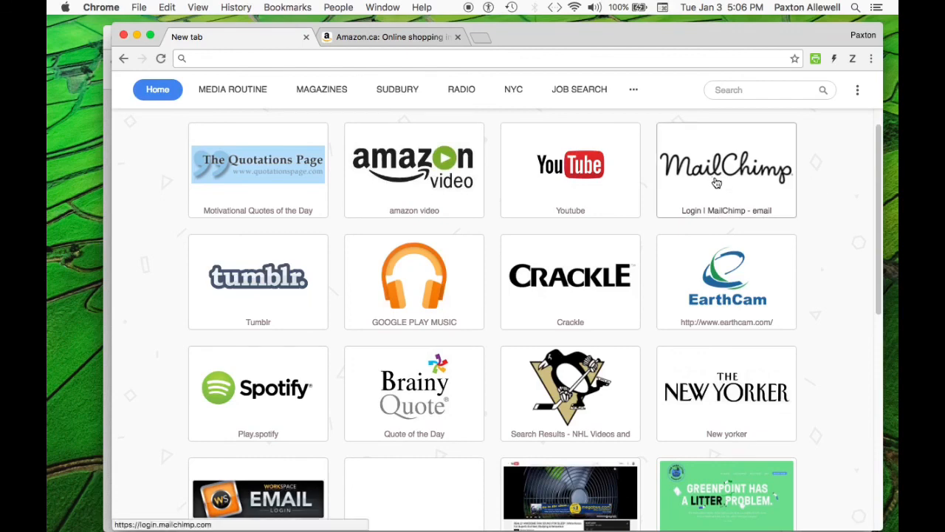
{"action": "mouse_move", "coordinate": [844, 189]}
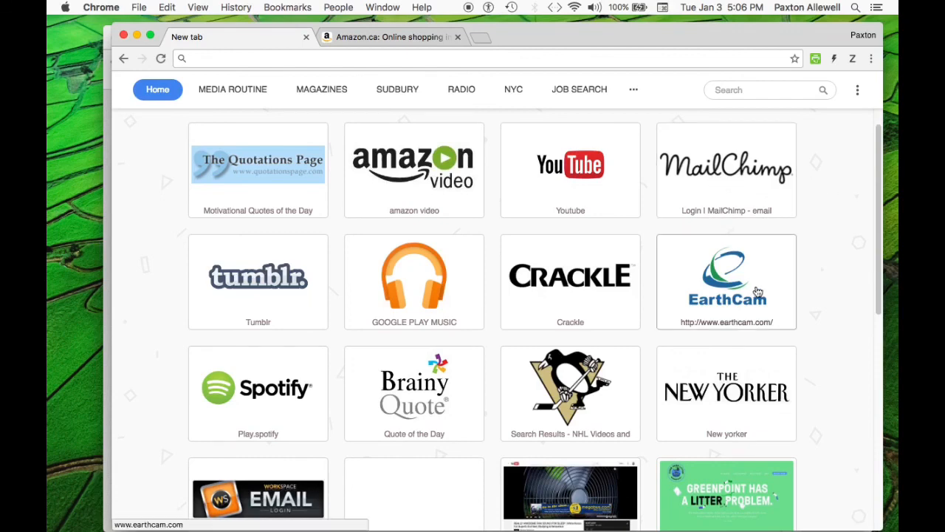
{"action": "mouse_move", "coordinate": [782, 280]}
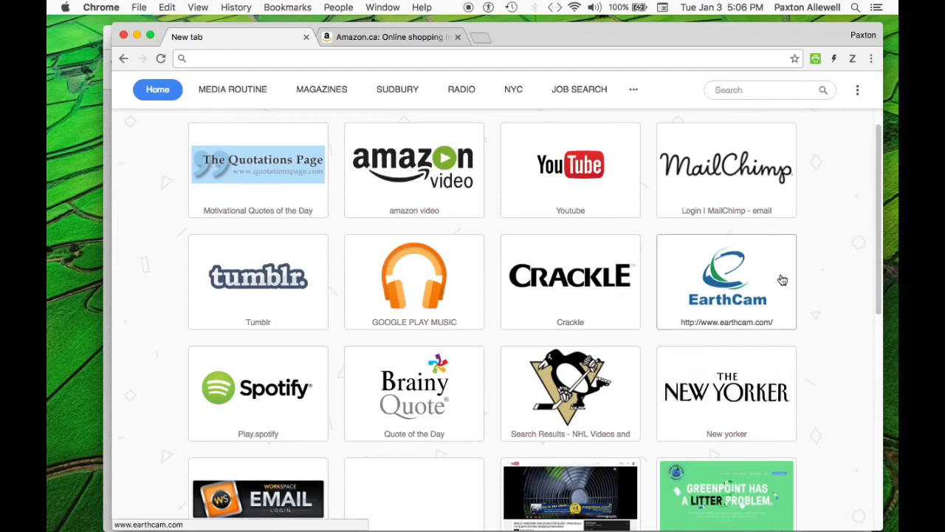
{"action": "left_click", "coordinate": [487, 58]}
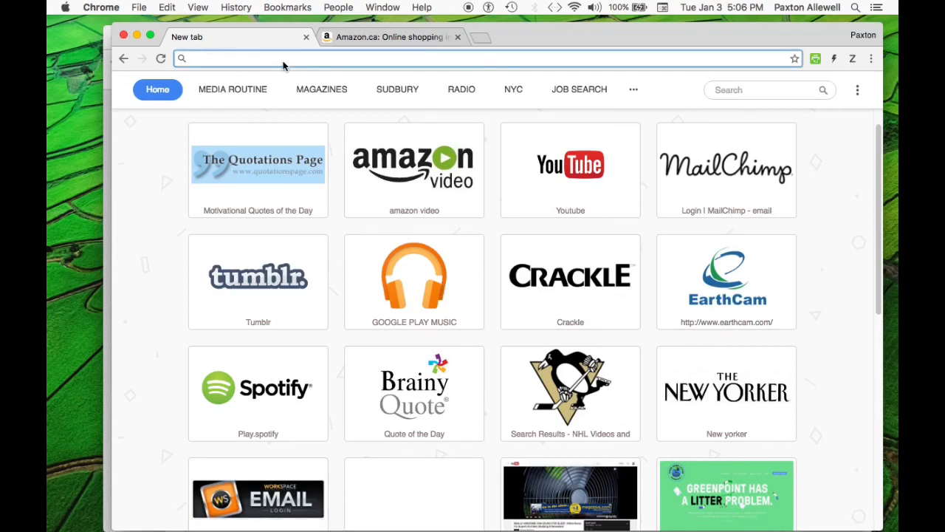